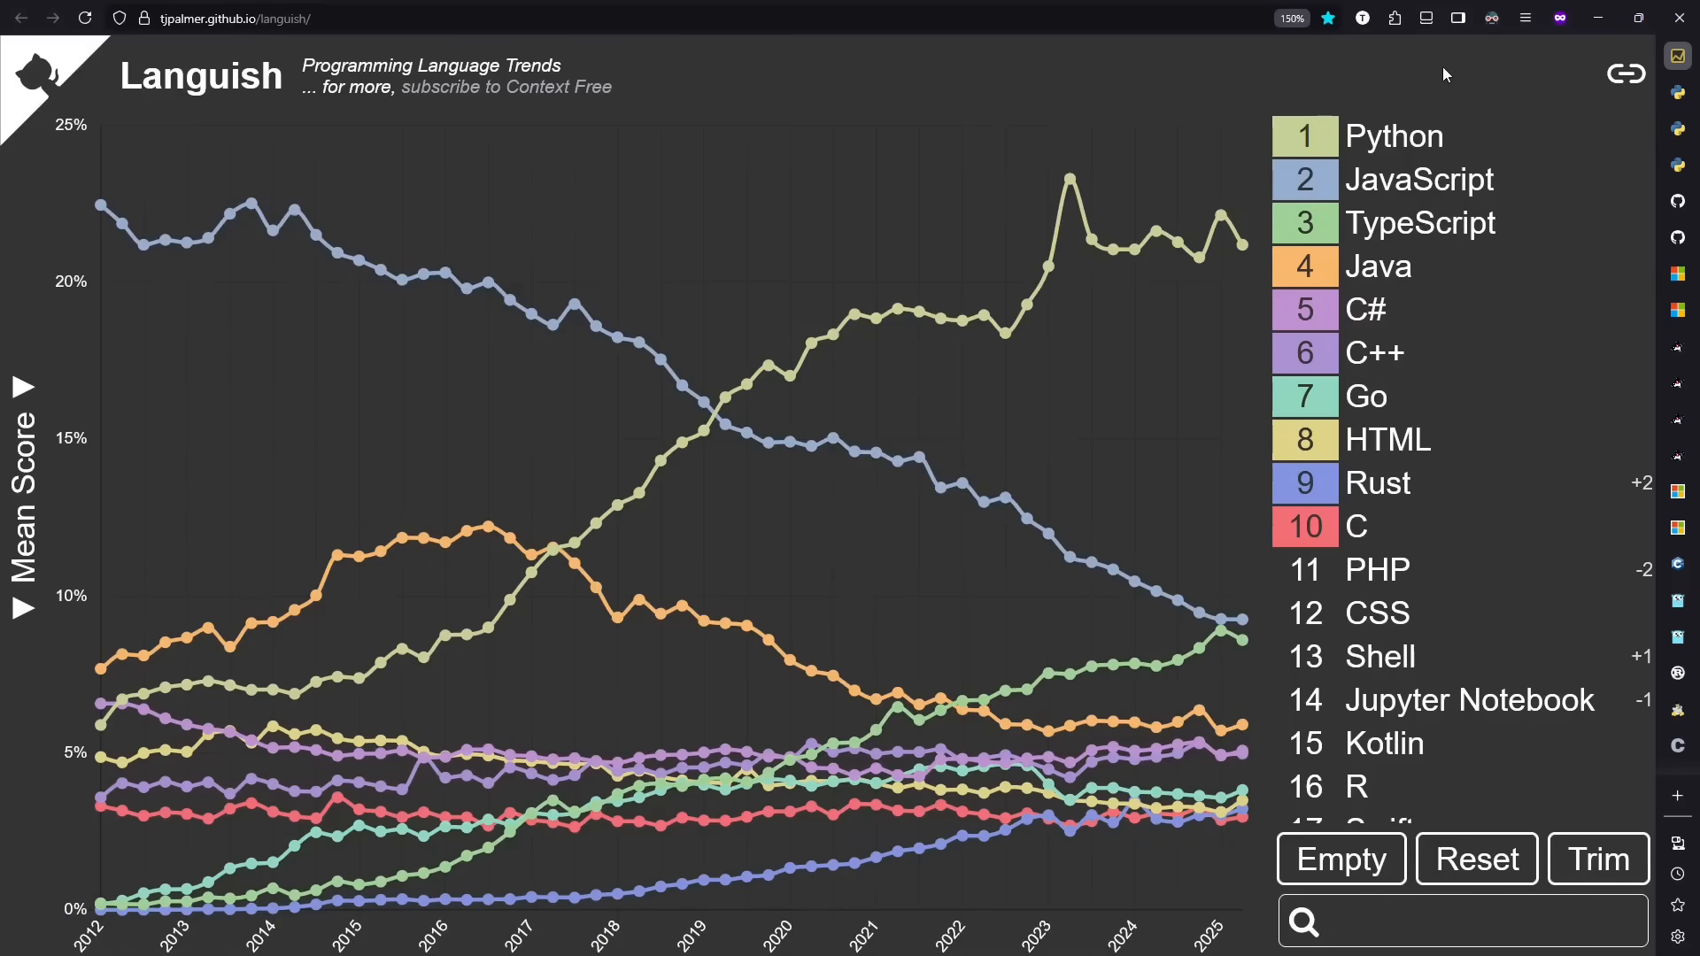
Step: Switch to the Python 3.14 What's New notes and reach the free-threaded Python section
{"action": "left_click", "coordinate": [264, 17]}
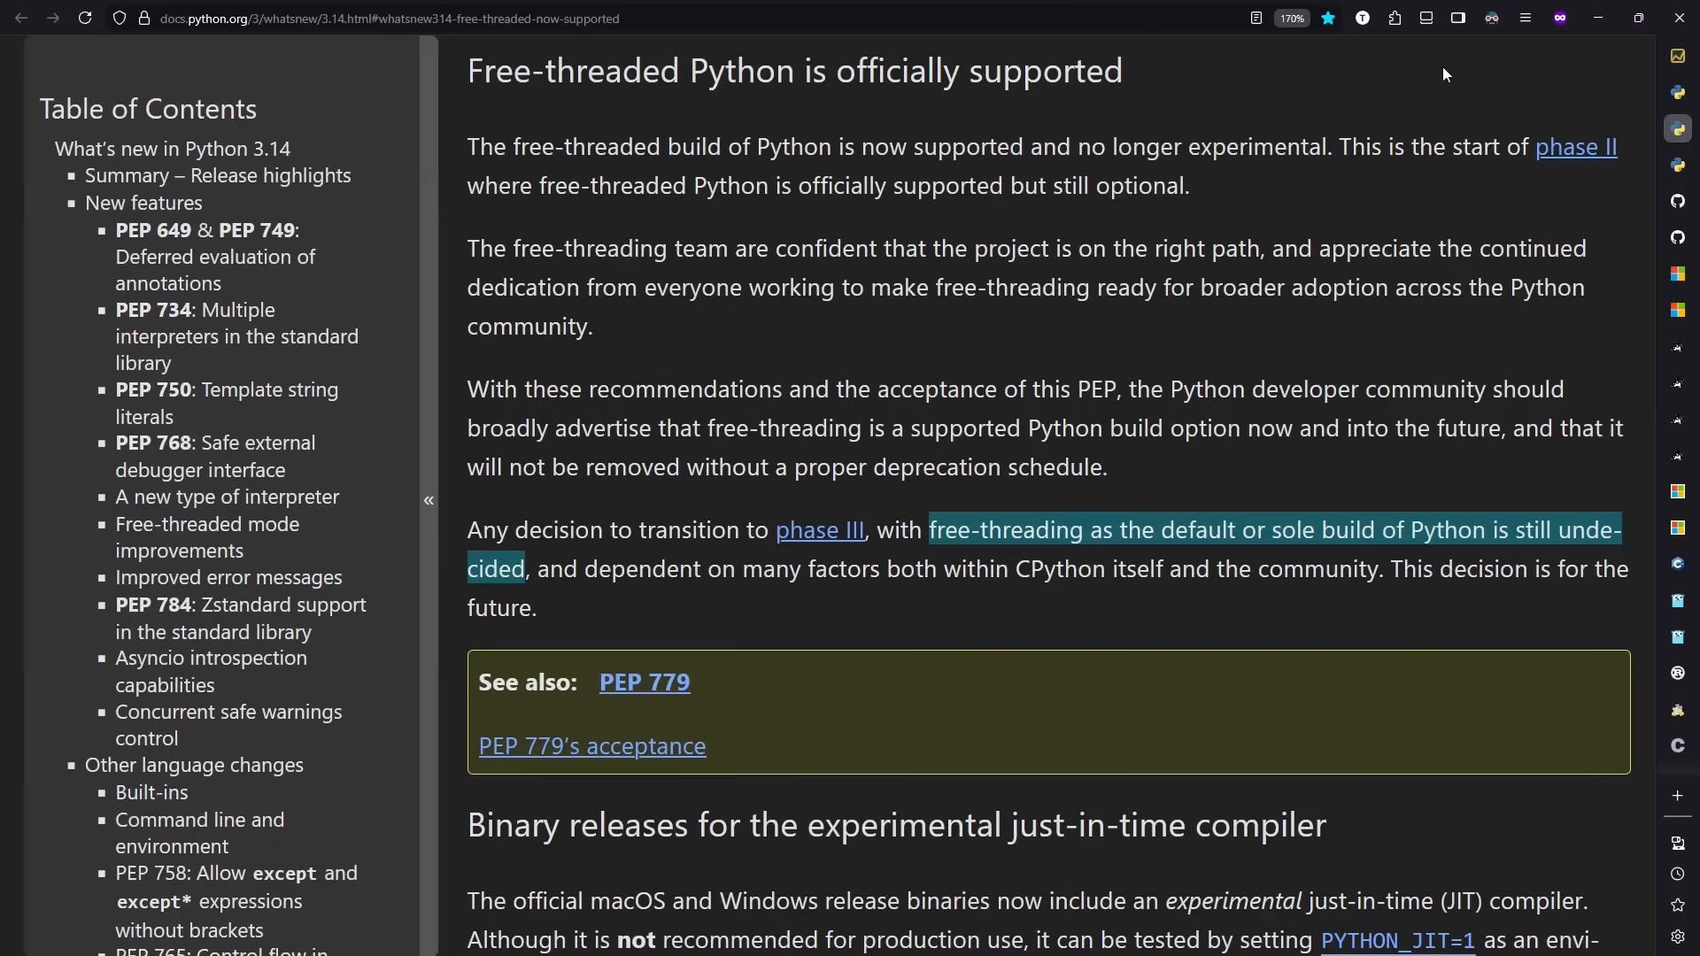
{"action": "mouse_move", "coordinate": [1257, 501]}
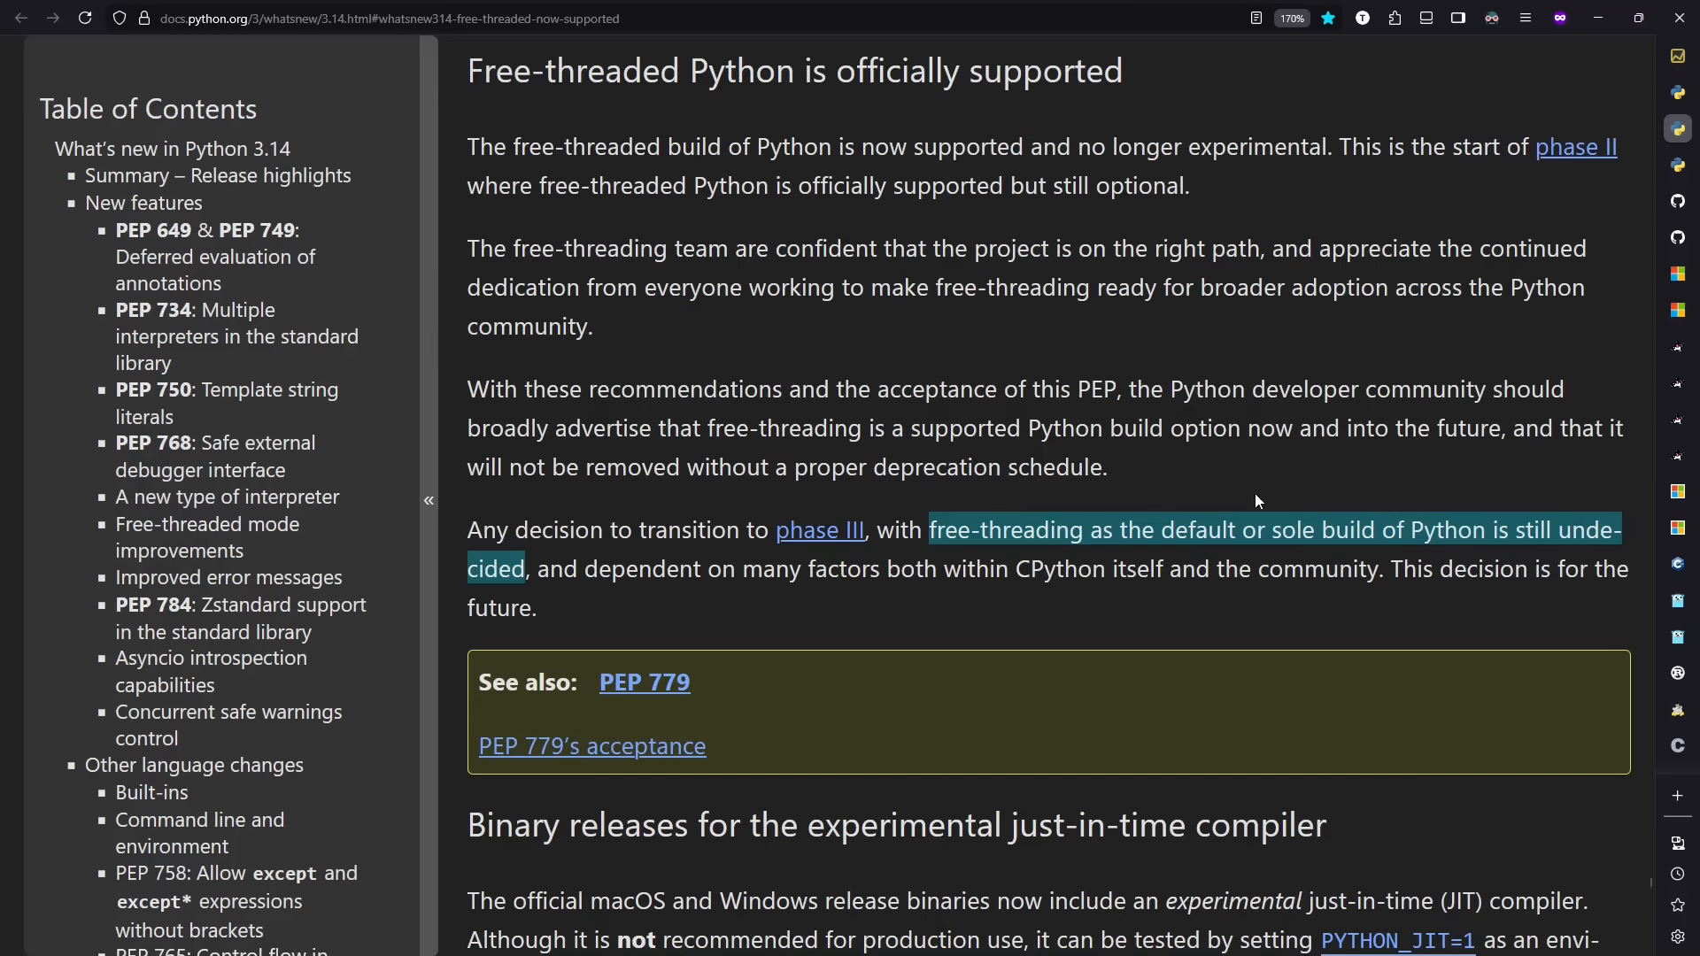
{"action": "mouse_move", "coordinate": [1252, 512]}
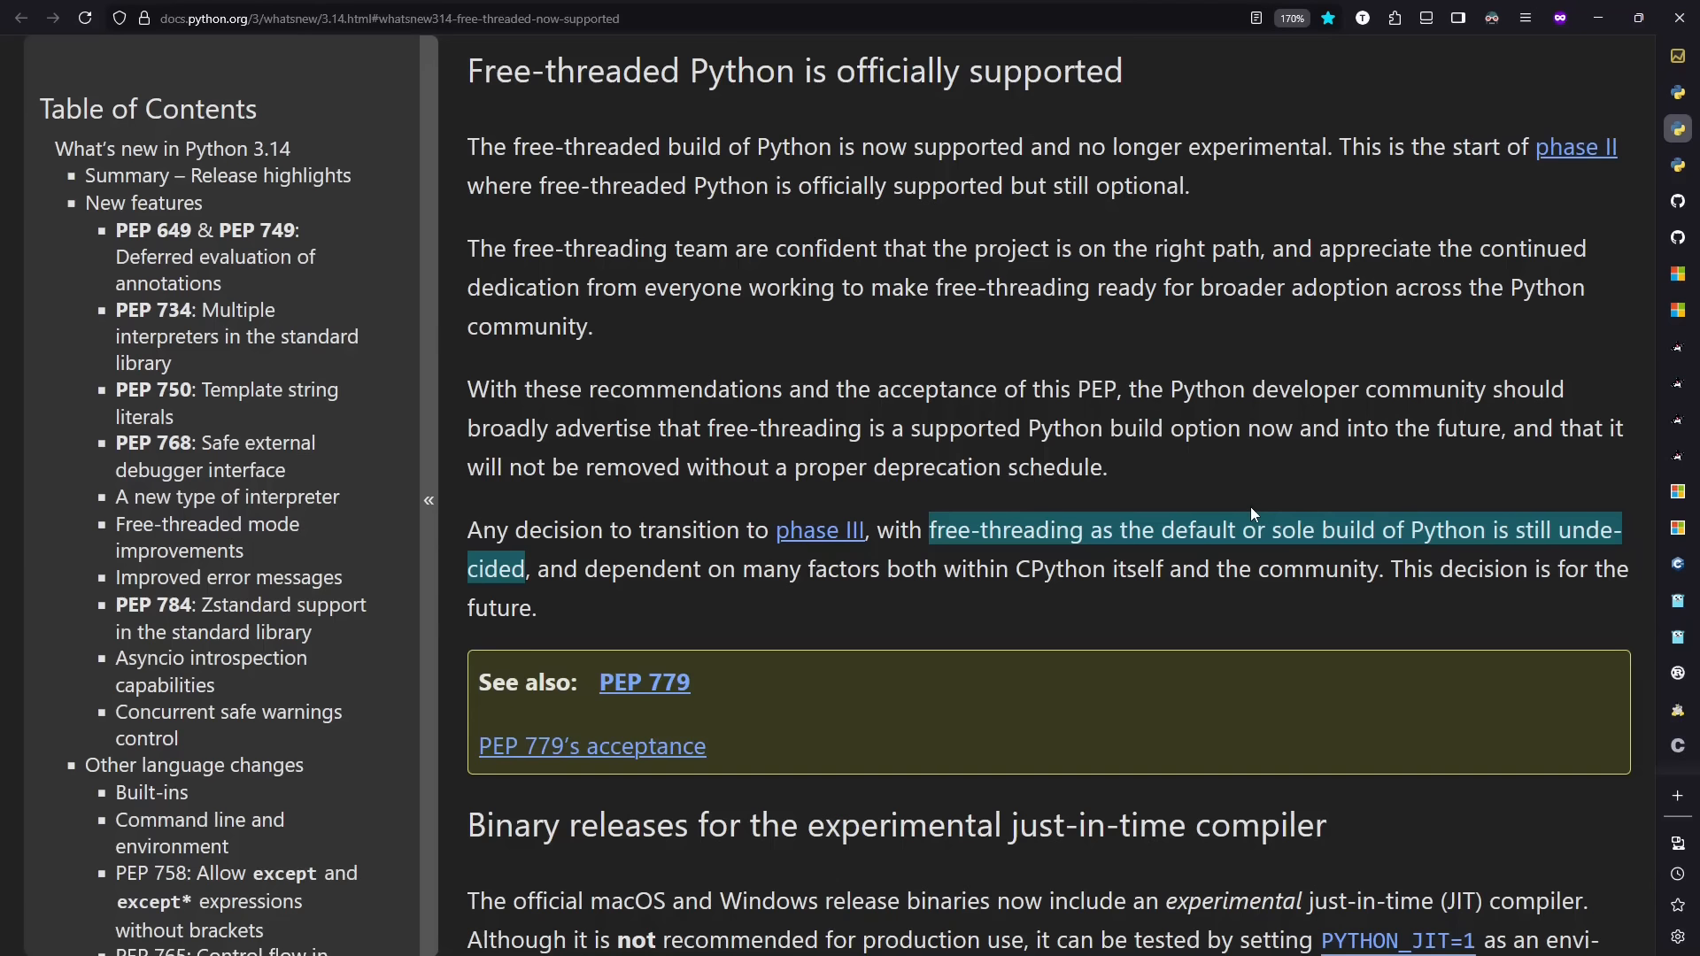
{"action": "mouse_move", "coordinate": [1500, 474]}
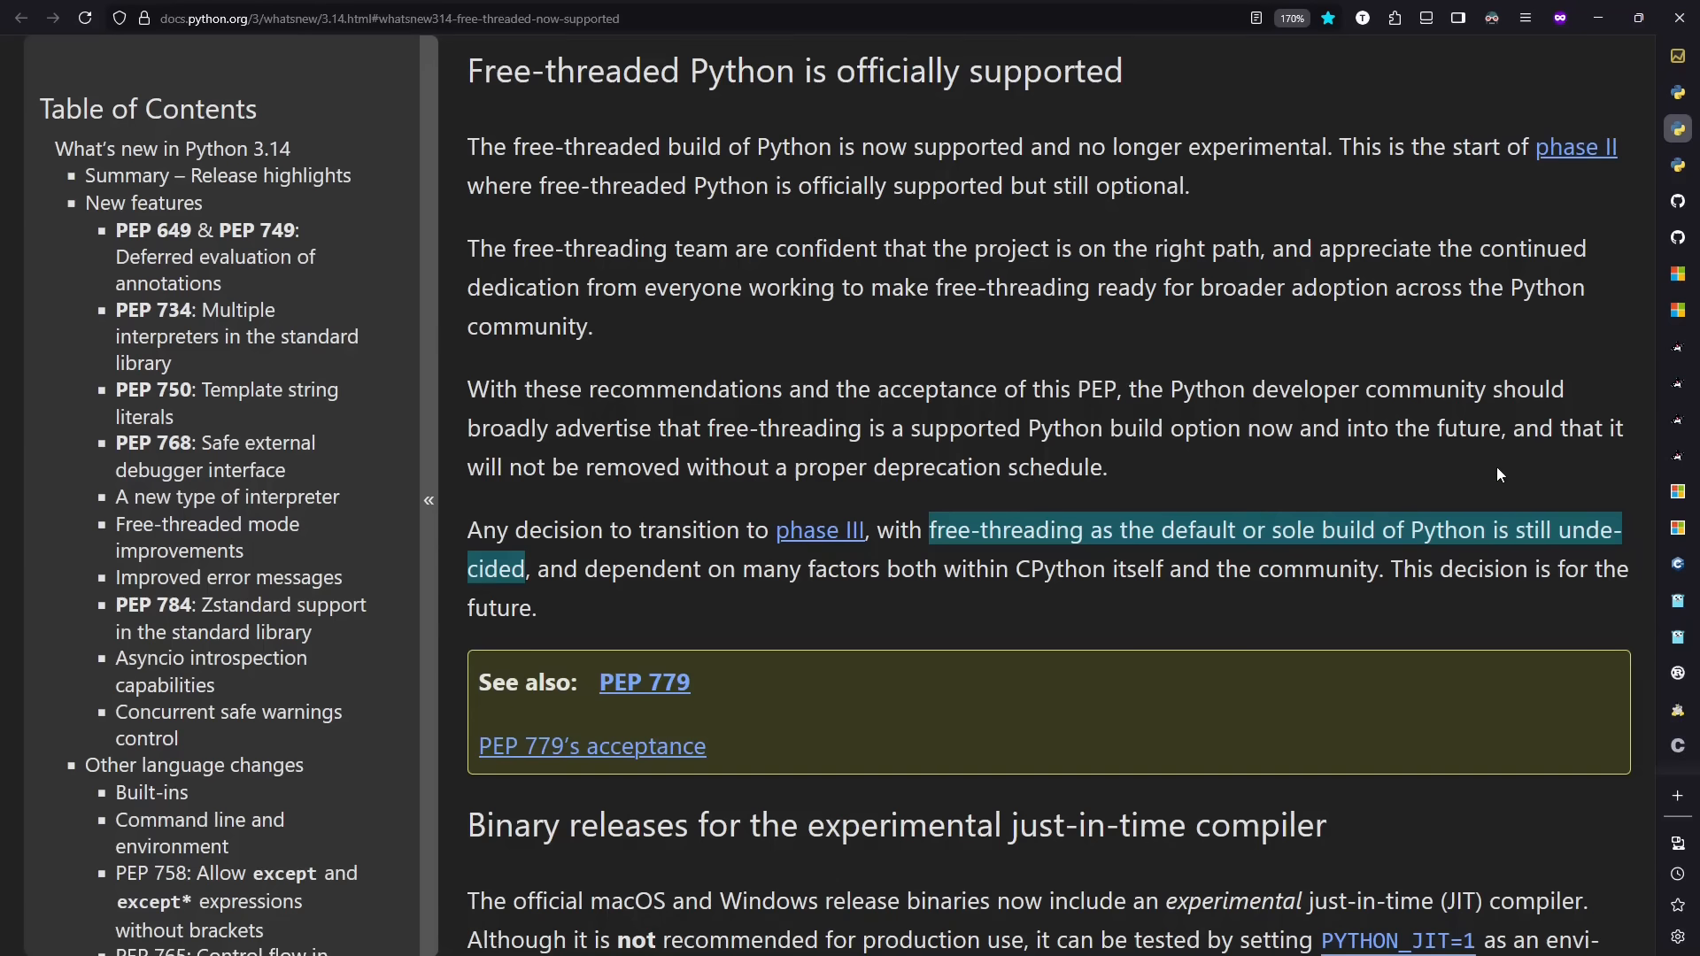
{"action": "scroll", "scroll_direction": "down", "scroll_amount": 3}
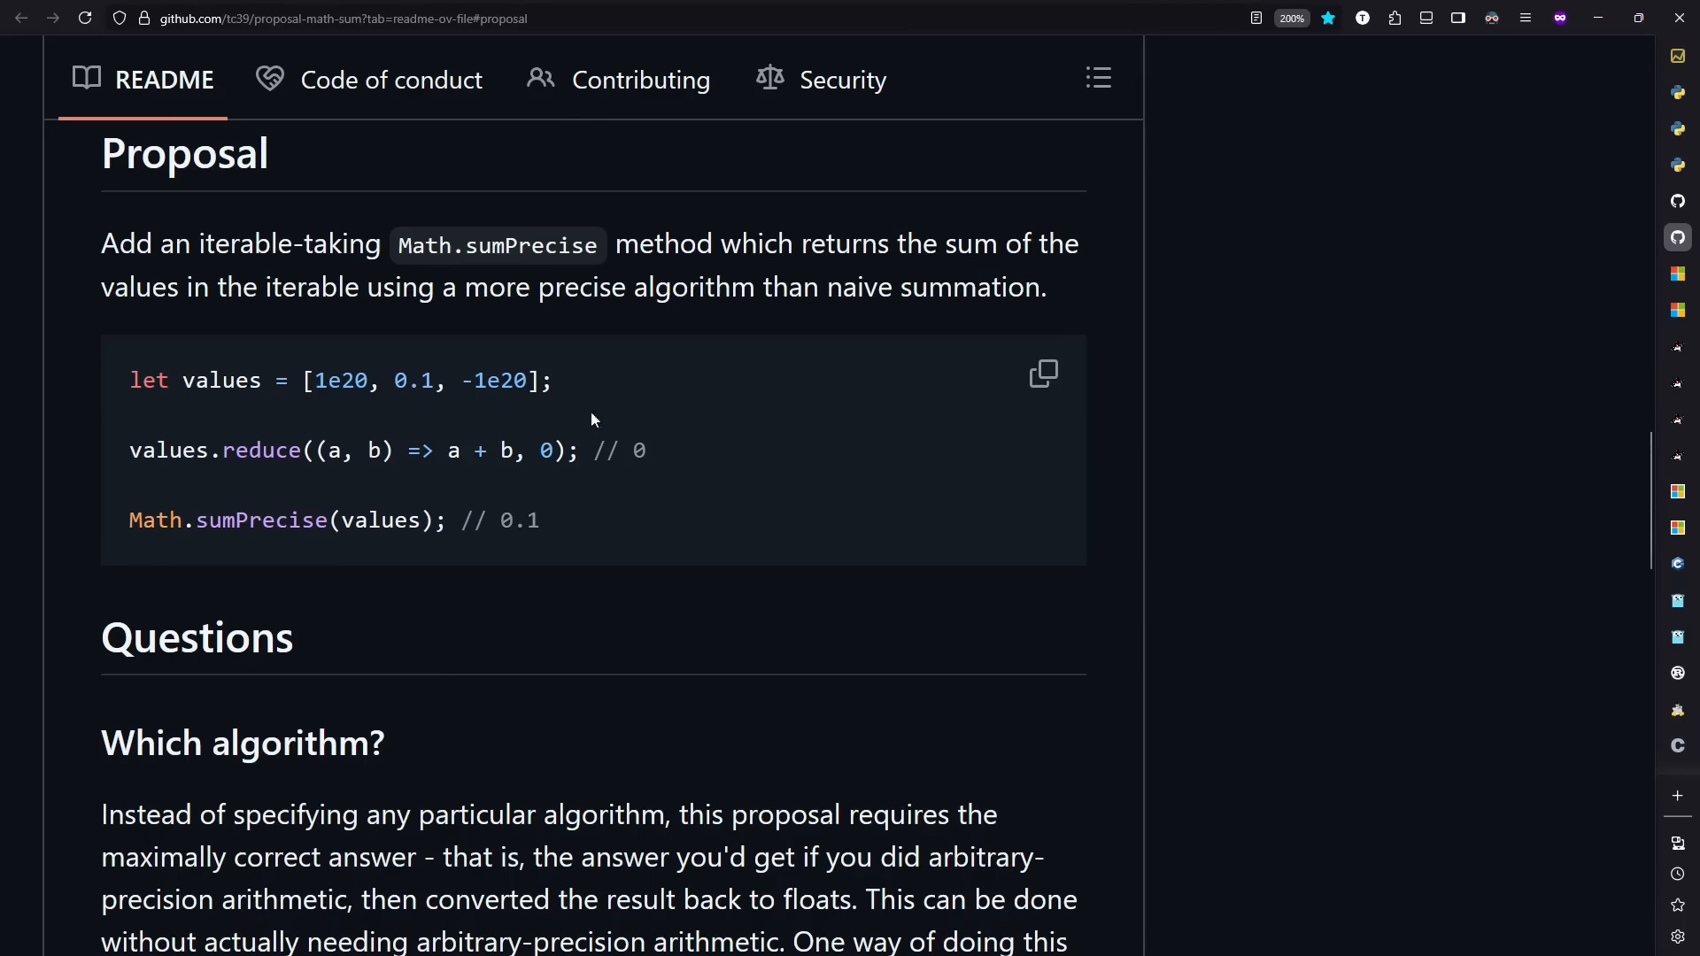
{"action": "mouse_move", "coordinate": [394, 406]}
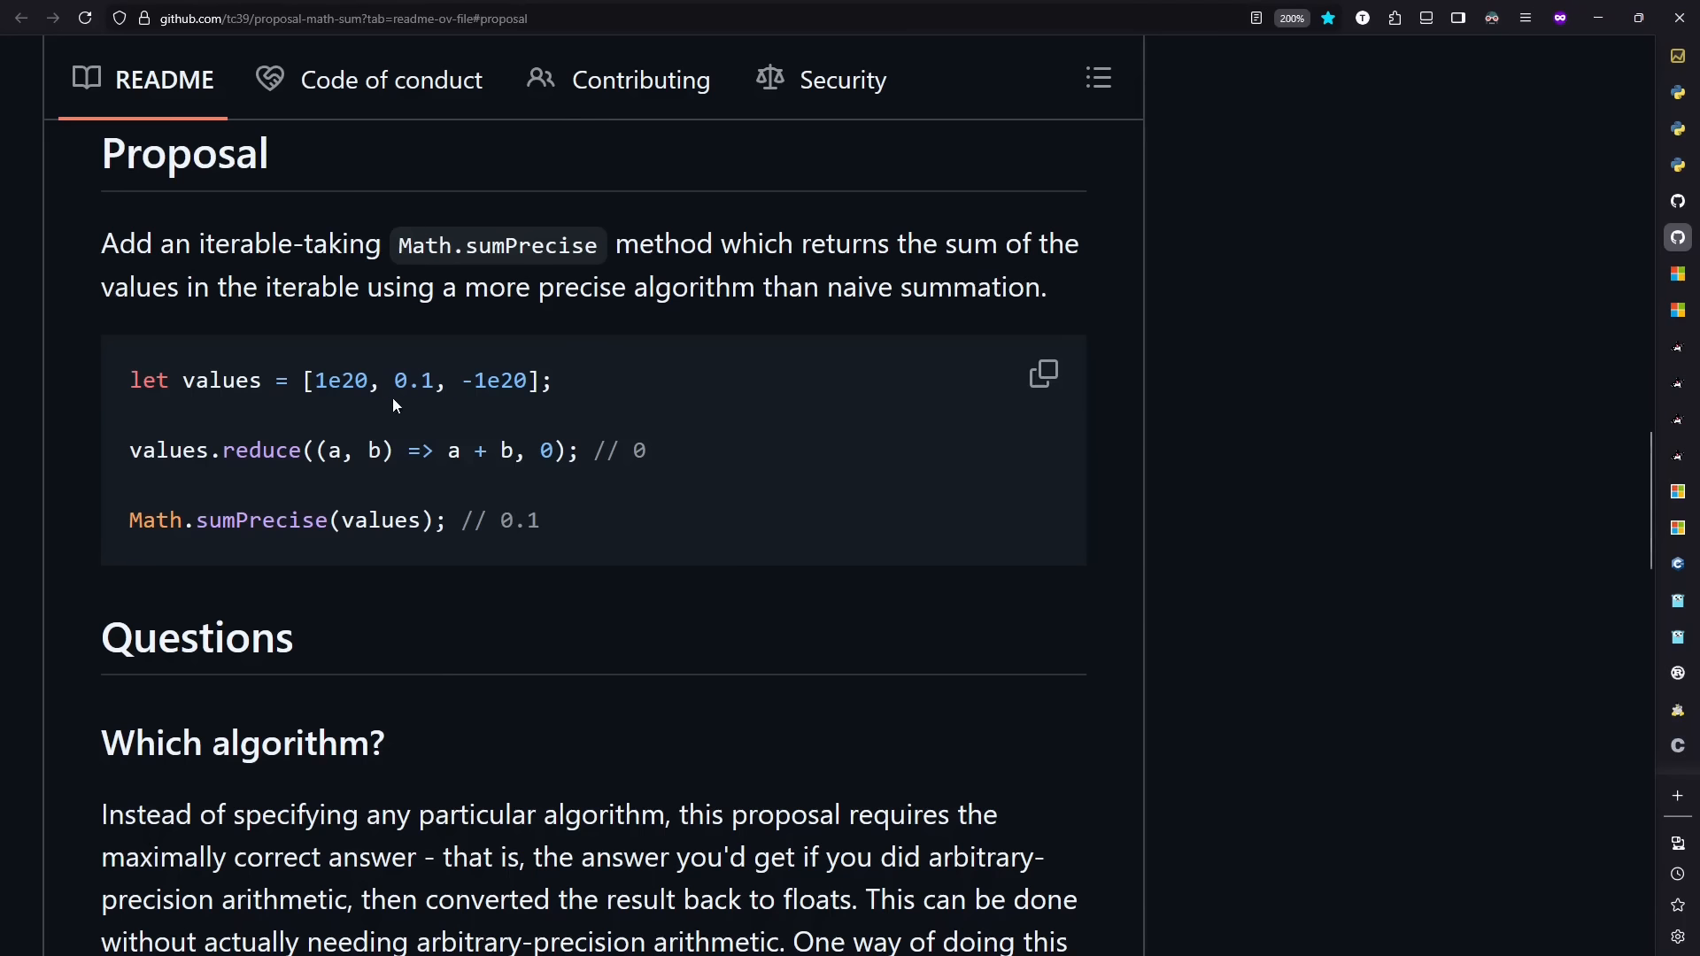
{"action": "mouse_move", "coordinate": [422, 404]}
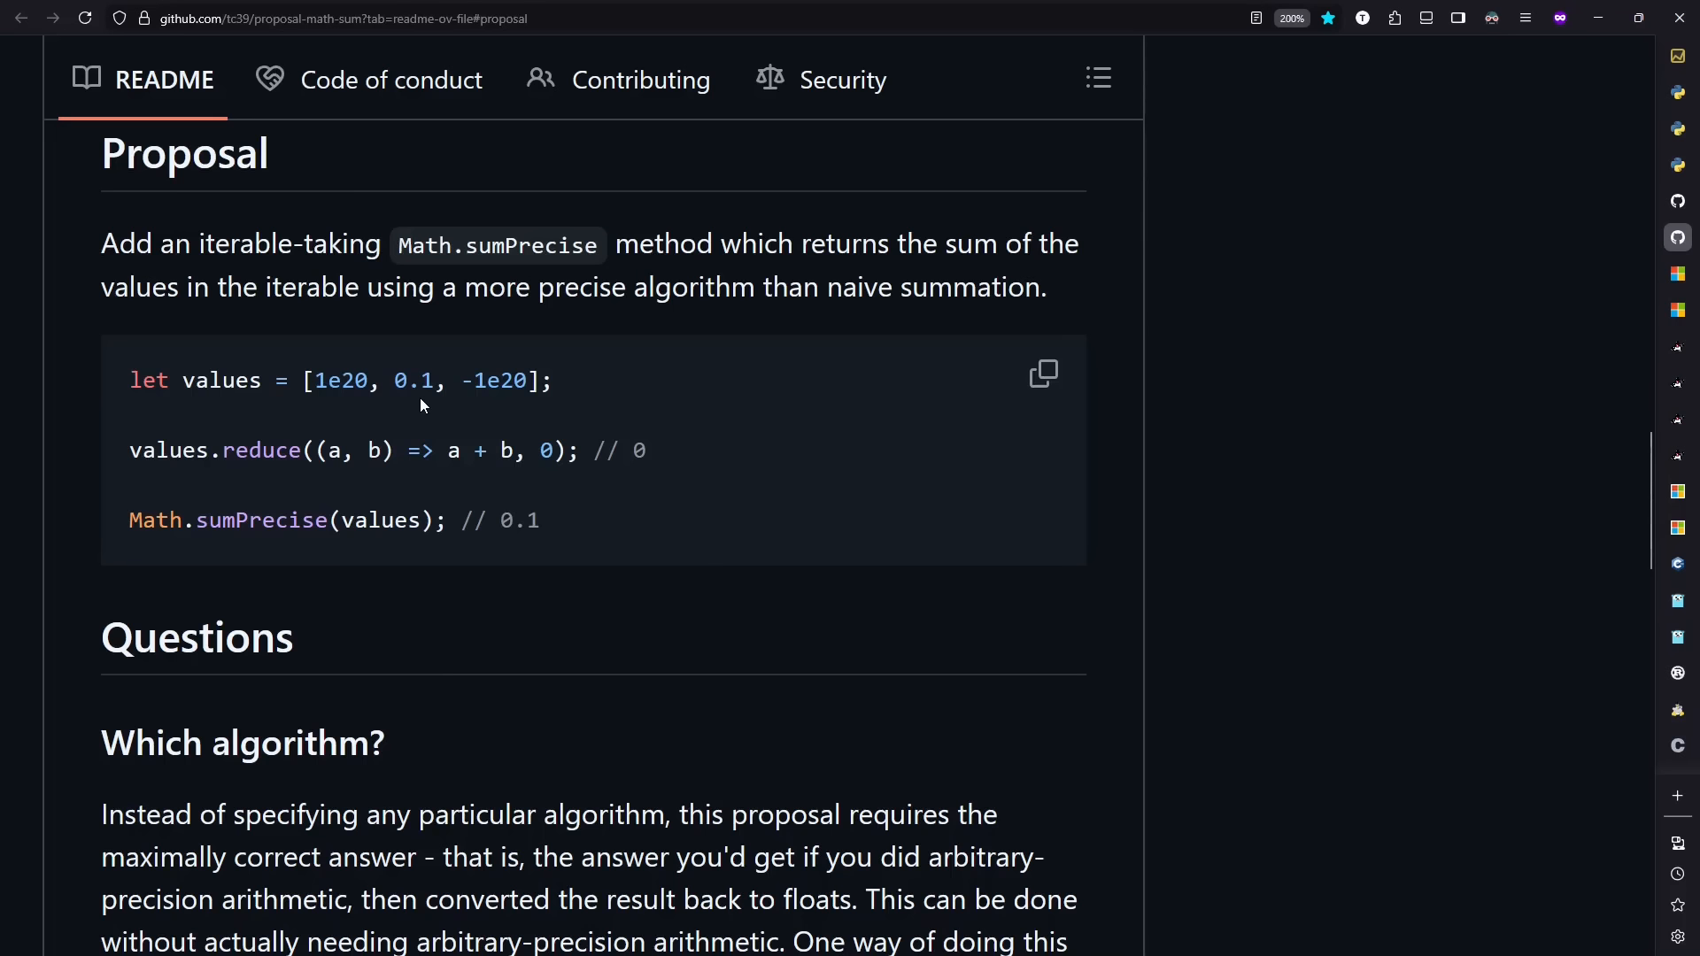
{"action": "mouse_move", "coordinate": [639, 475]}
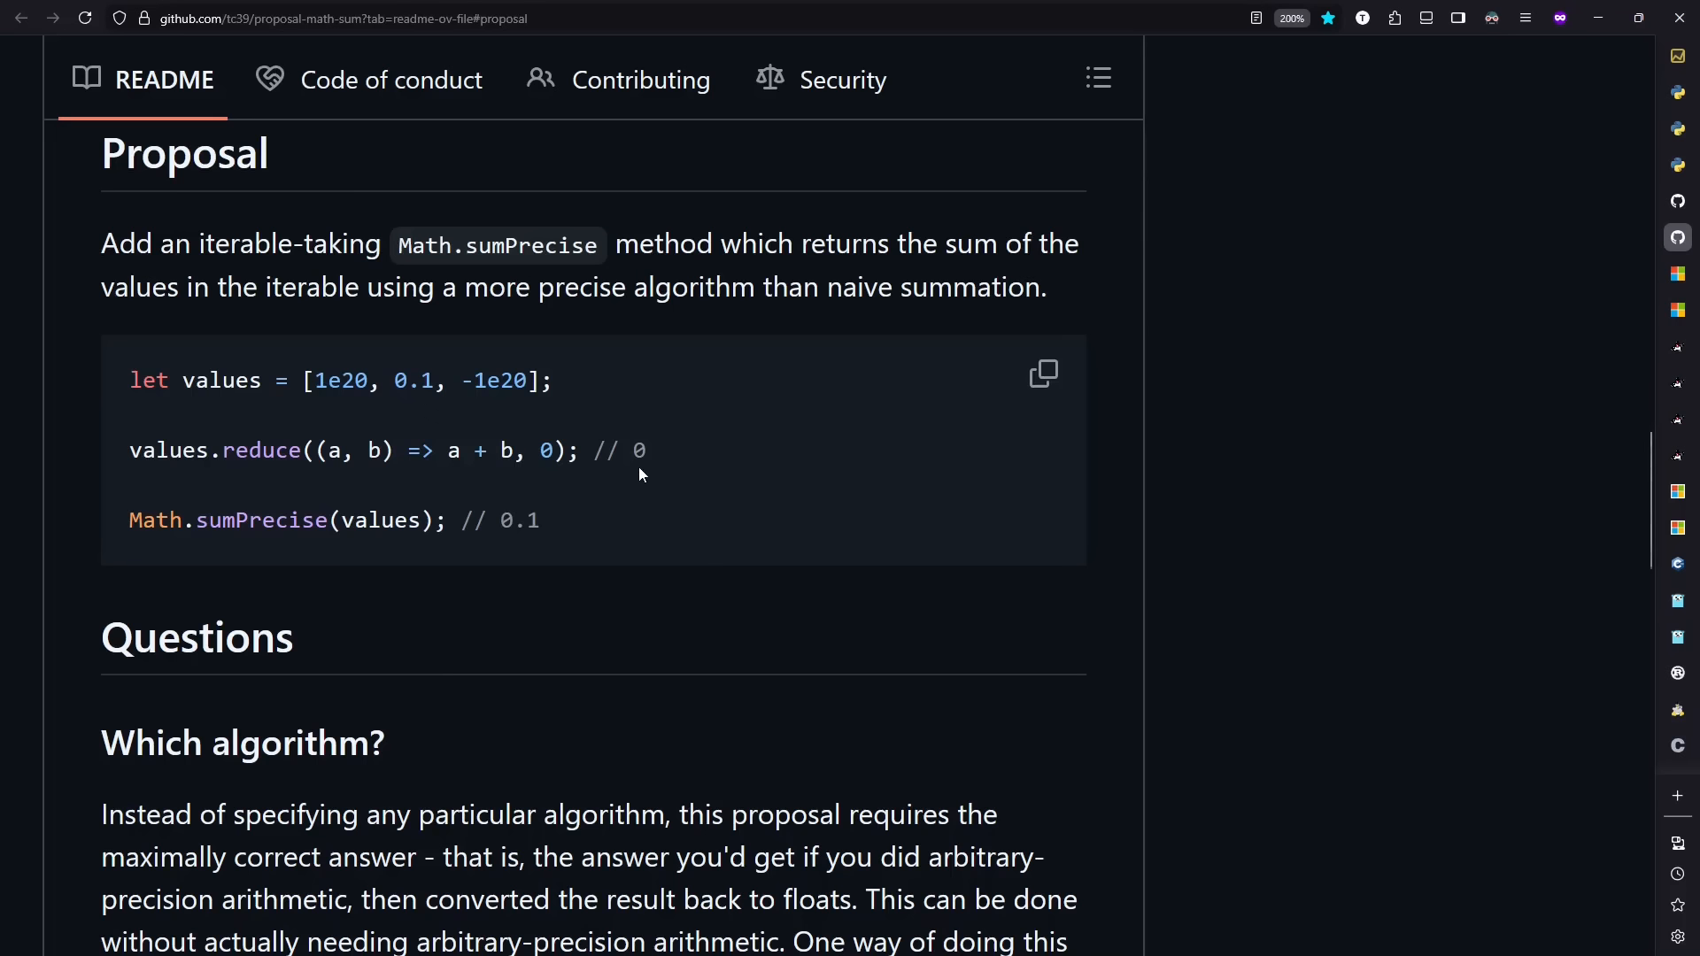
{"action": "mouse_move", "coordinate": [505, 528]}
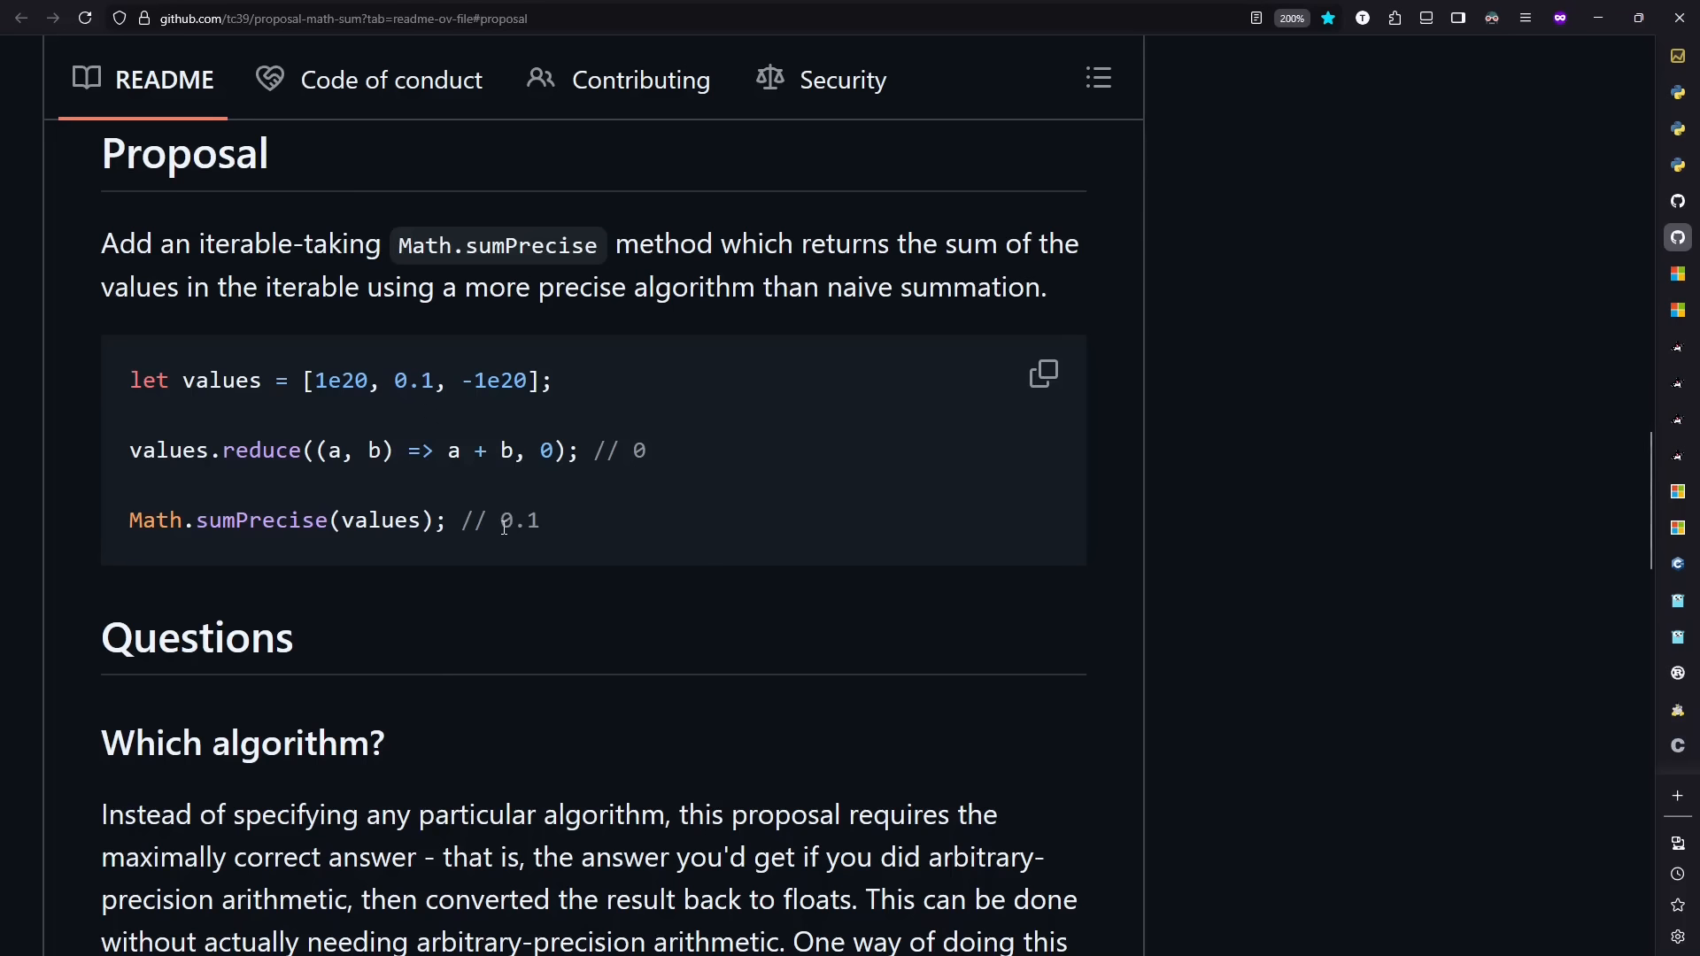
{"action": "mouse_move", "coordinate": [525, 548]}
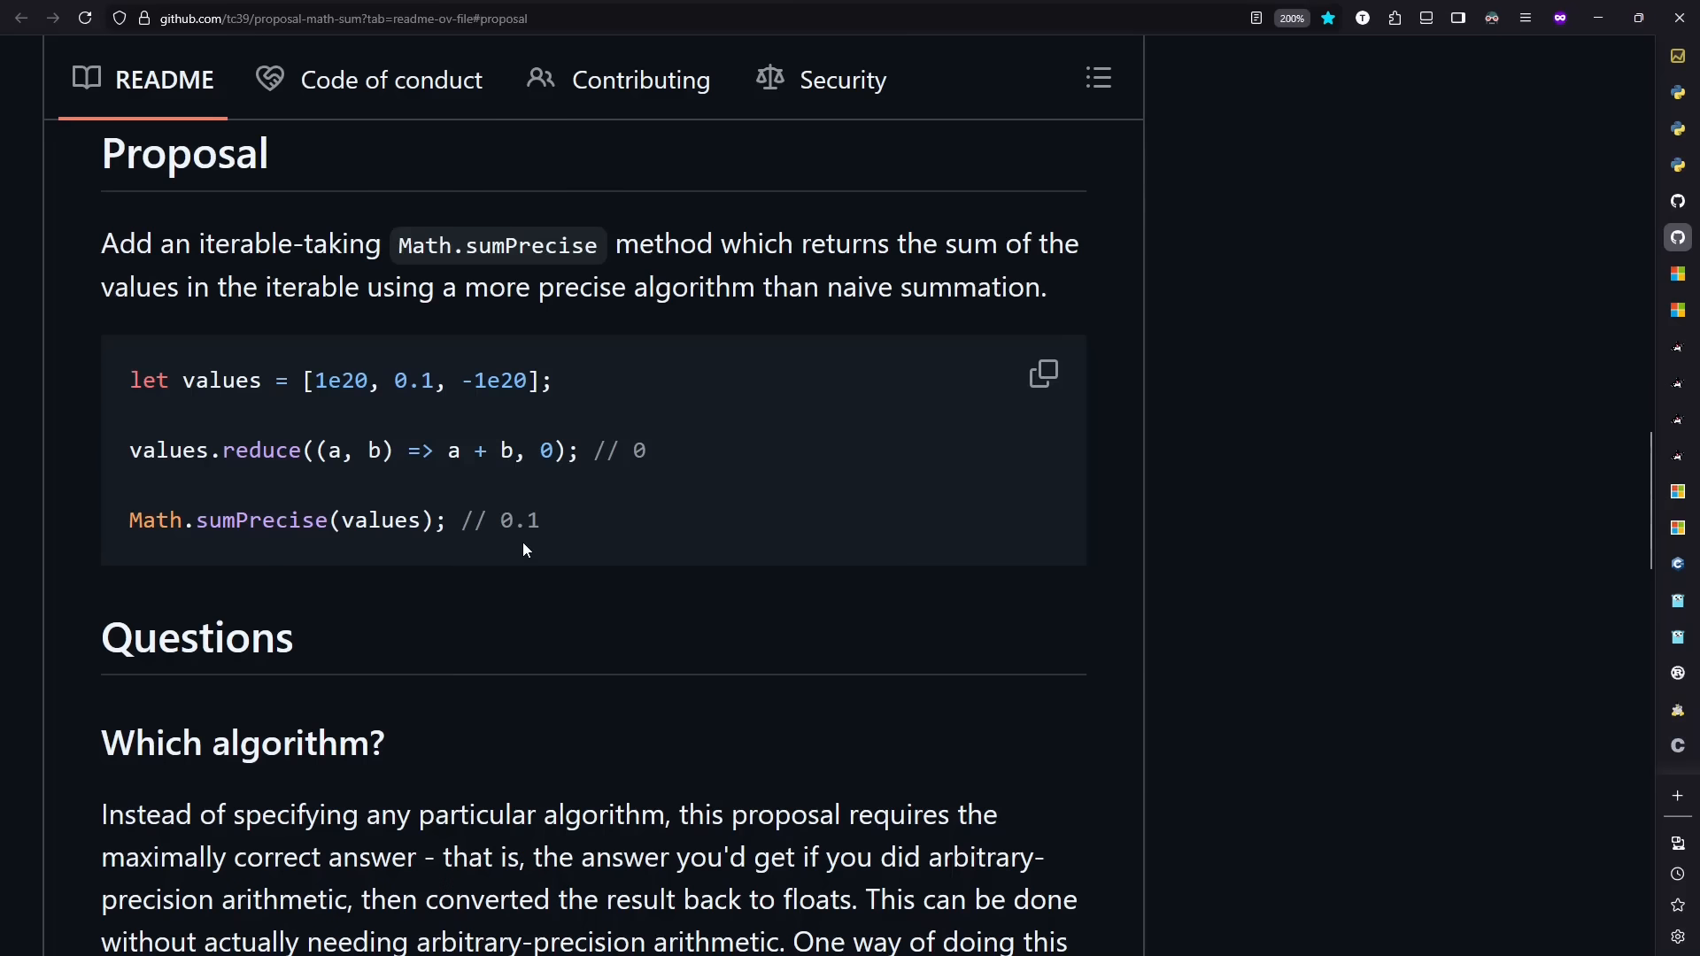
{"action": "mouse_move", "coordinate": [1363, 468]}
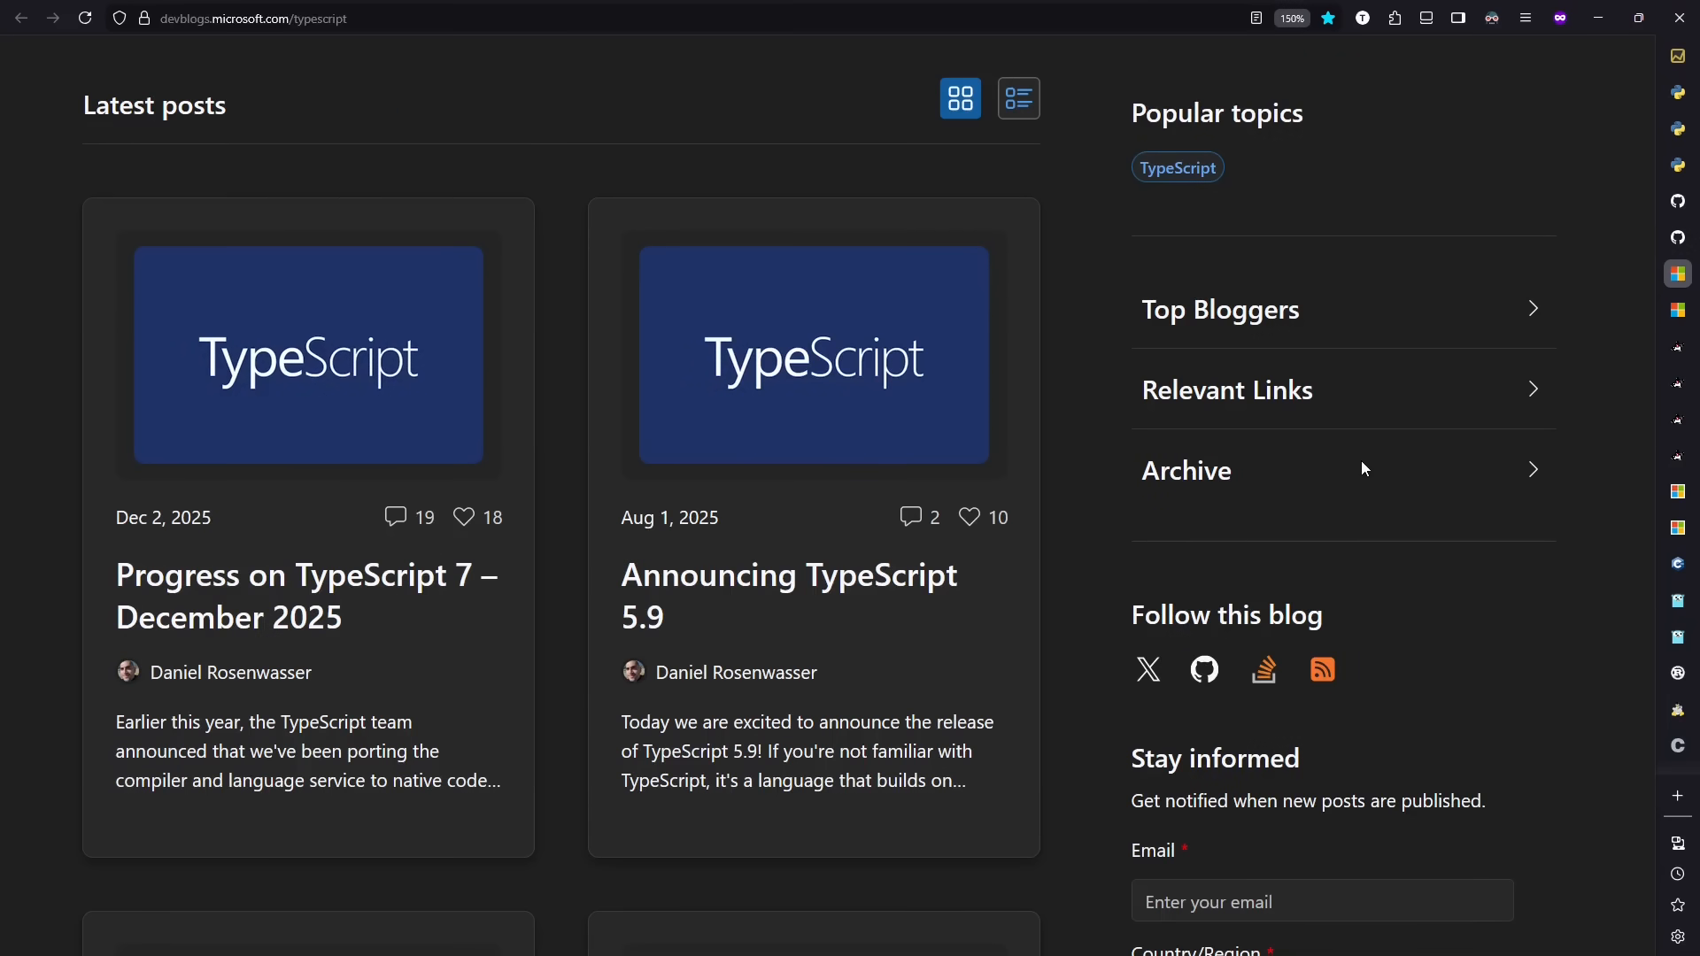
Step: Follow the Proposal section link in the Math.sumPrecise GitHub README
{"action": "left_click", "coordinate": [306, 596]}
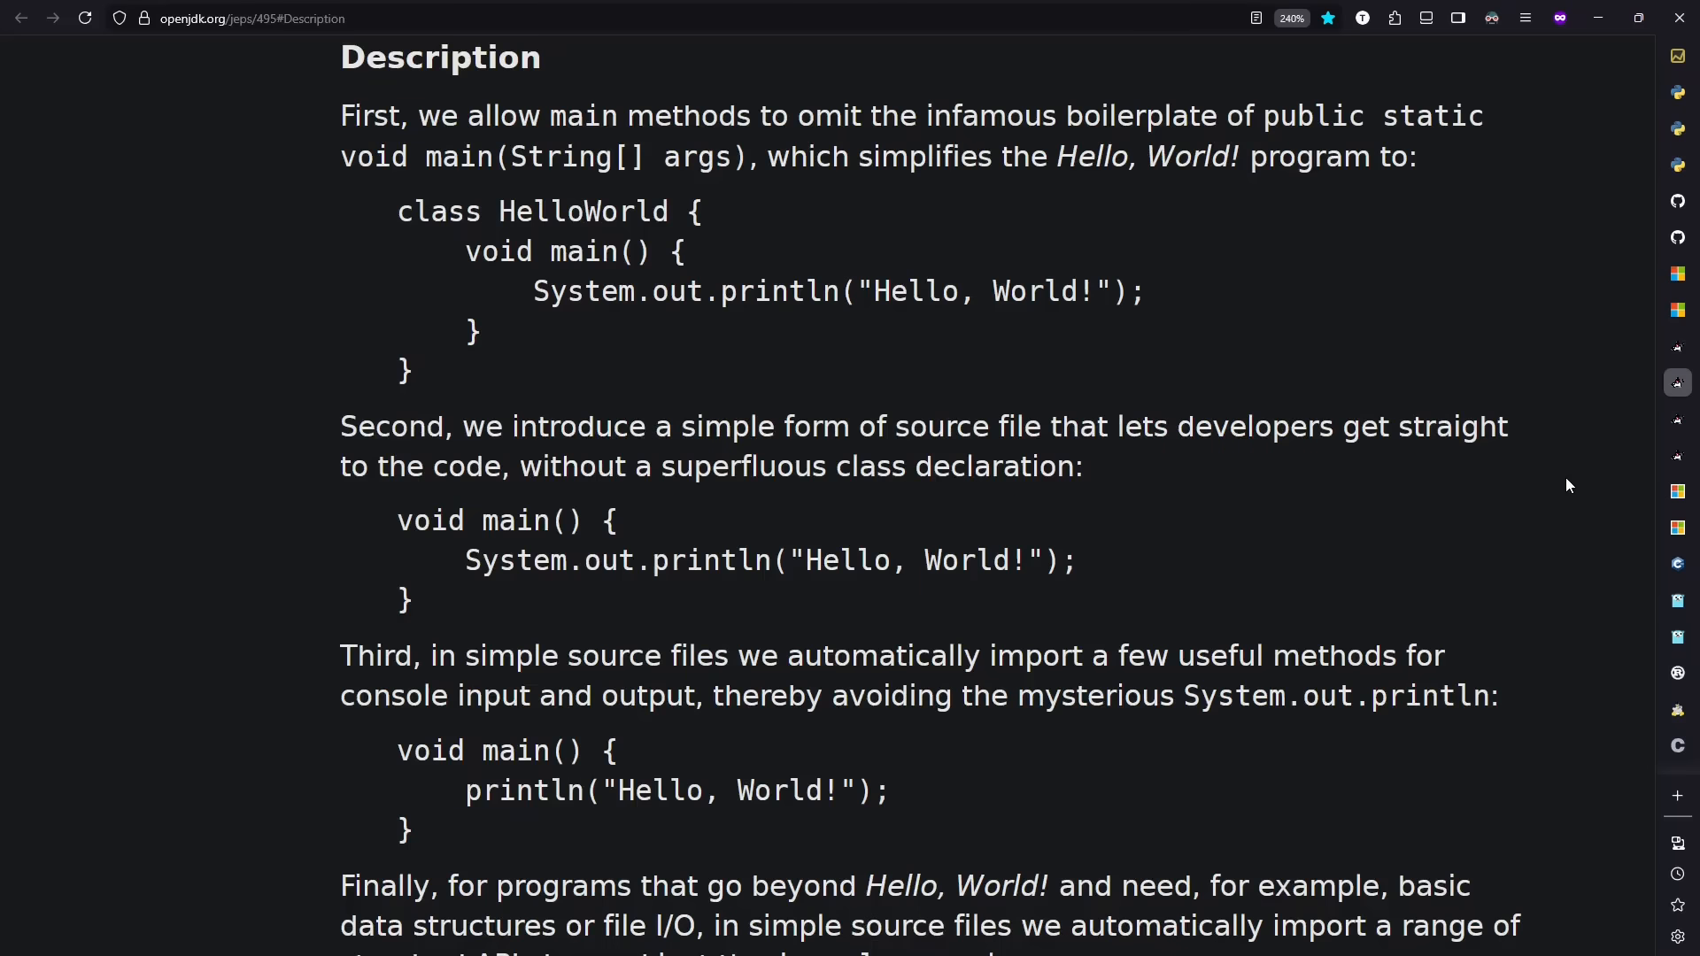
{"action": "mouse_move", "coordinate": [735, 629]}
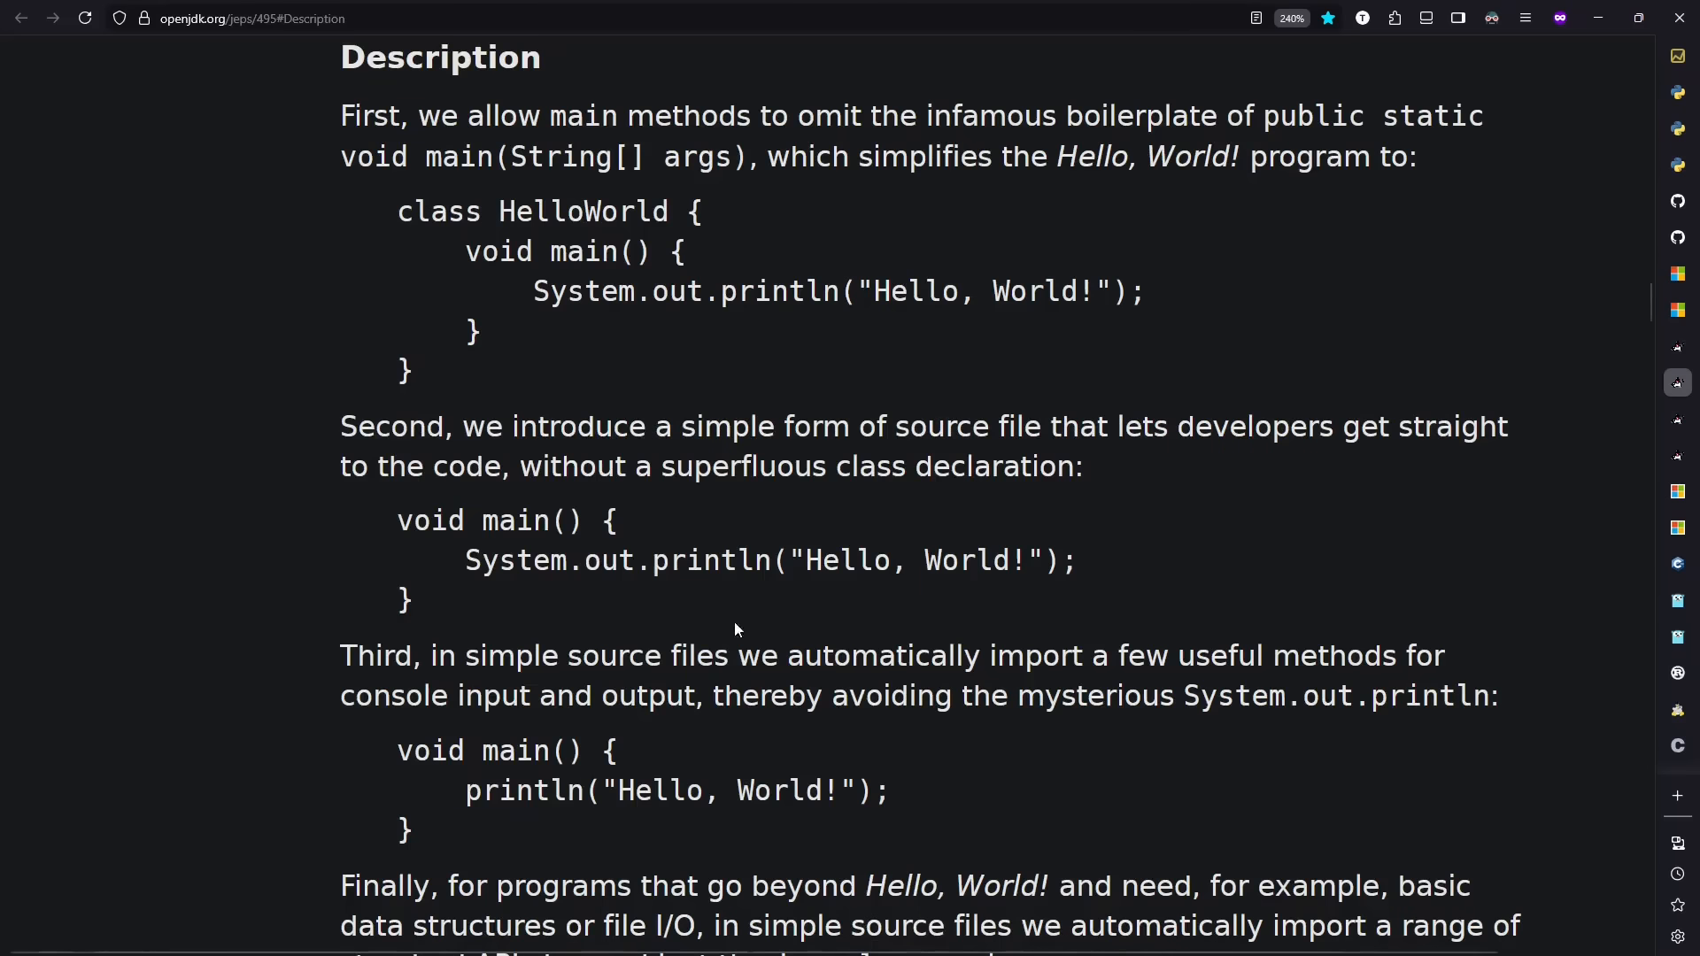
{"action": "mouse_move", "coordinate": [1424, 620]}
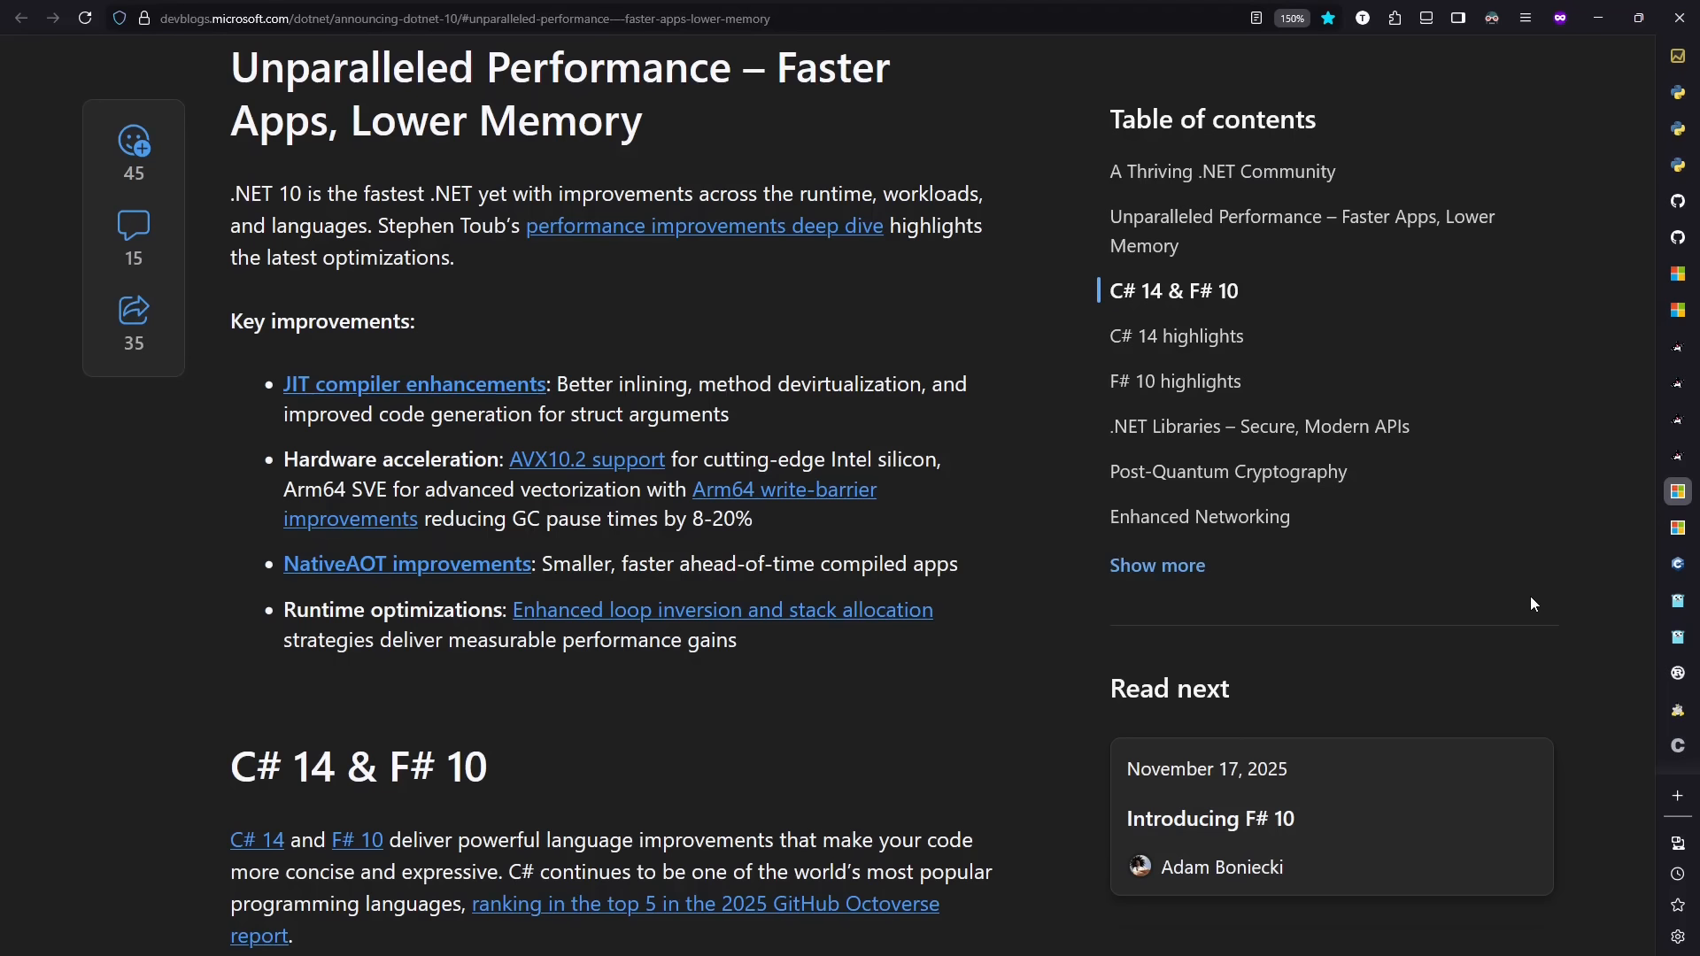
{"action": "mouse_move", "coordinate": [1346, 567]}
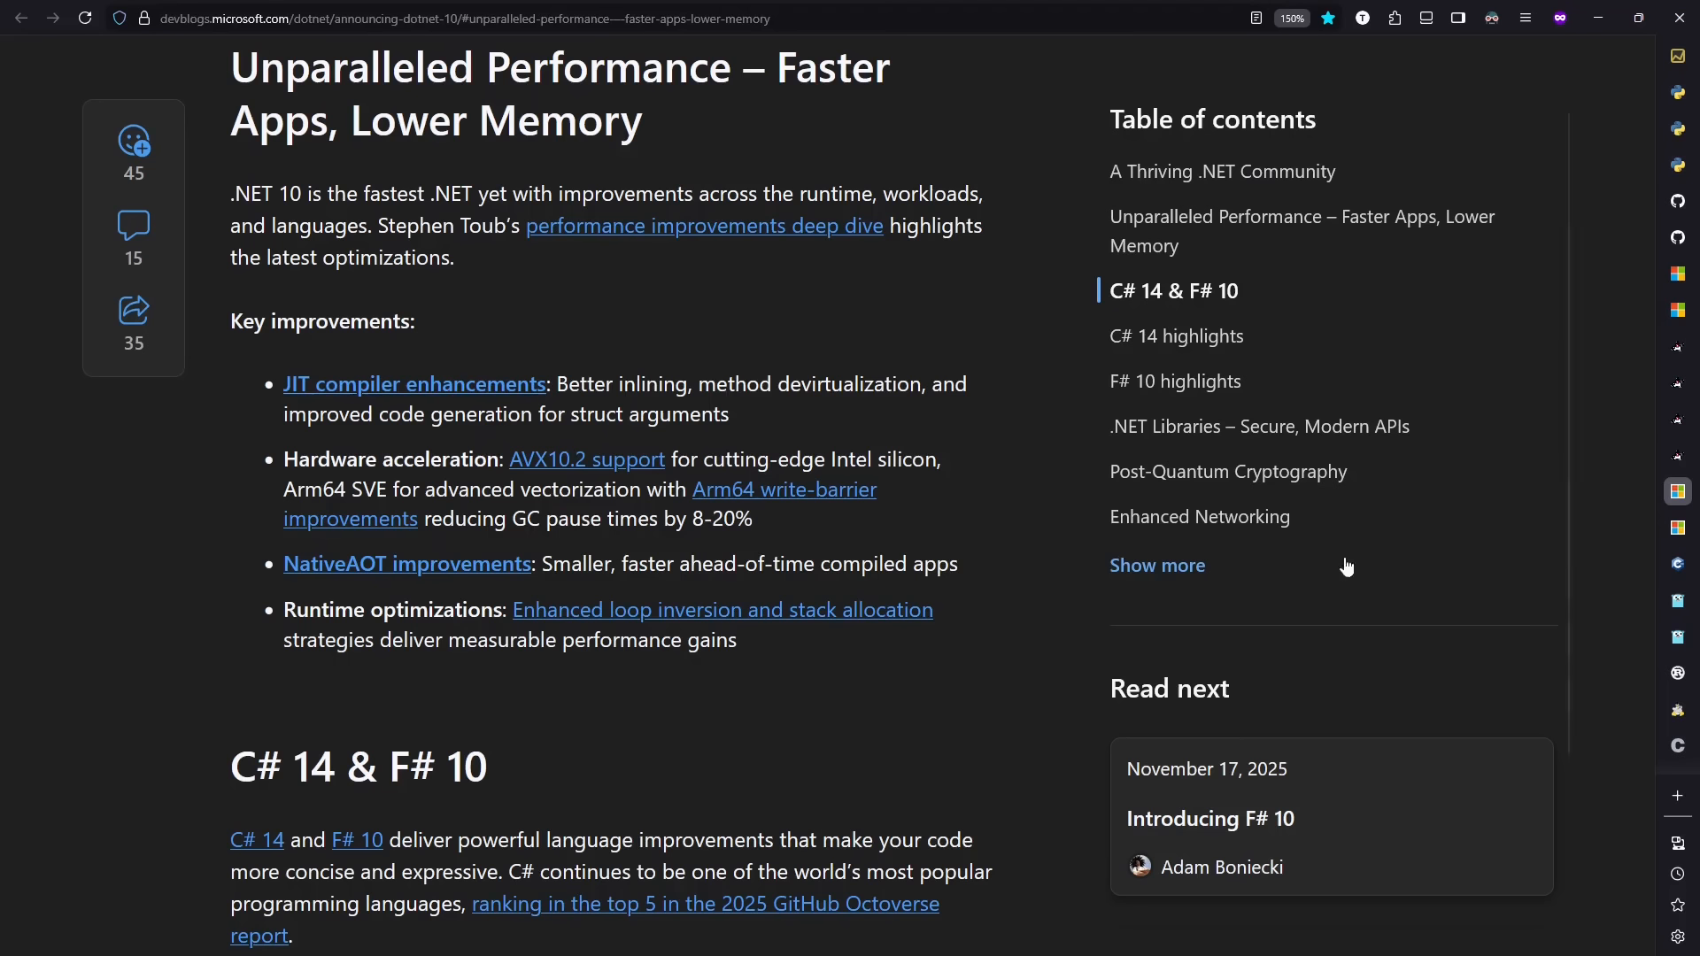
{"action": "mouse_move", "coordinate": [1206, 496]}
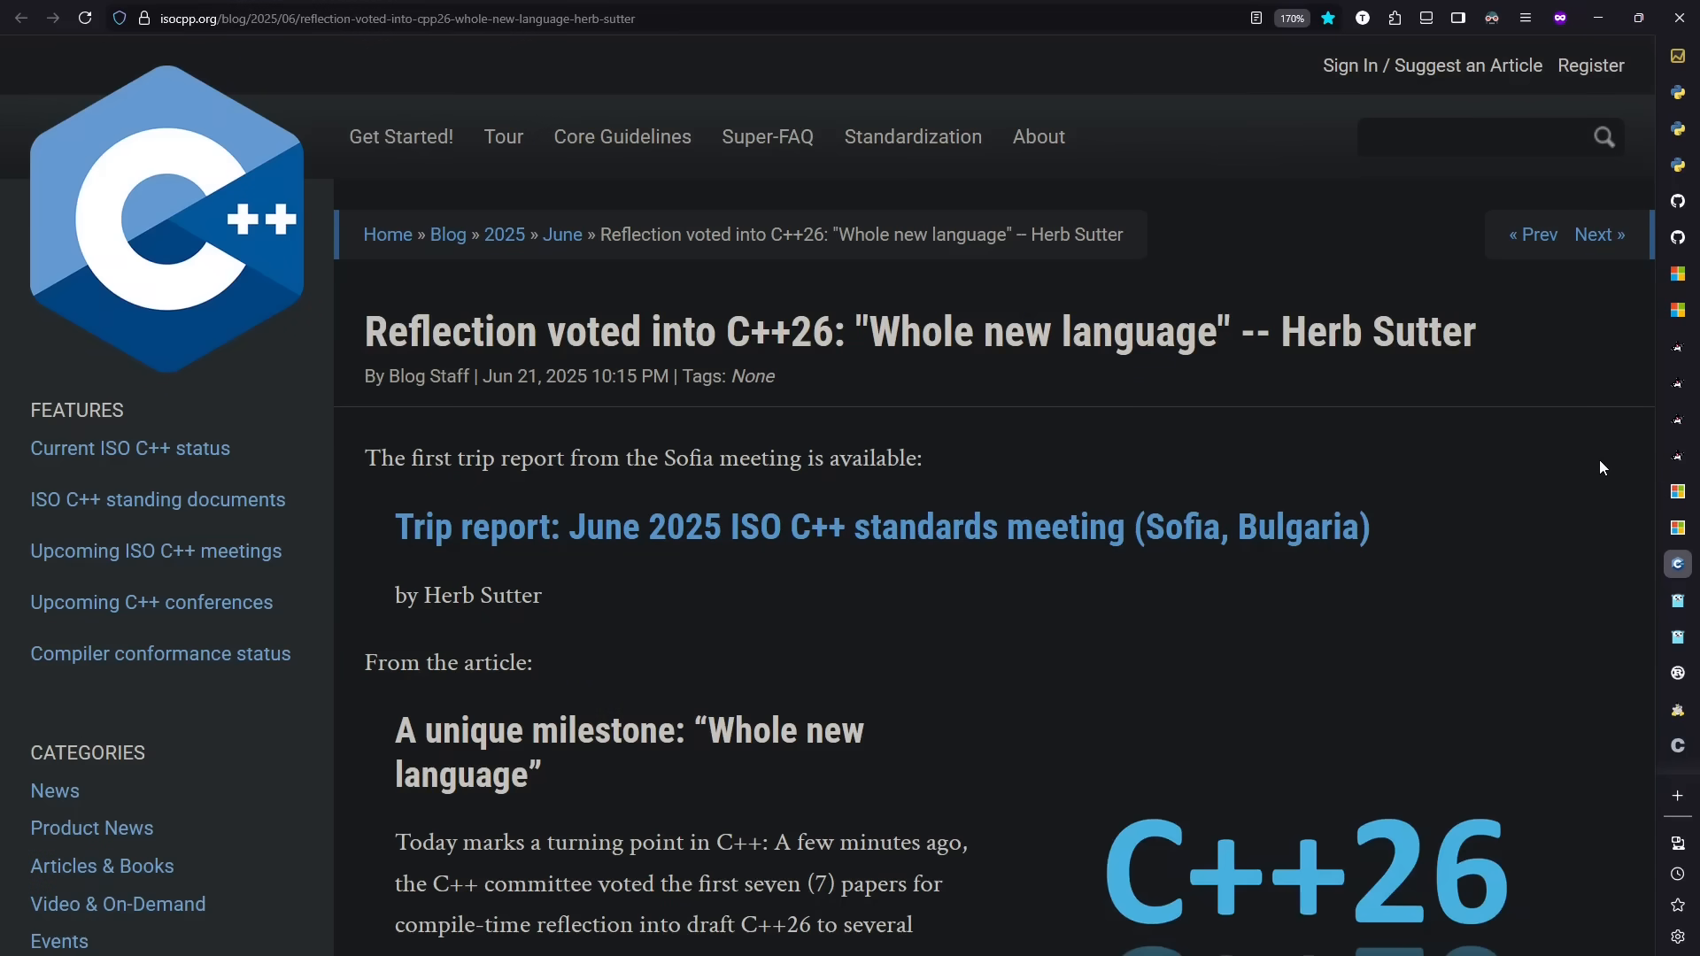
Step: Read the C++26 reflection article down to its end on isocpp.org
{"action": "scroll", "scroll_direction": "down", "scroll_amount": 3}
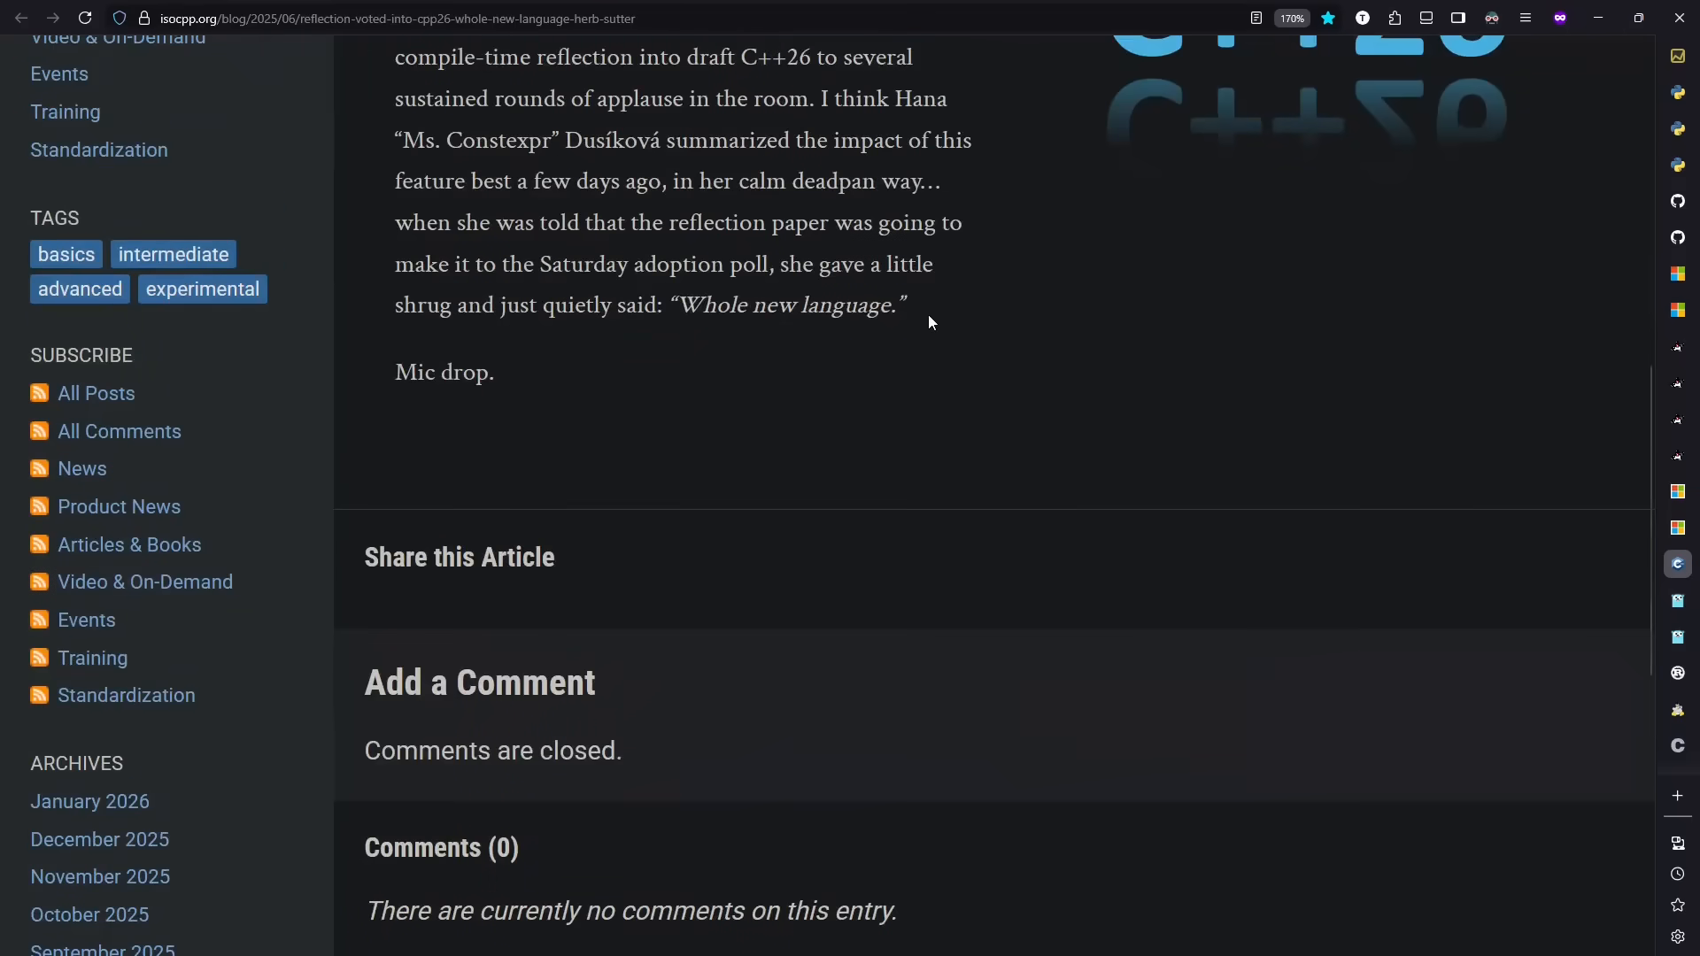
{"action": "left_click_drag", "start_coordinate": [894, 99], "coordinate": [790, 140]}
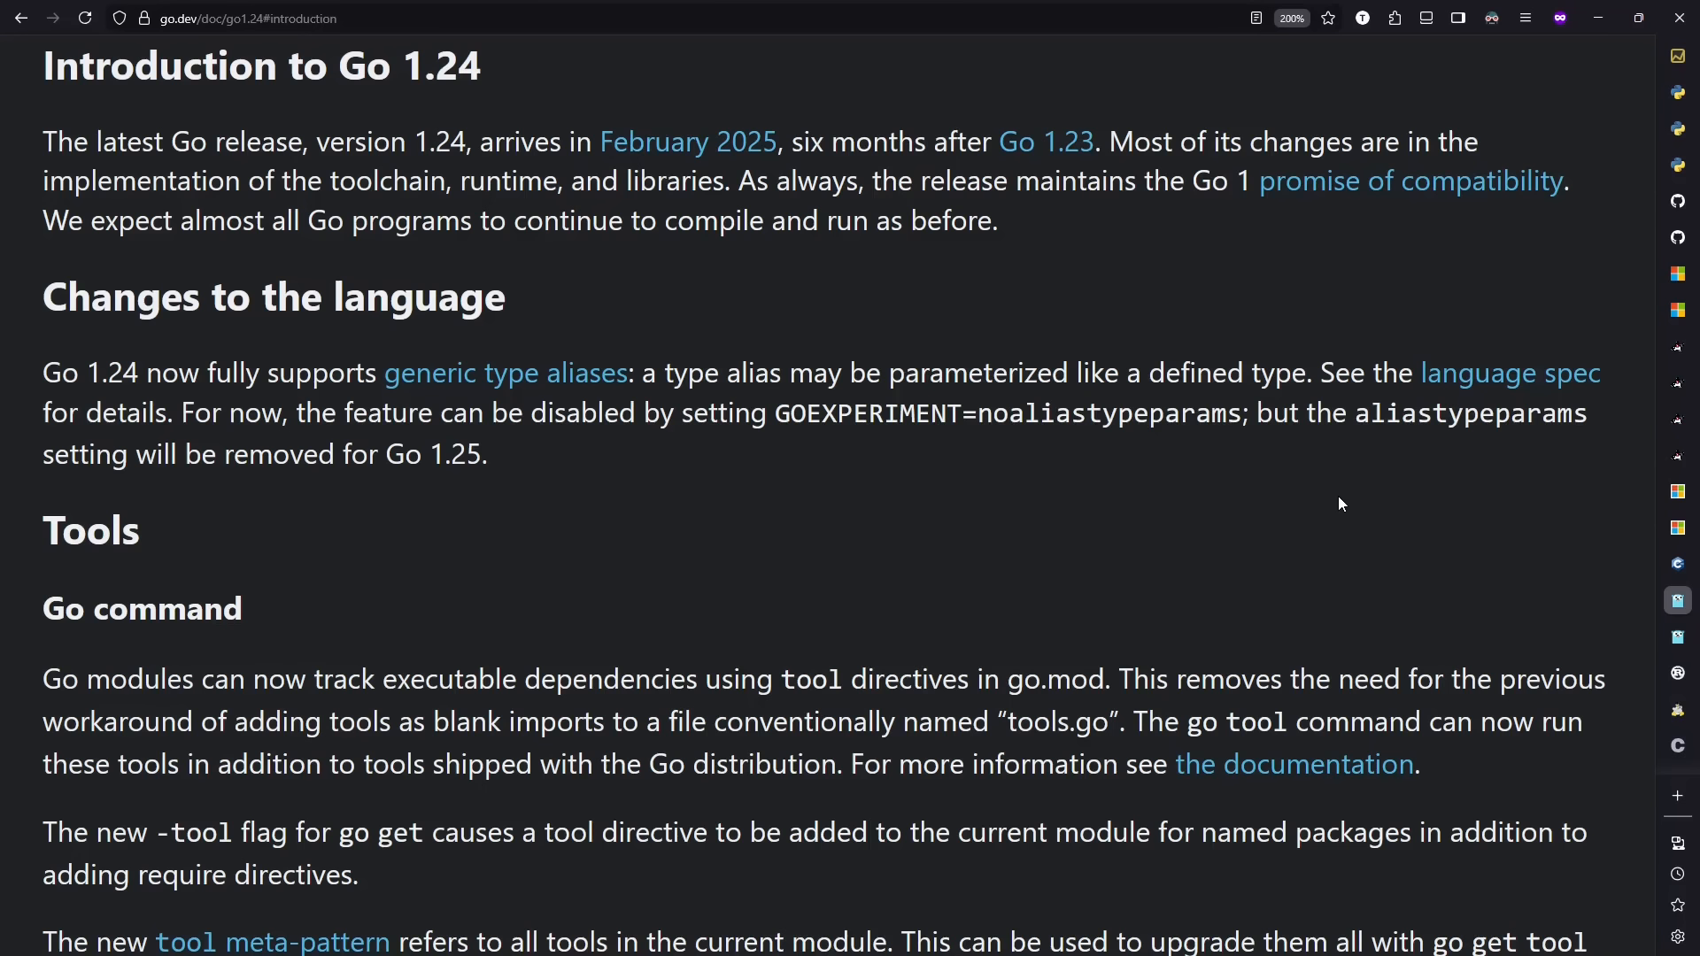
{"action": "mouse_move", "coordinate": [604, 453]}
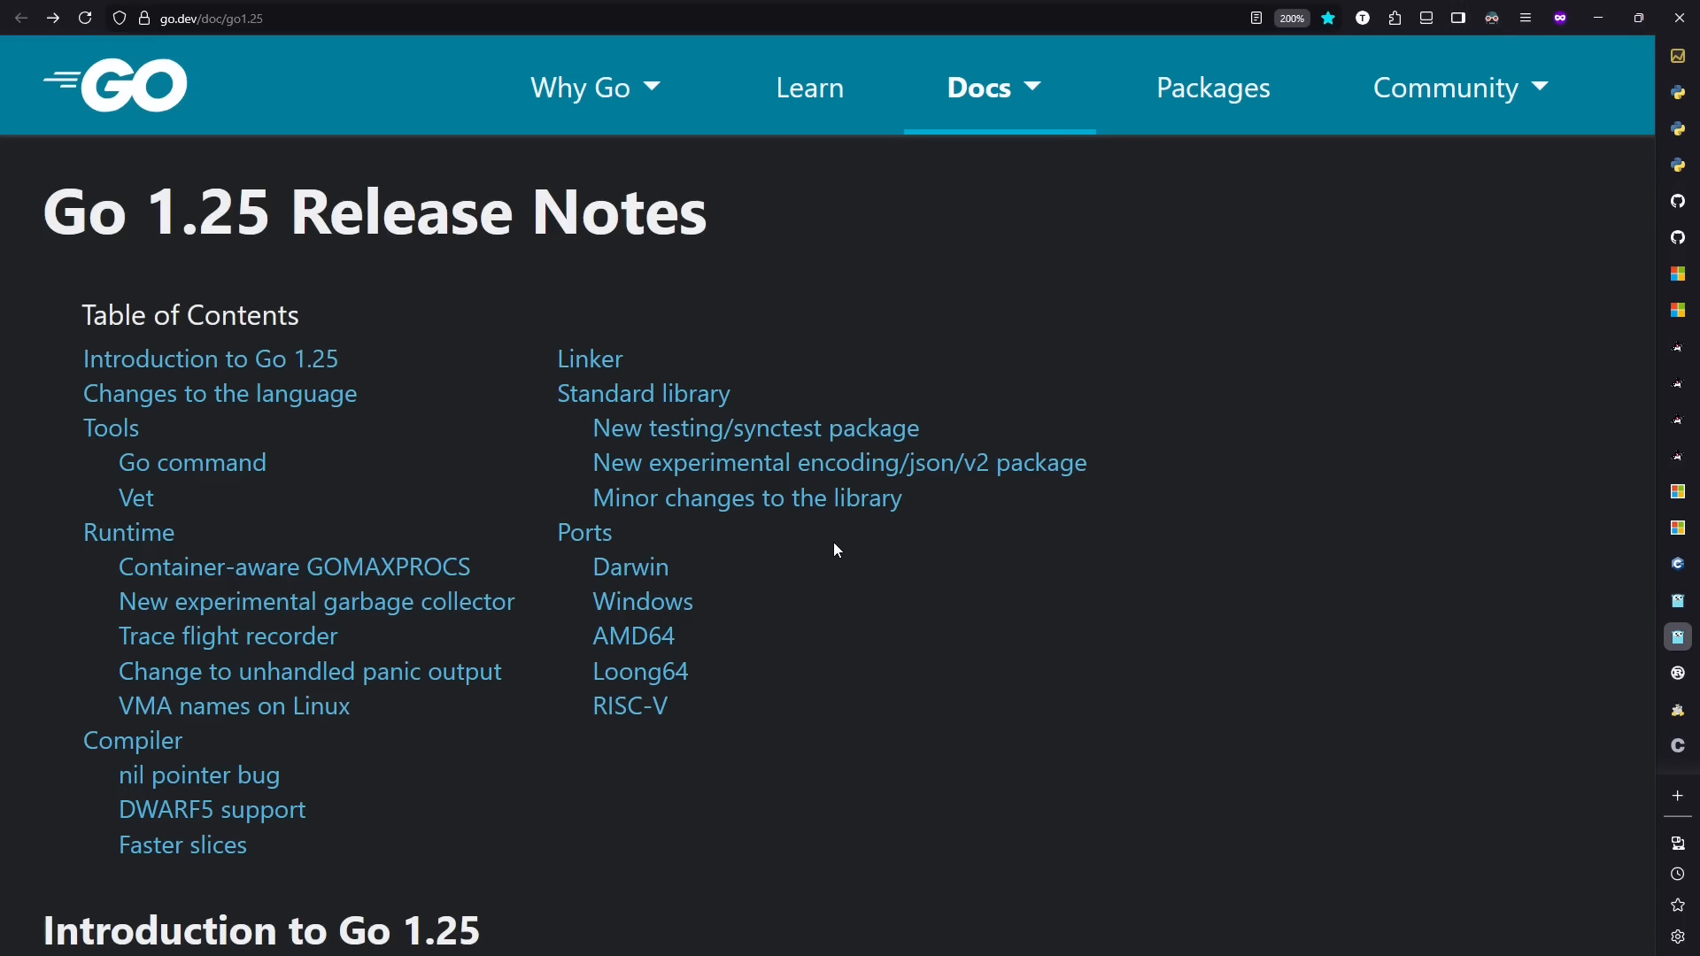
{"action": "mouse_move", "coordinate": [521, 597]}
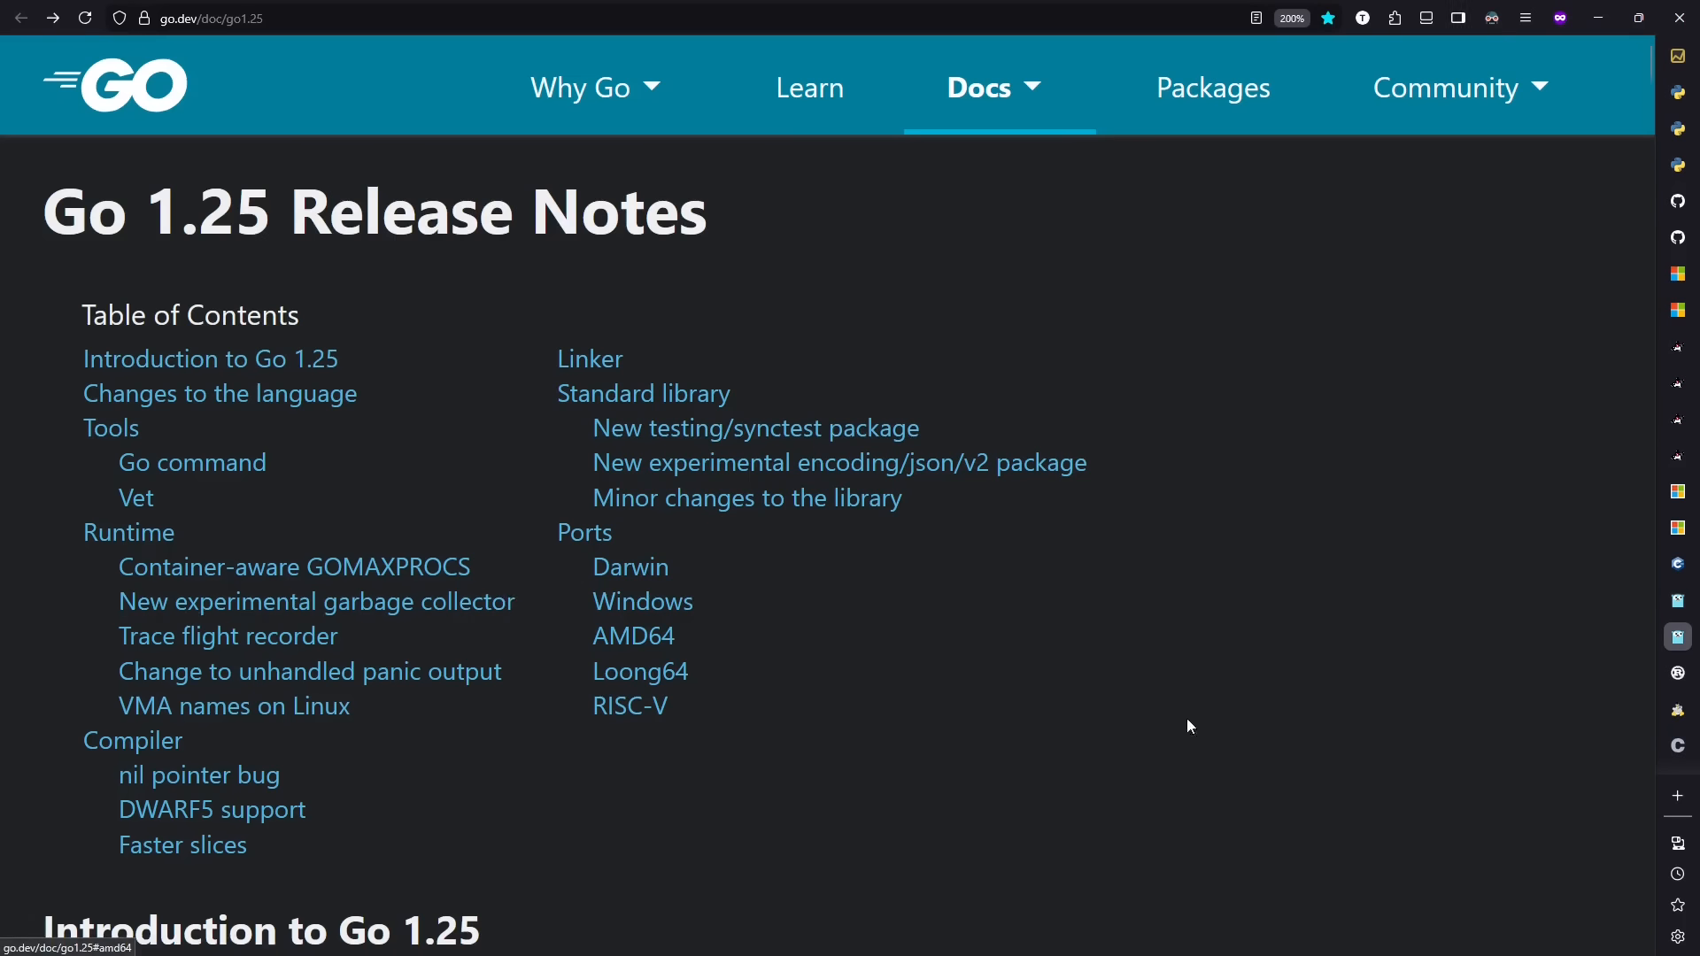
{"action": "mouse_move", "coordinate": [1374, 728]}
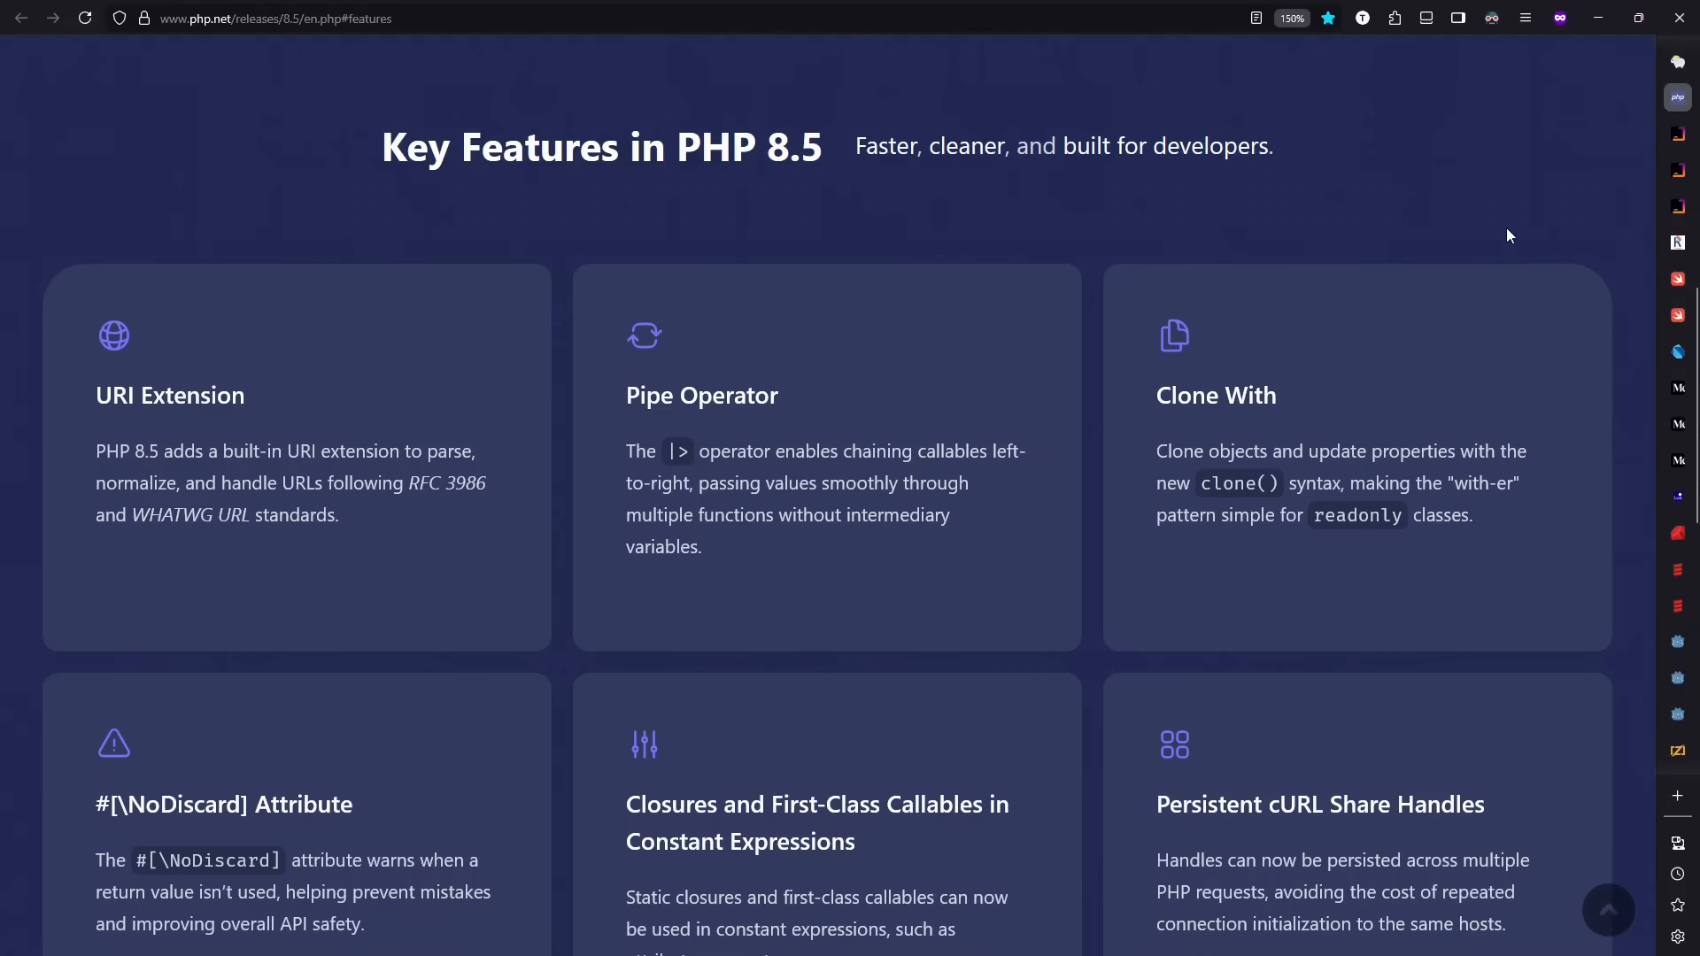
{"action": "mouse_move", "coordinate": [701, 395]}
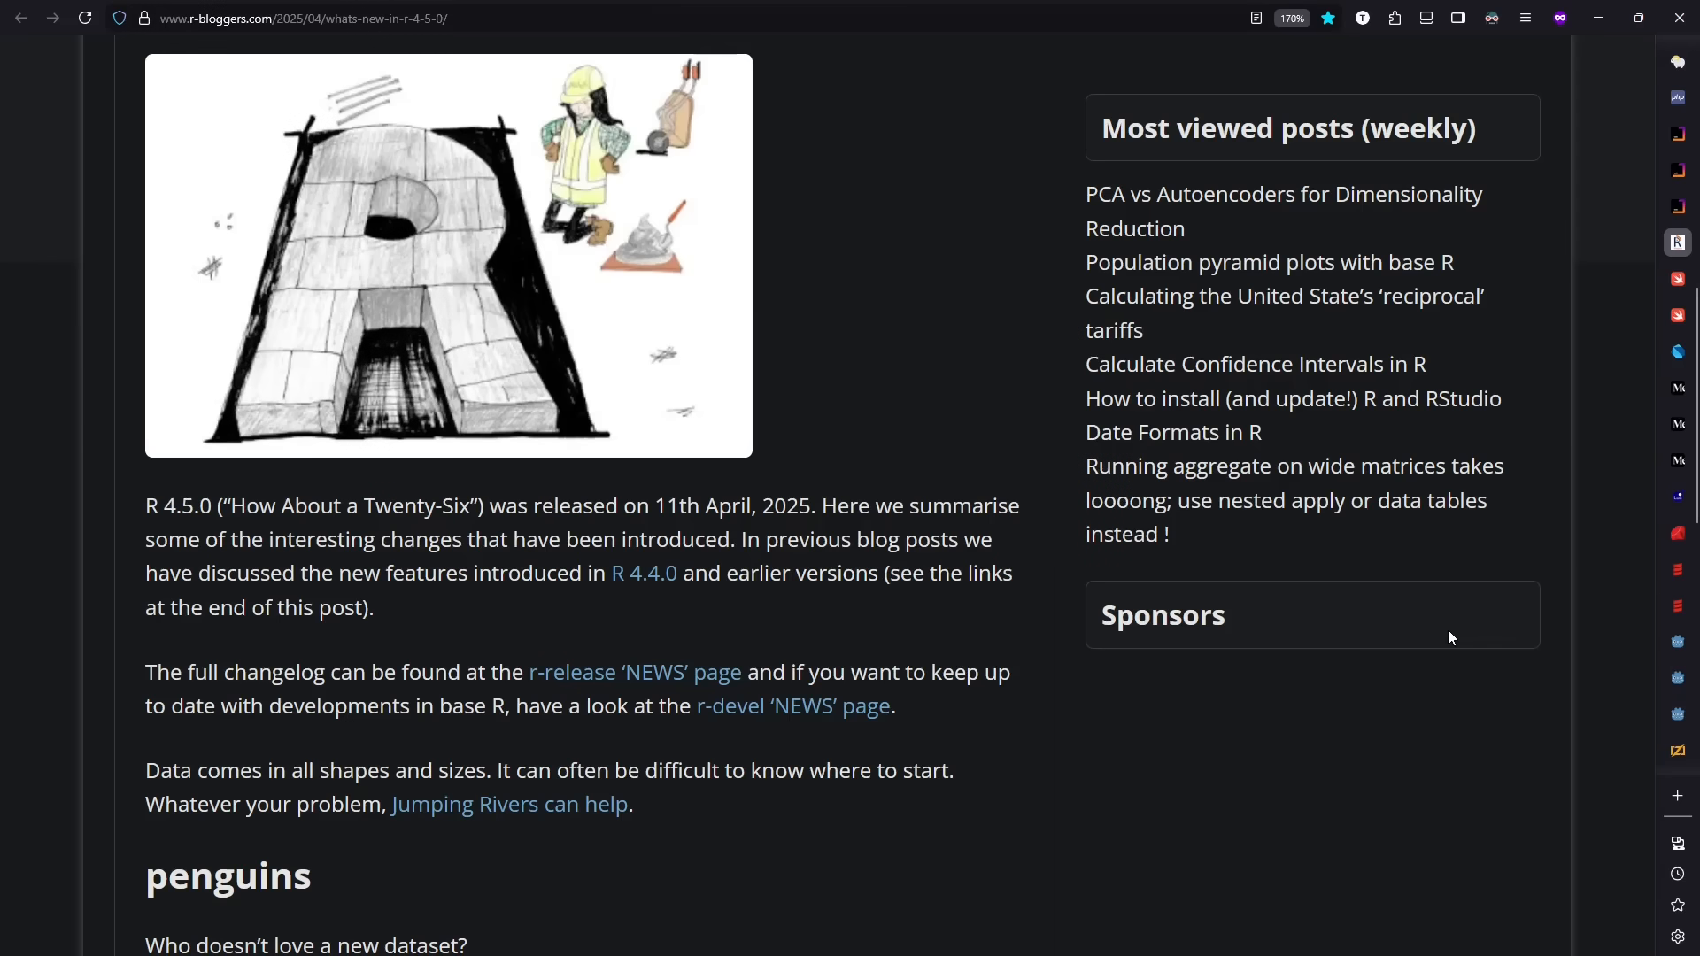
Step: Scroll the R 4.5.0 what's-new post past penguins and use() to the C23 and grepv() notes
{"action": "scroll", "scroll_direction": "down", "scroll_amount": 3}
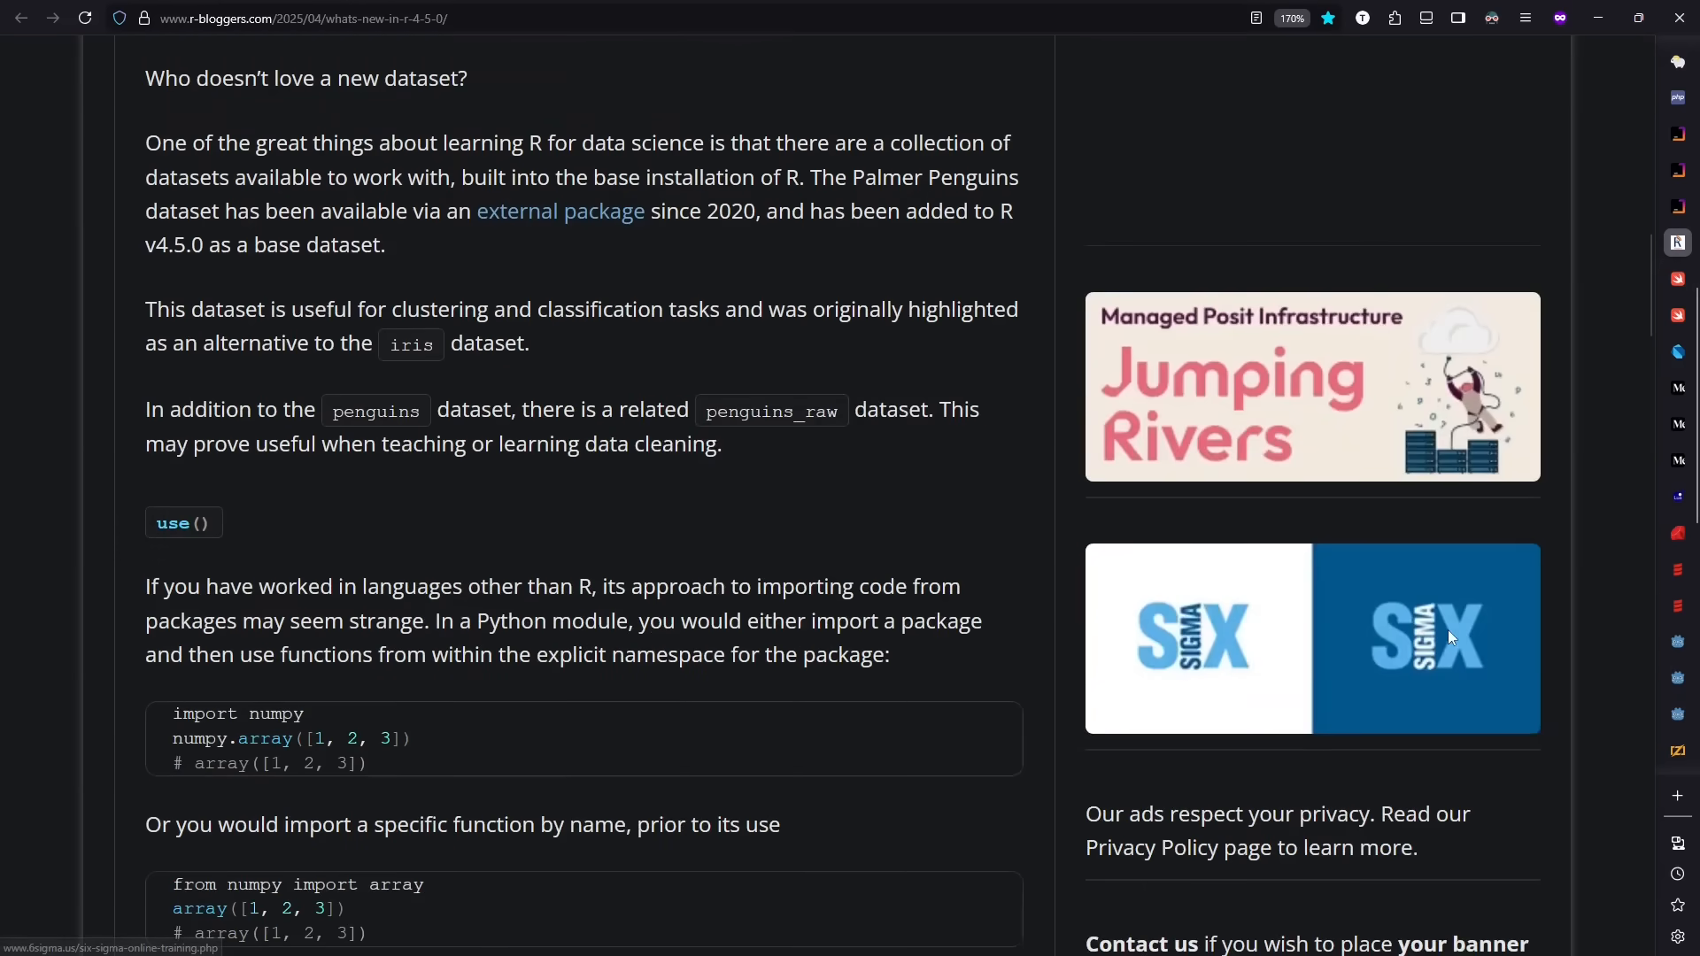
{"action": "scroll", "scroll_direction": "down", "scroll_amount": 3}
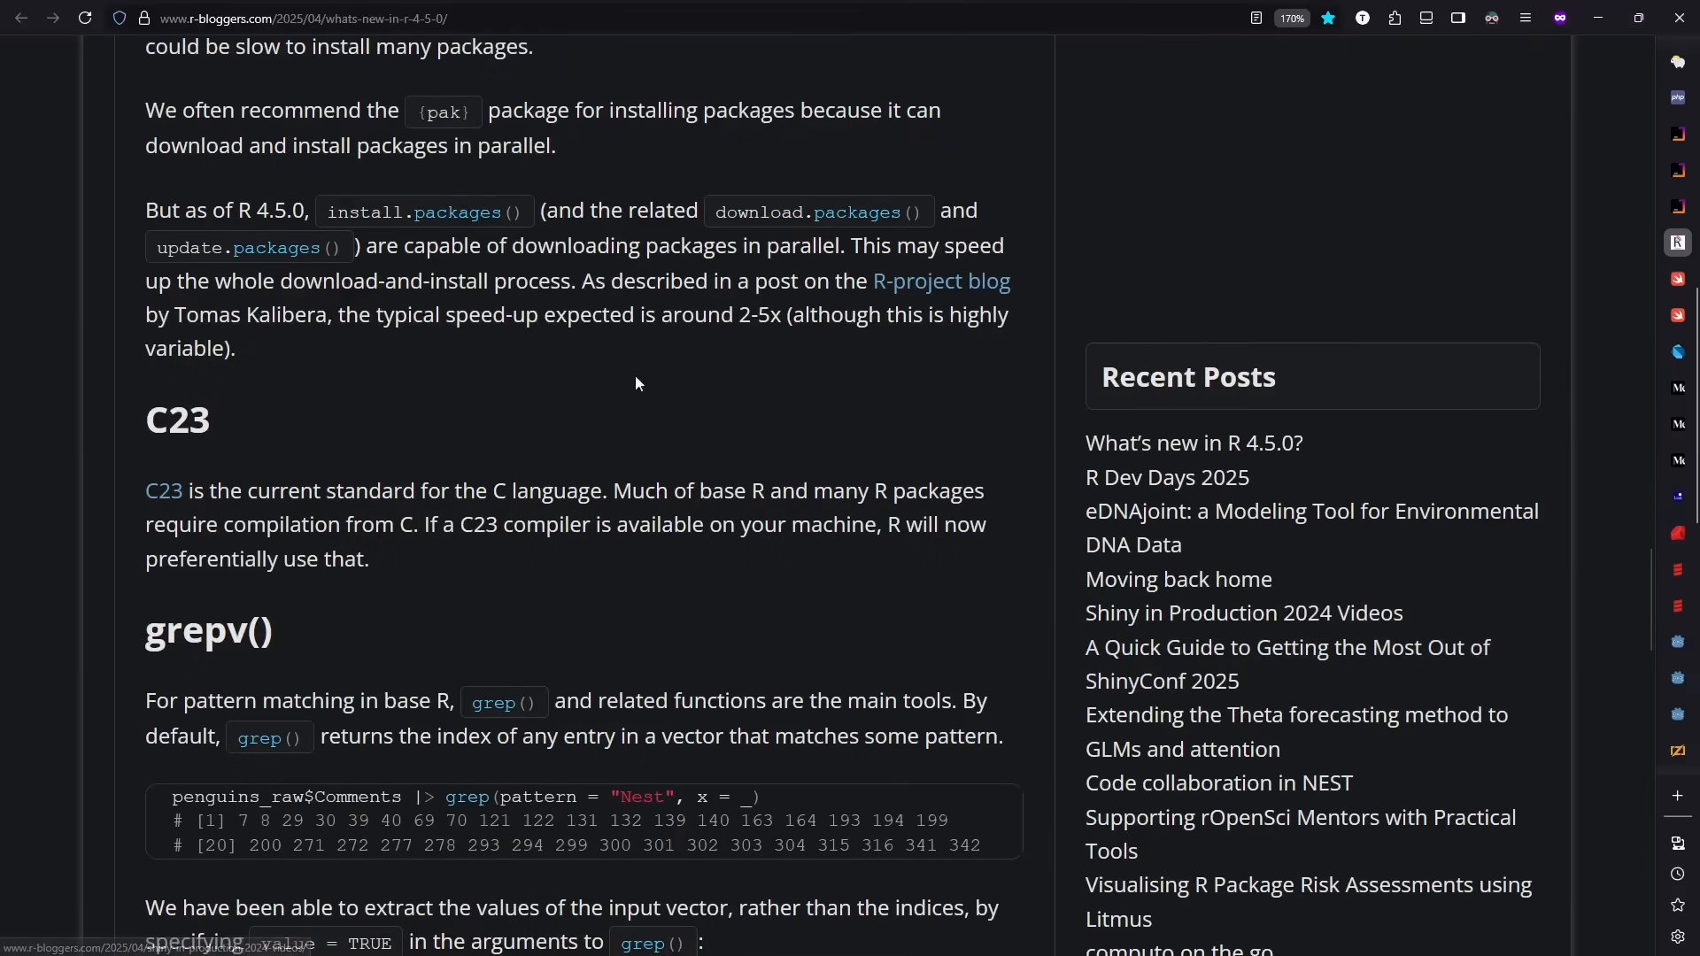
{"action": "mouse_move", "coordinate": [726, 586]}
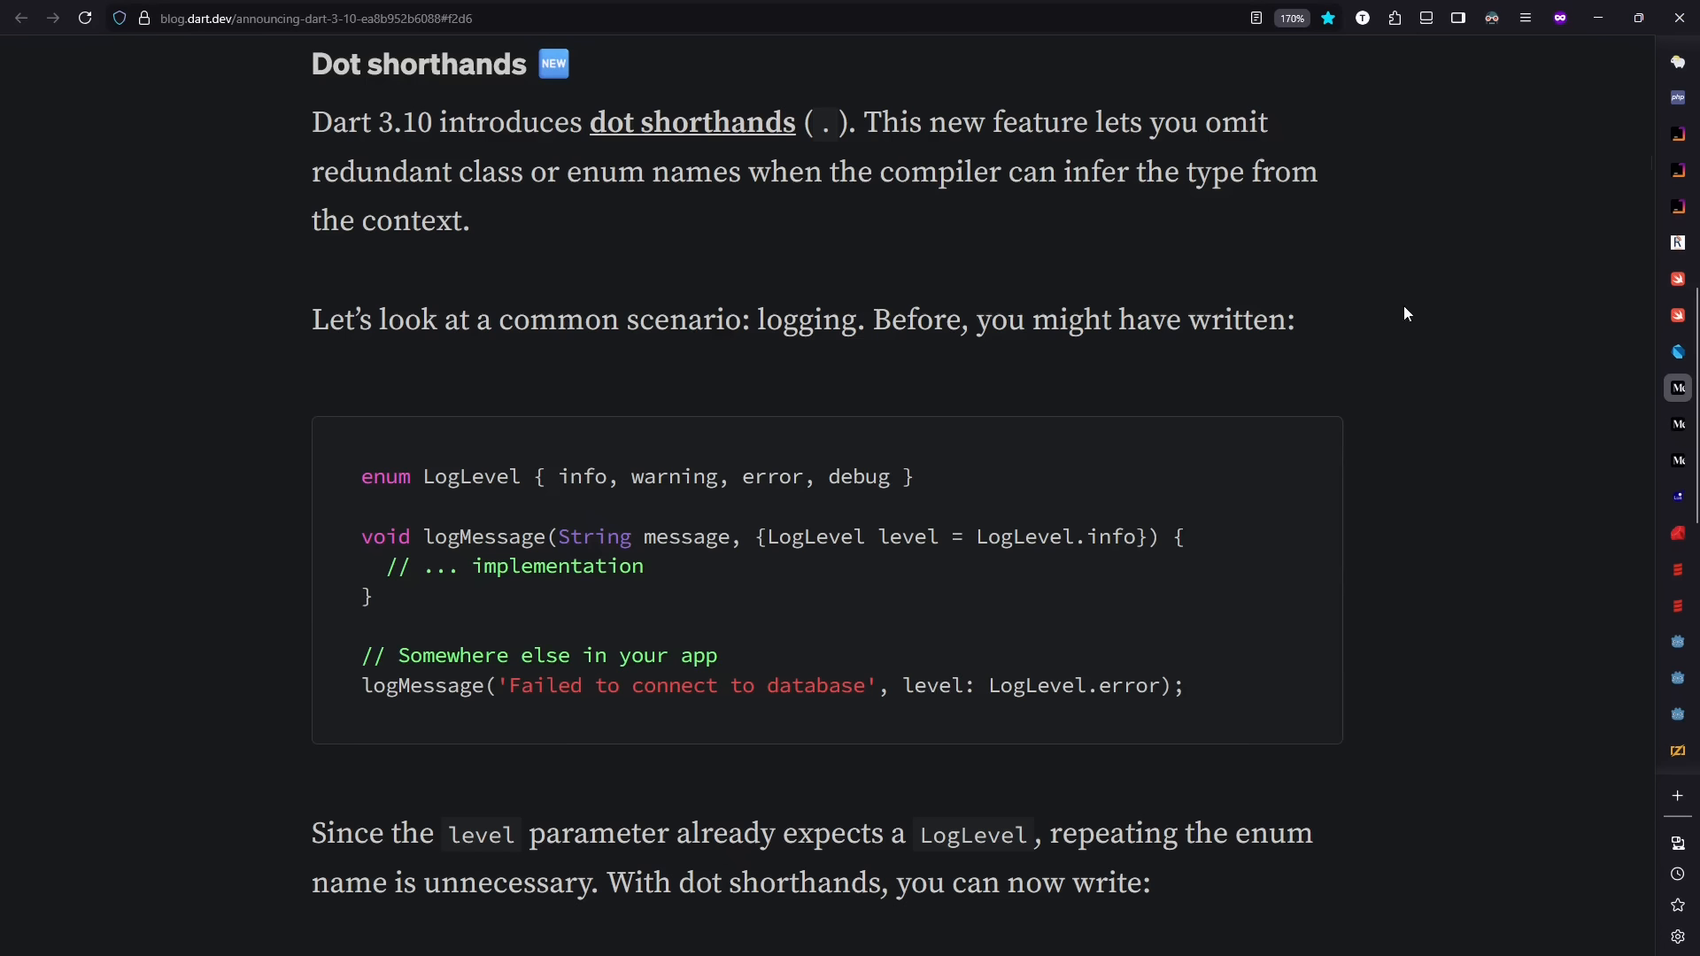
{"action": "mouse_move", "coordinate": [1102, 471]}
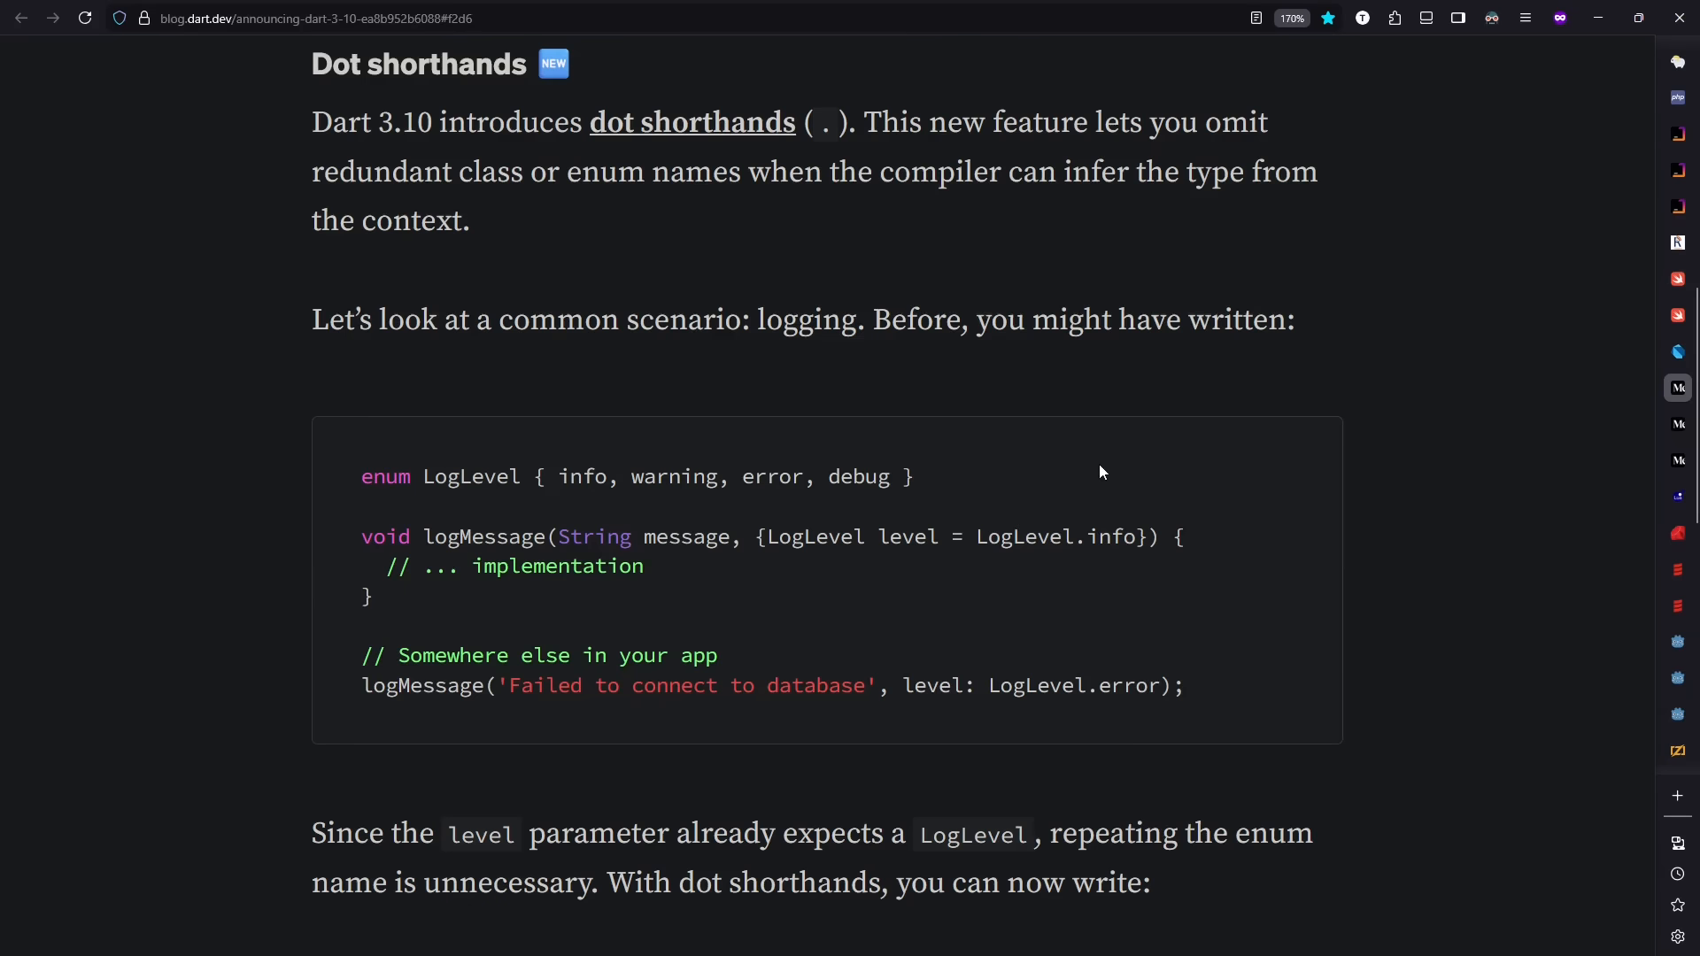
{"action": "mouse_move", "coordinate": [1062, 581]}
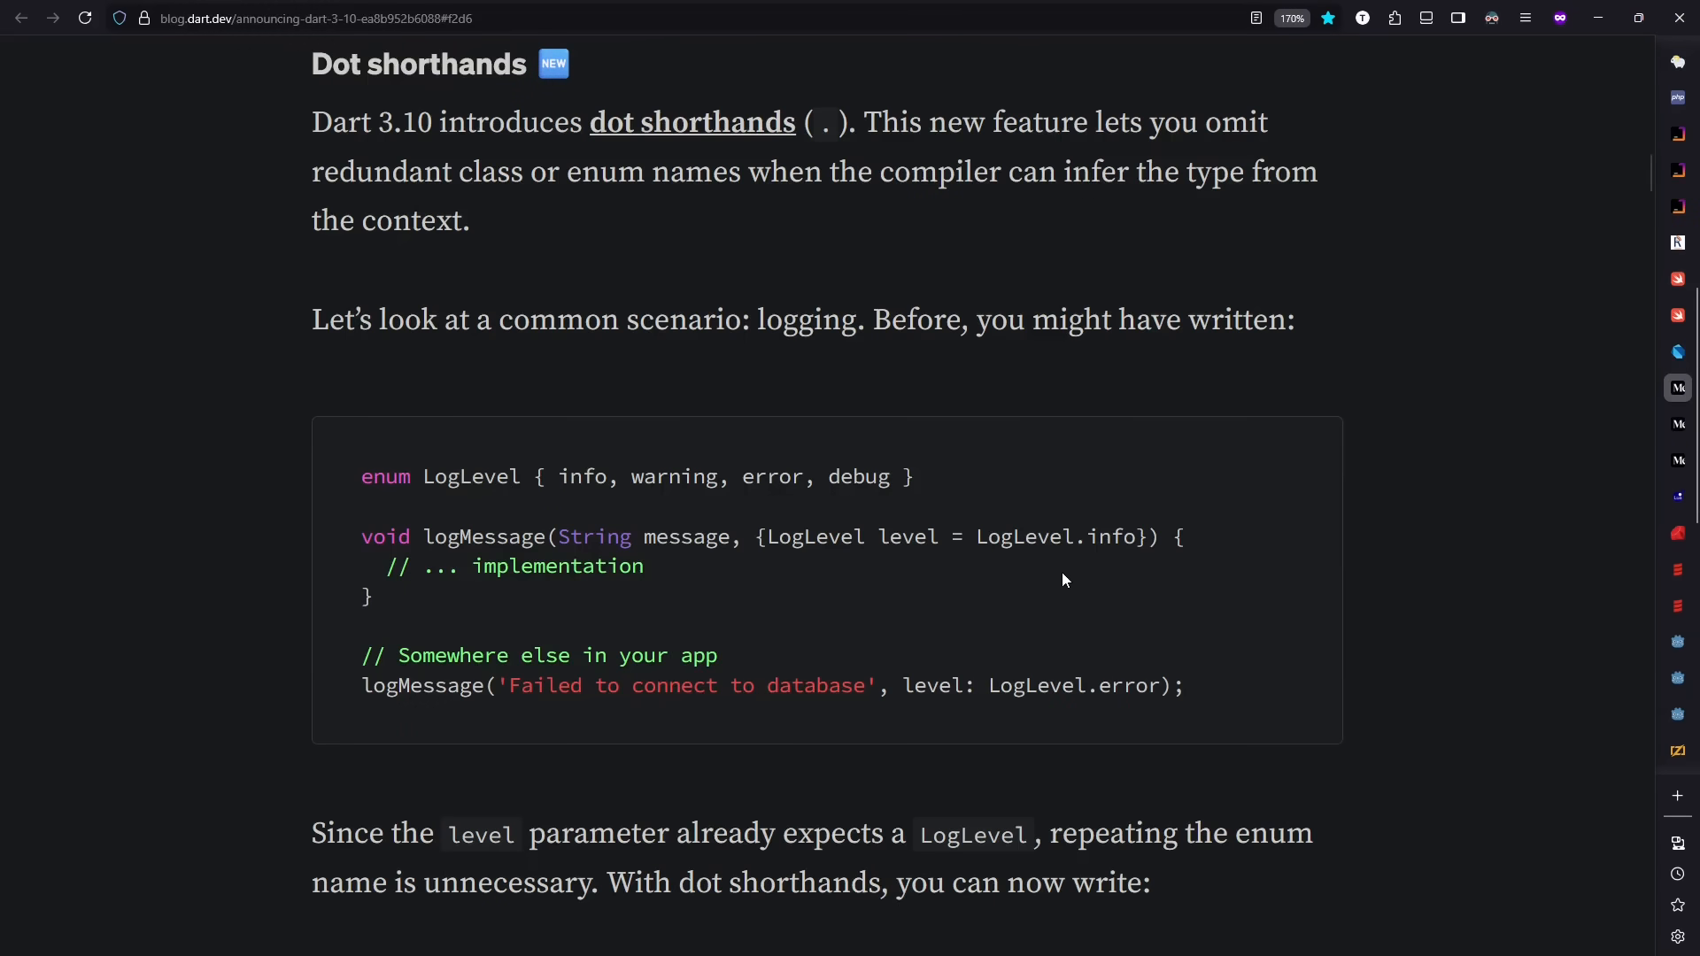
Step: Scroll the Dart release notes through dot shorthands and cross compilation
{"action": "scroll", "scroll_direction": "down", "scroll_amount": 3}
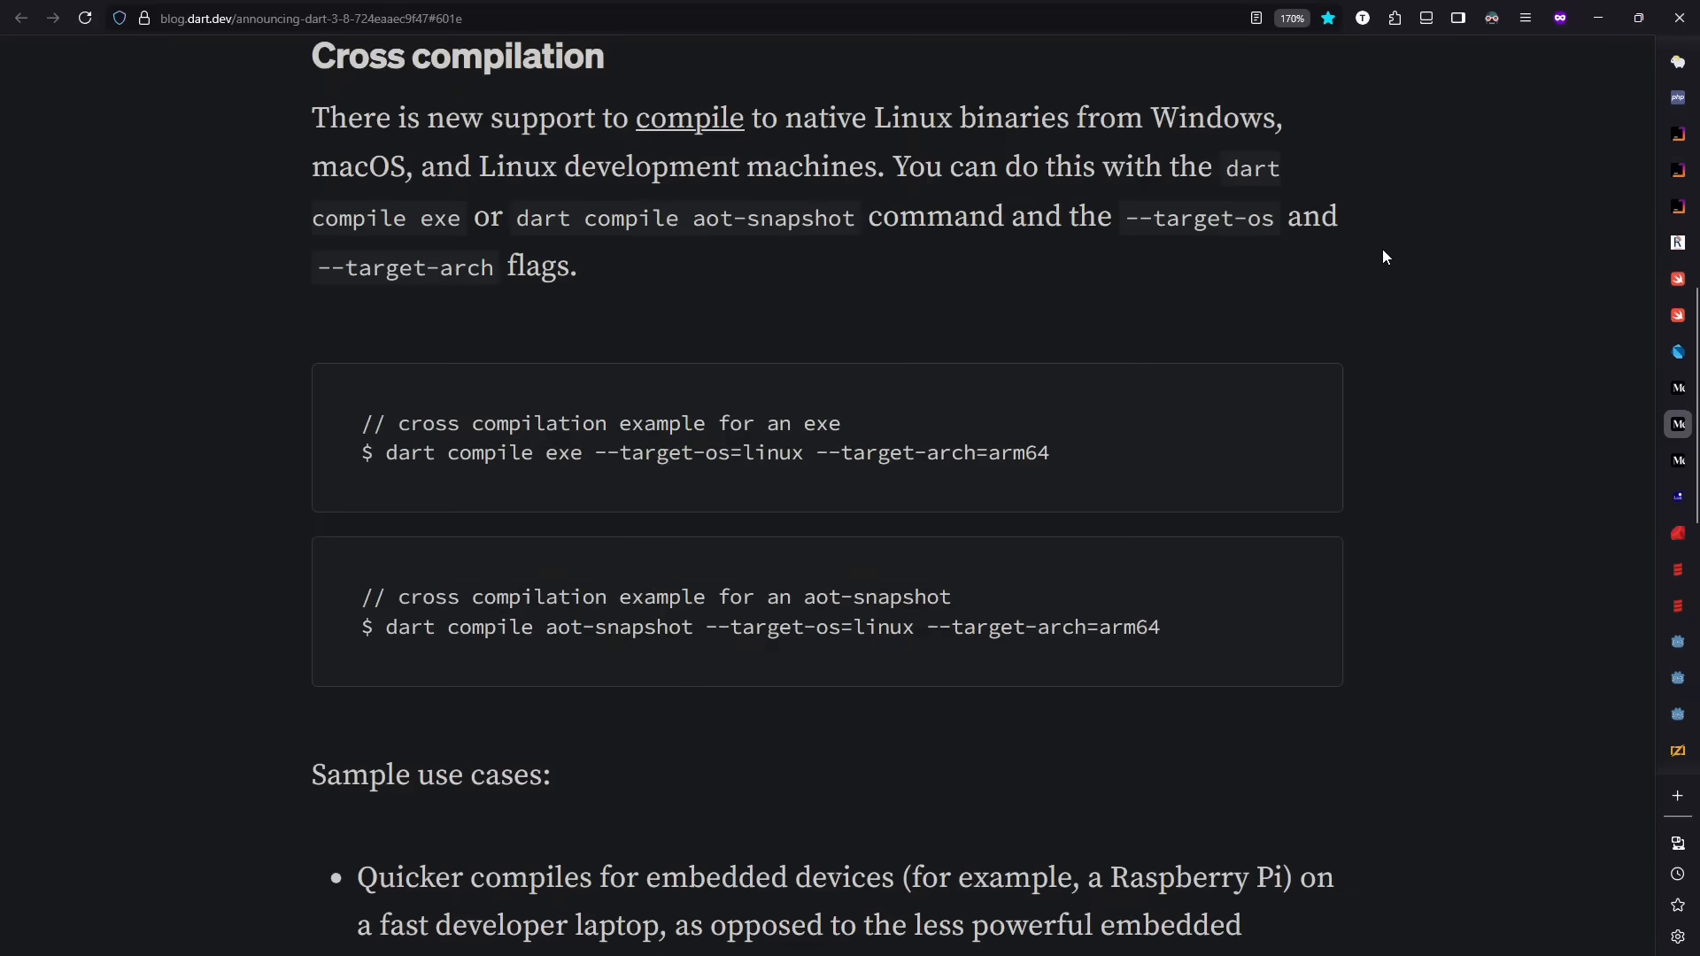
{"action": "scroll", "scroll_direction": "down", "scroll_amount": 3}
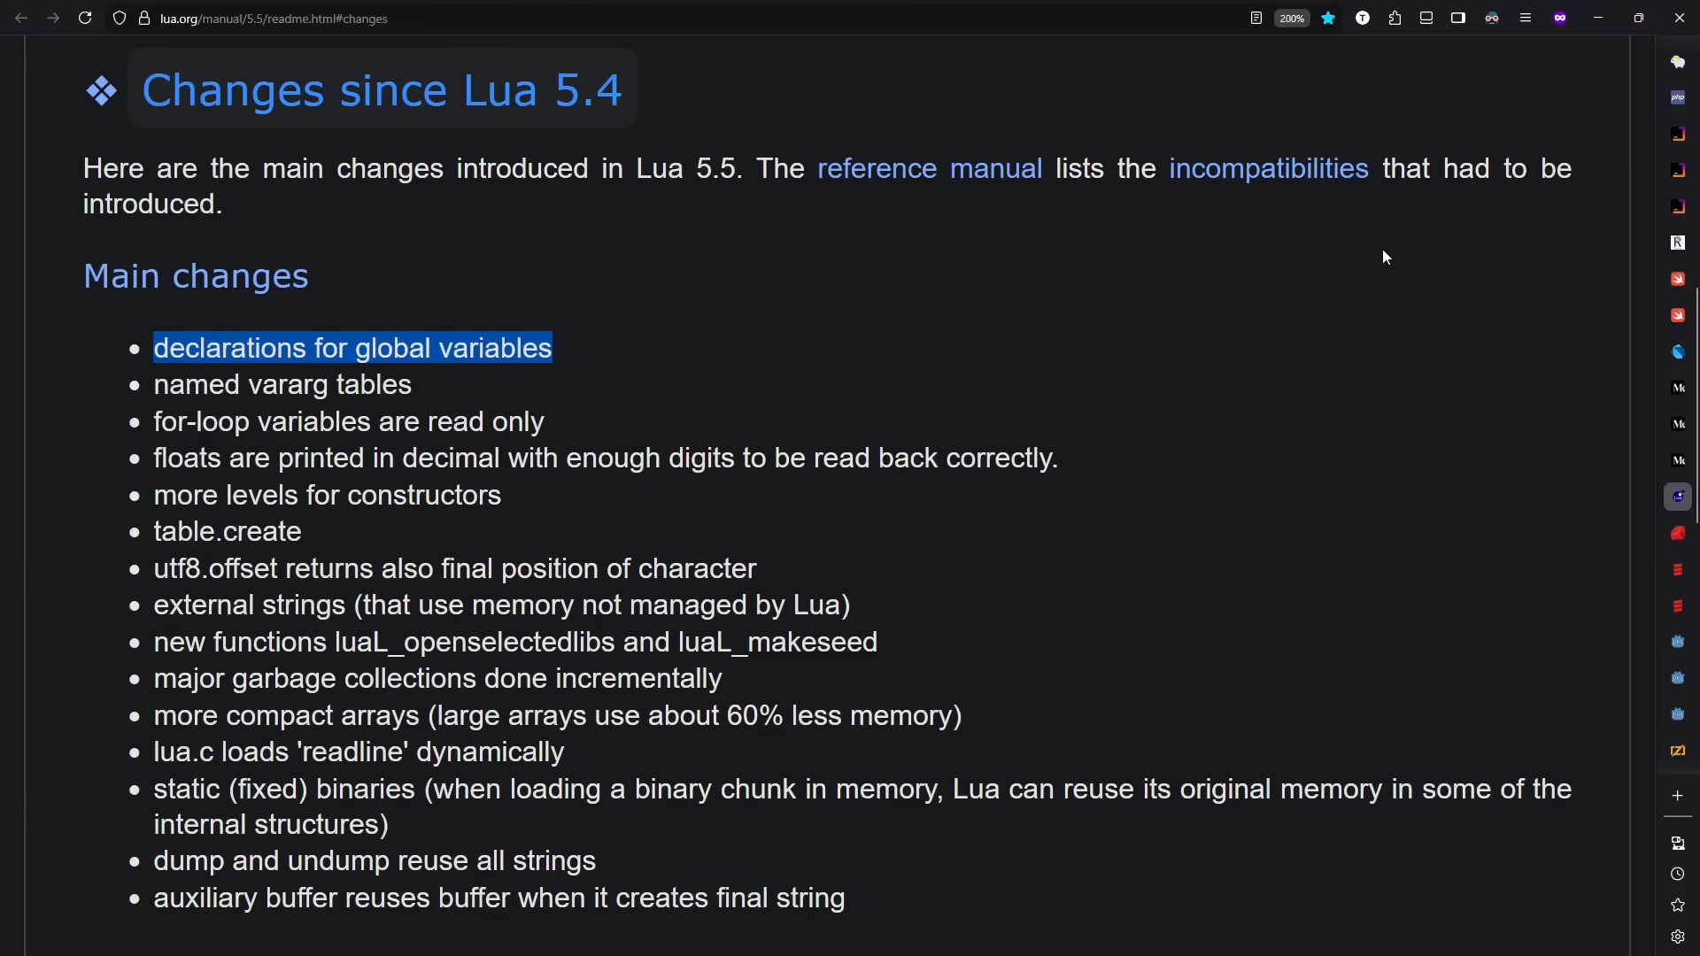
{"action": "mouse_move", "coordinate": [1139, 402]}
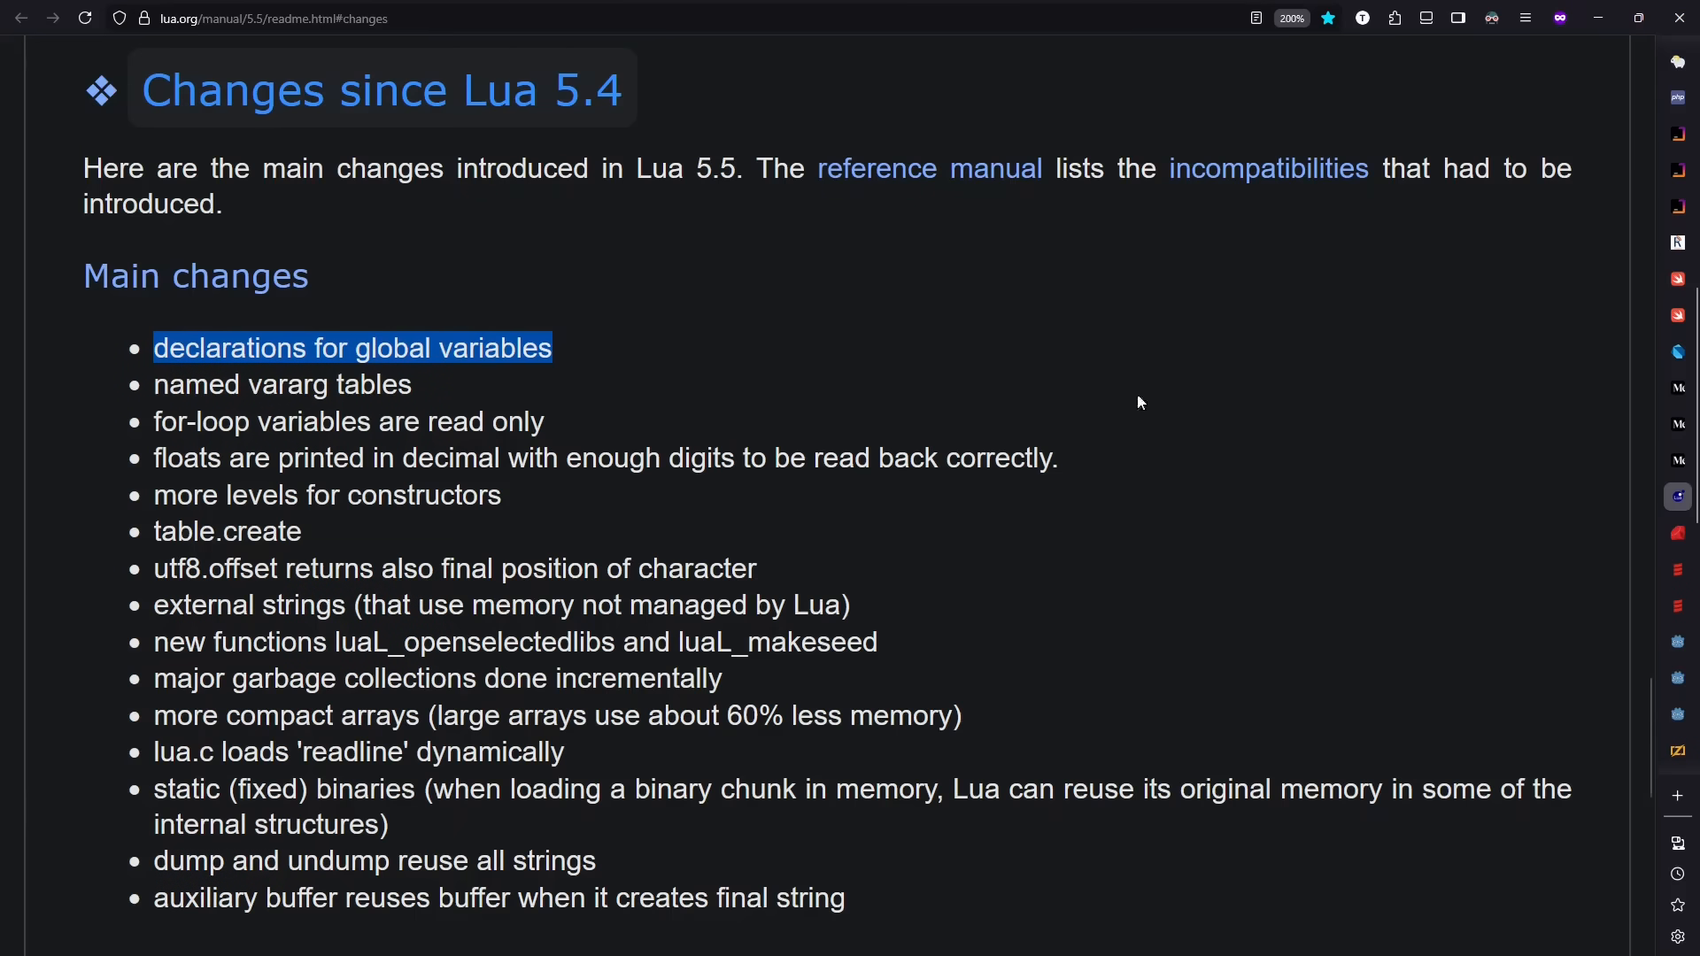
{"action": "mouse_move", "coordinate": [1350, 436]}
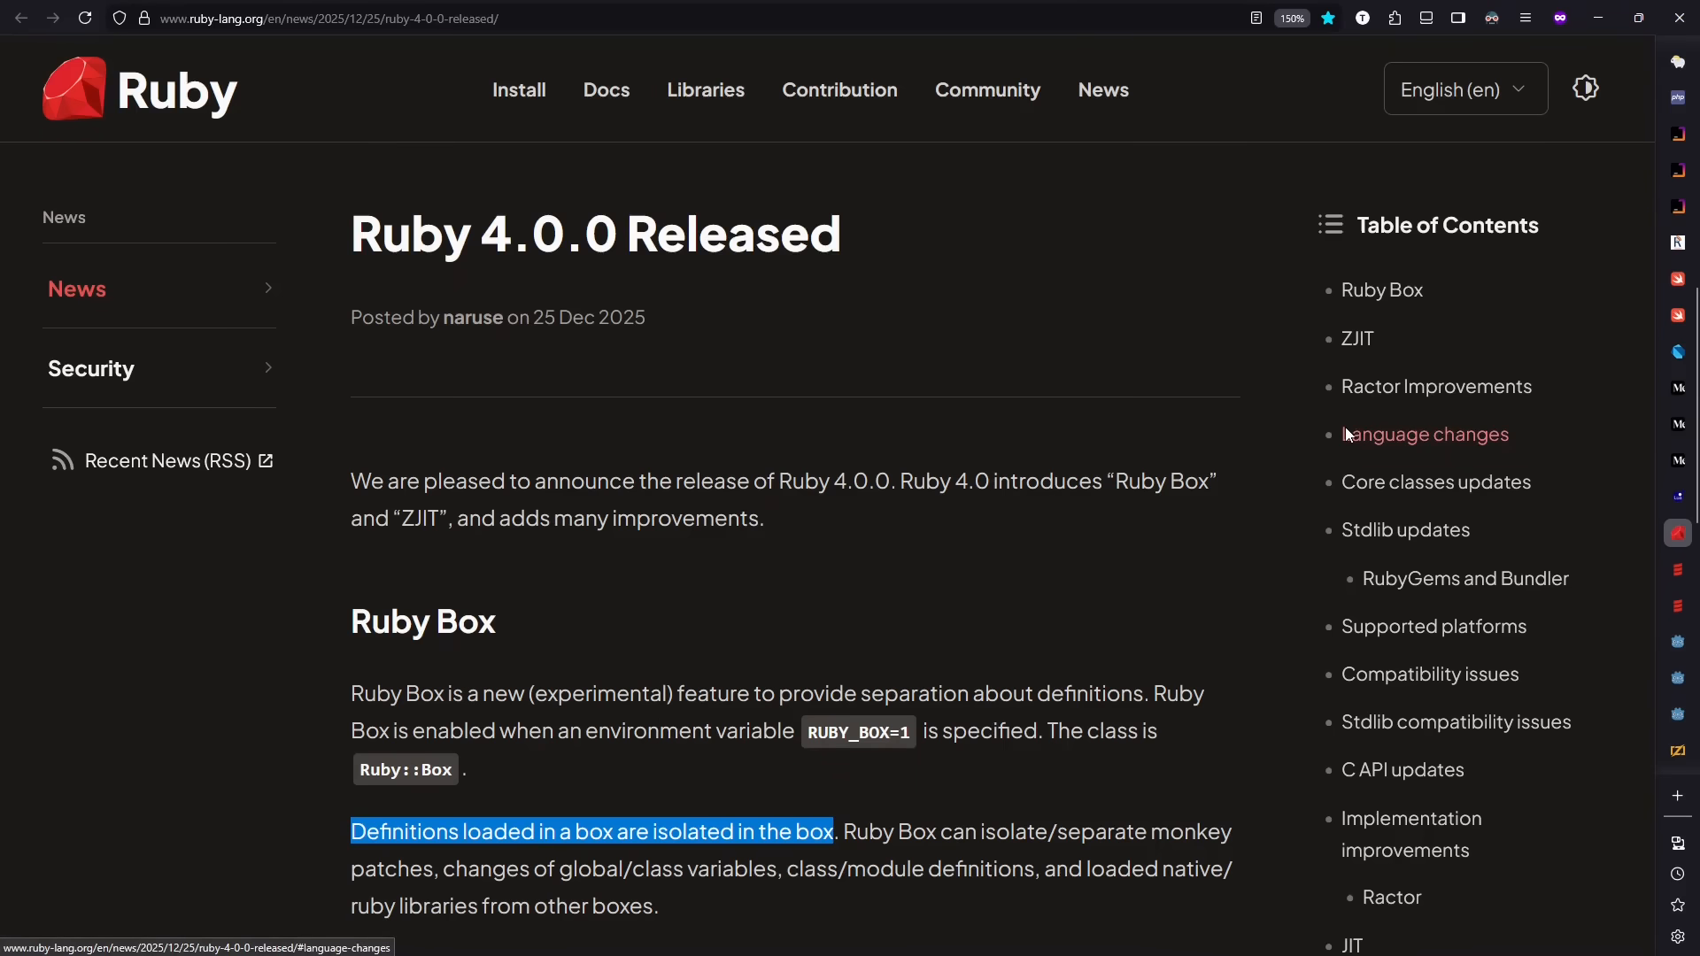
{"action": "mouse_move", "coordinate": [582, 728]}
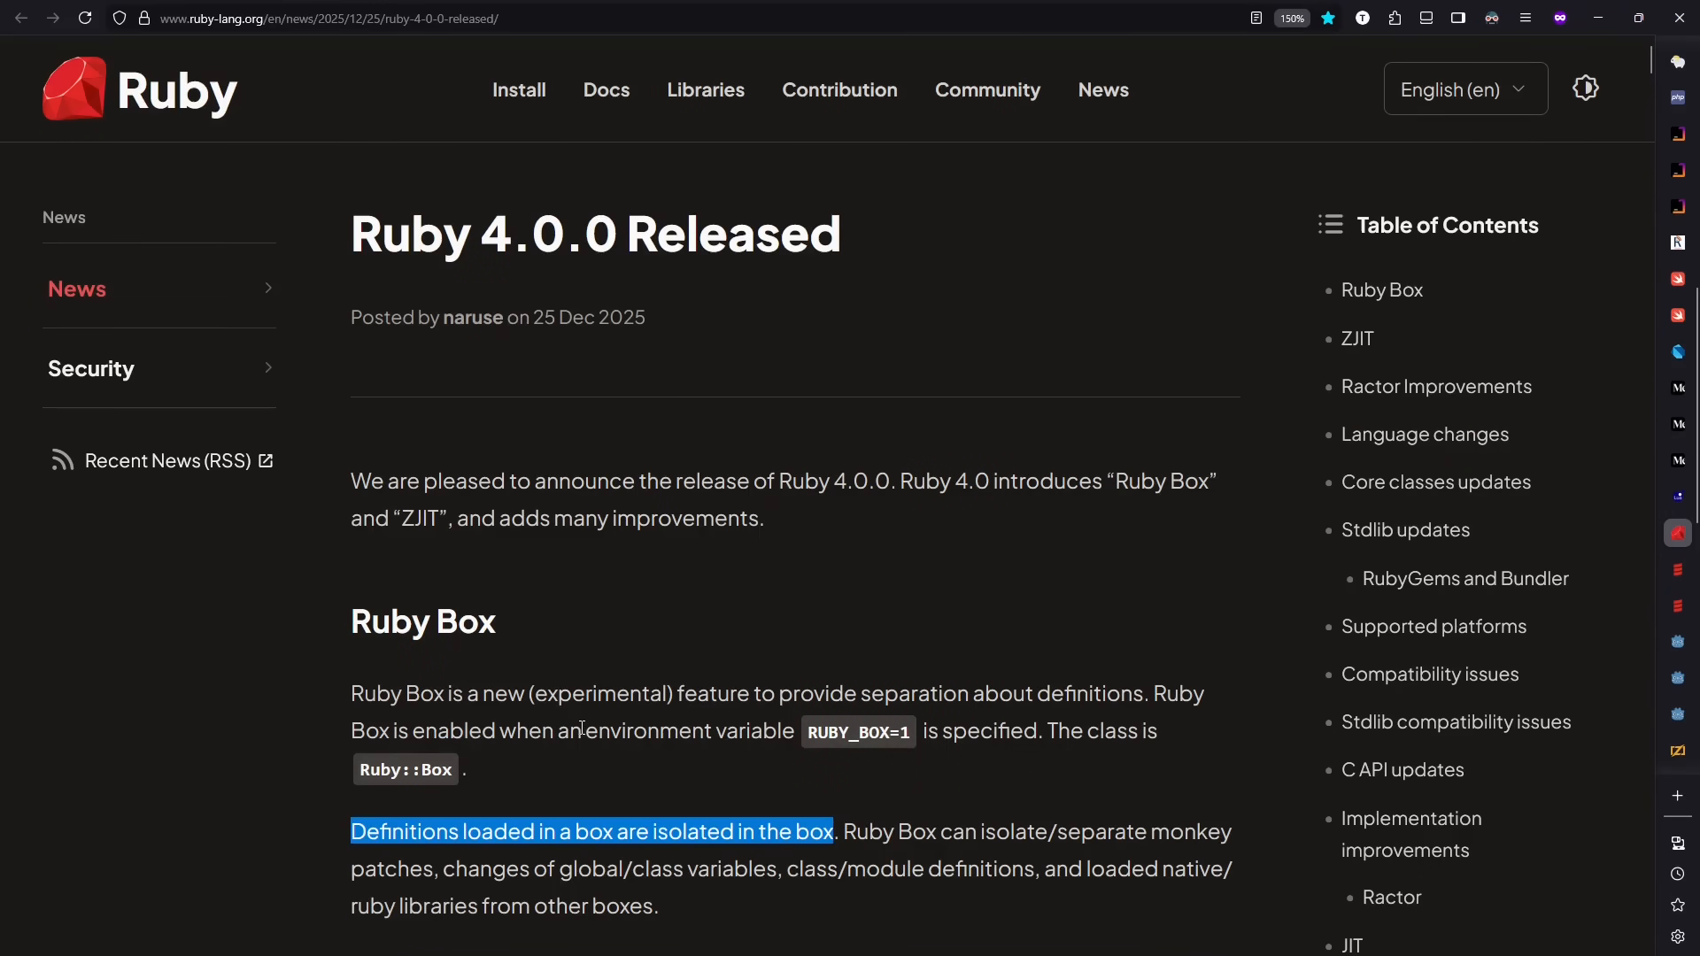
{"action": "mouse_move", "coordinate": [1070, 808]}
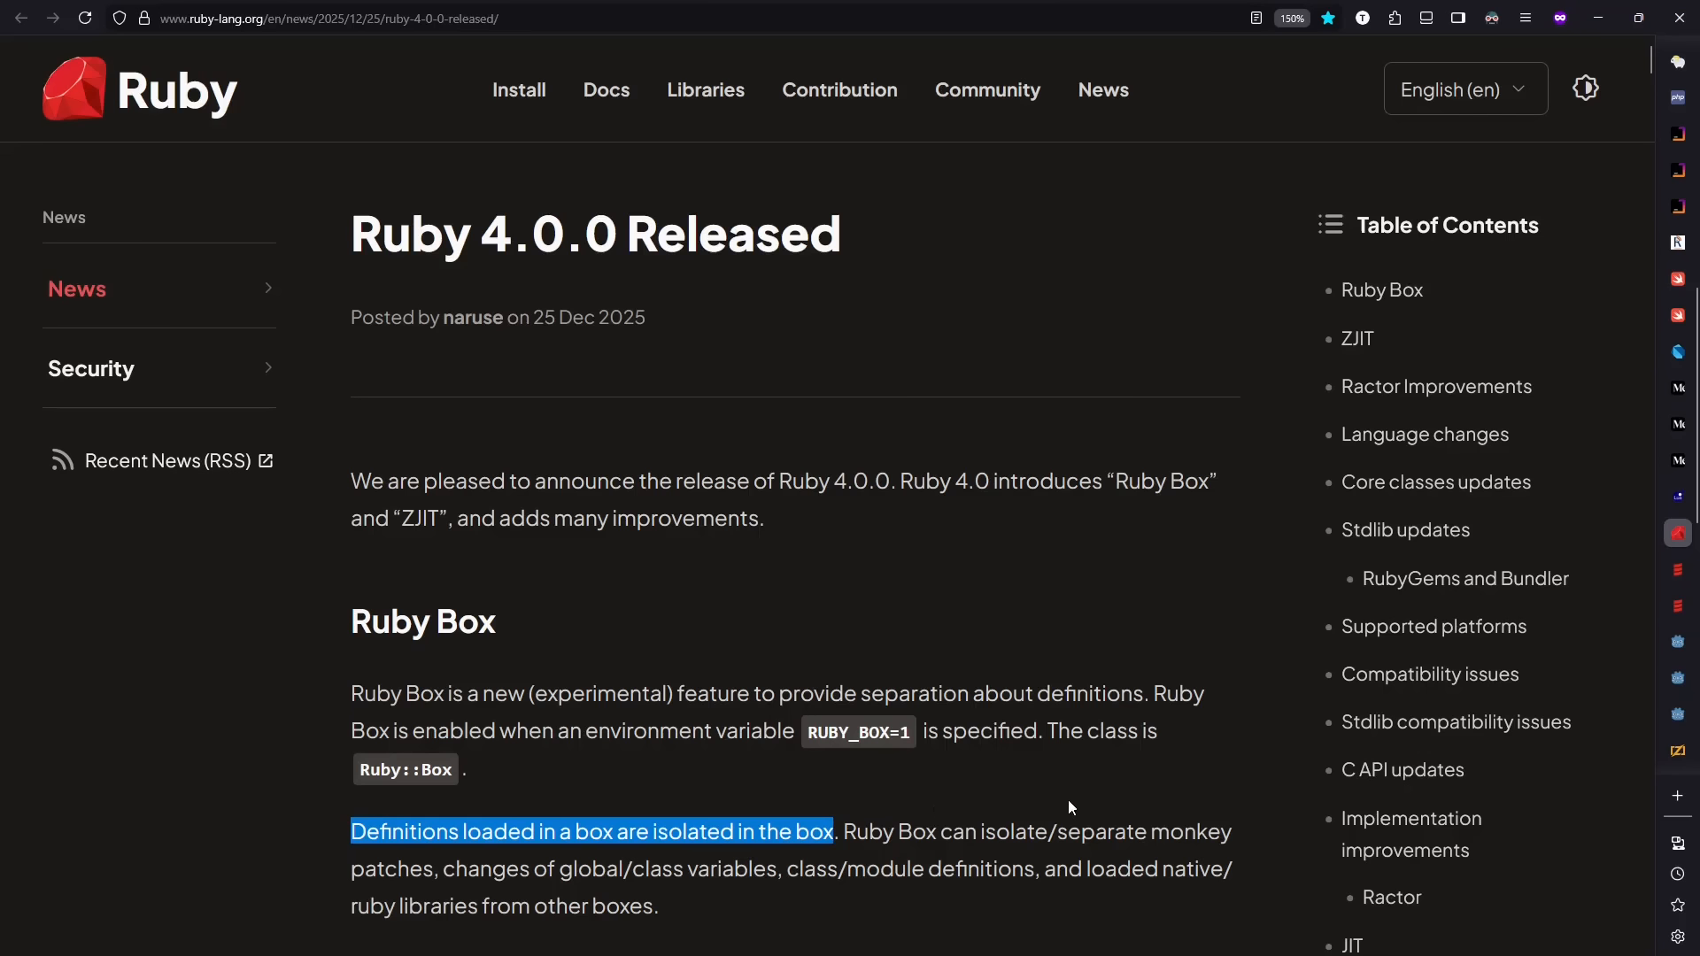
{"action": "mouse_move", "coordinate": [1362, 359]}
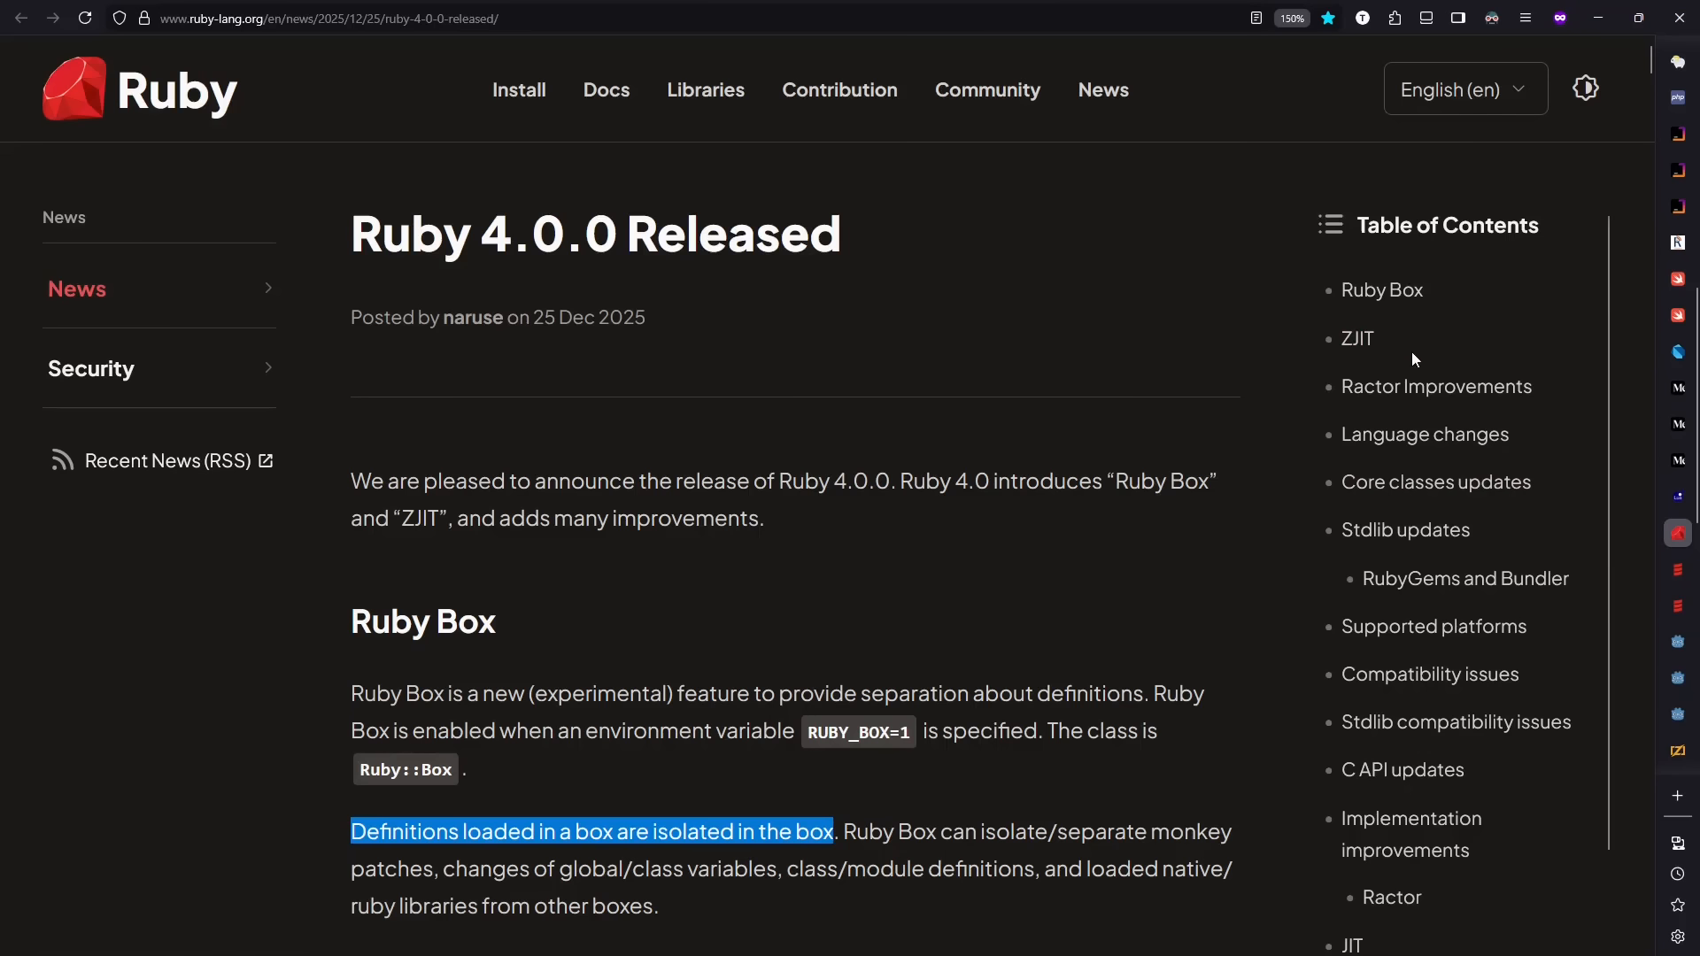
{"action": "mouse_move", "coordinate": [1624, 423]}
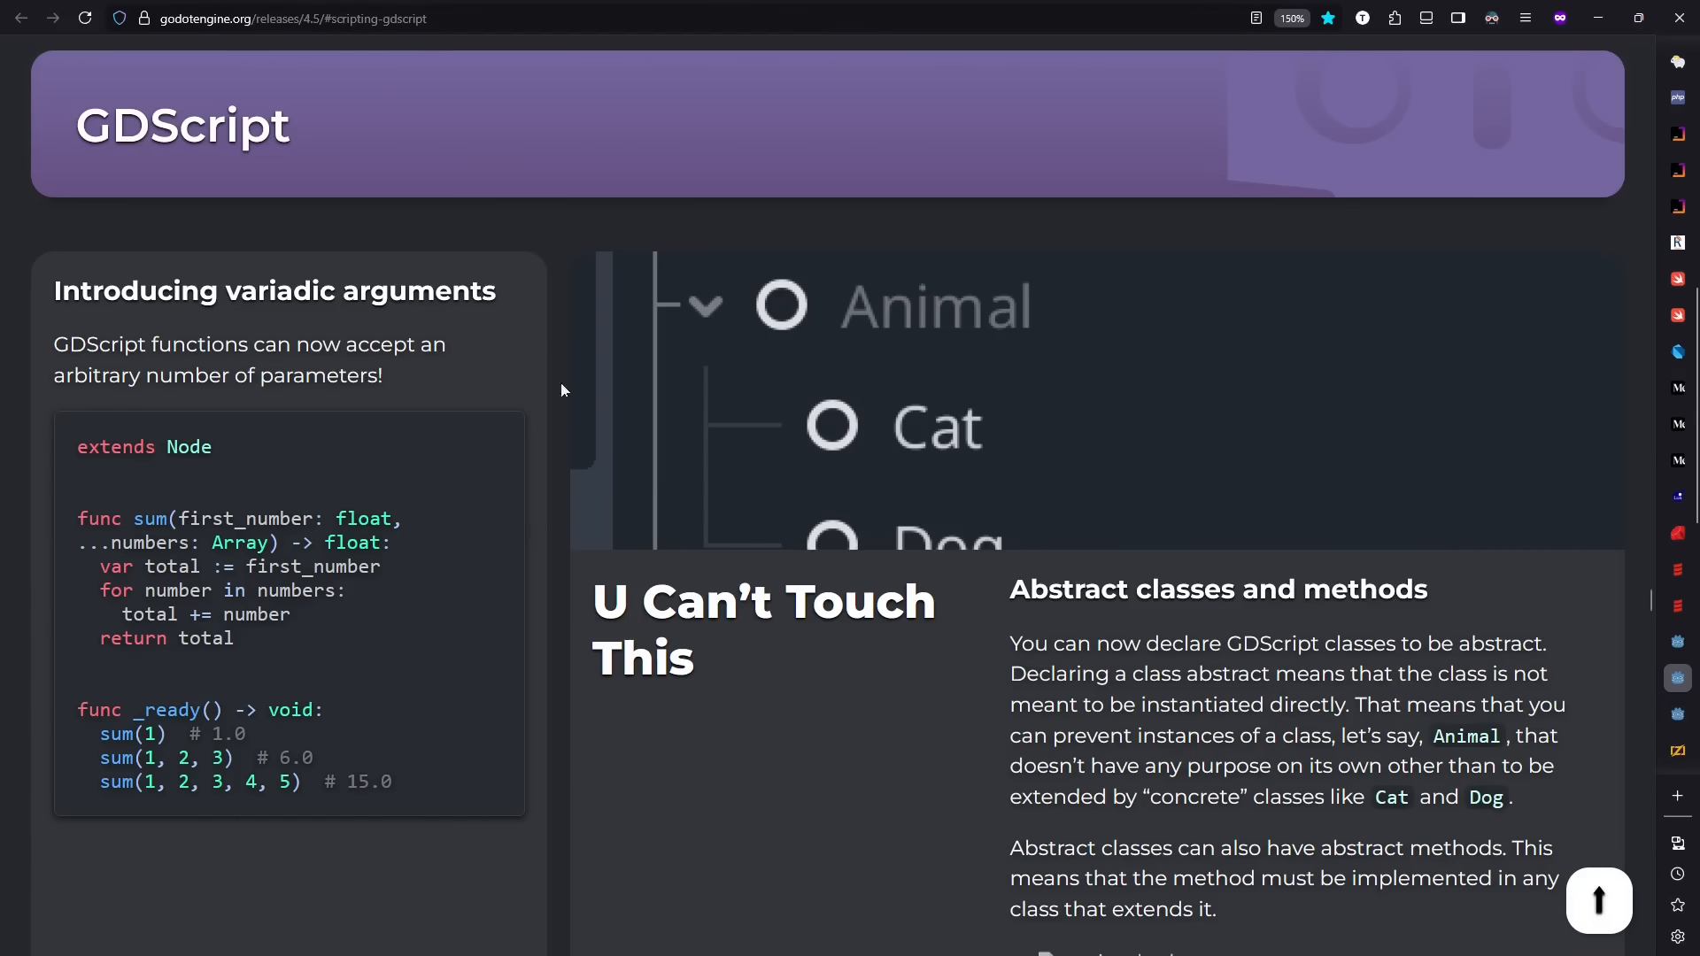
{"action": "mouse_move", "coordinate": [1089, 664]}
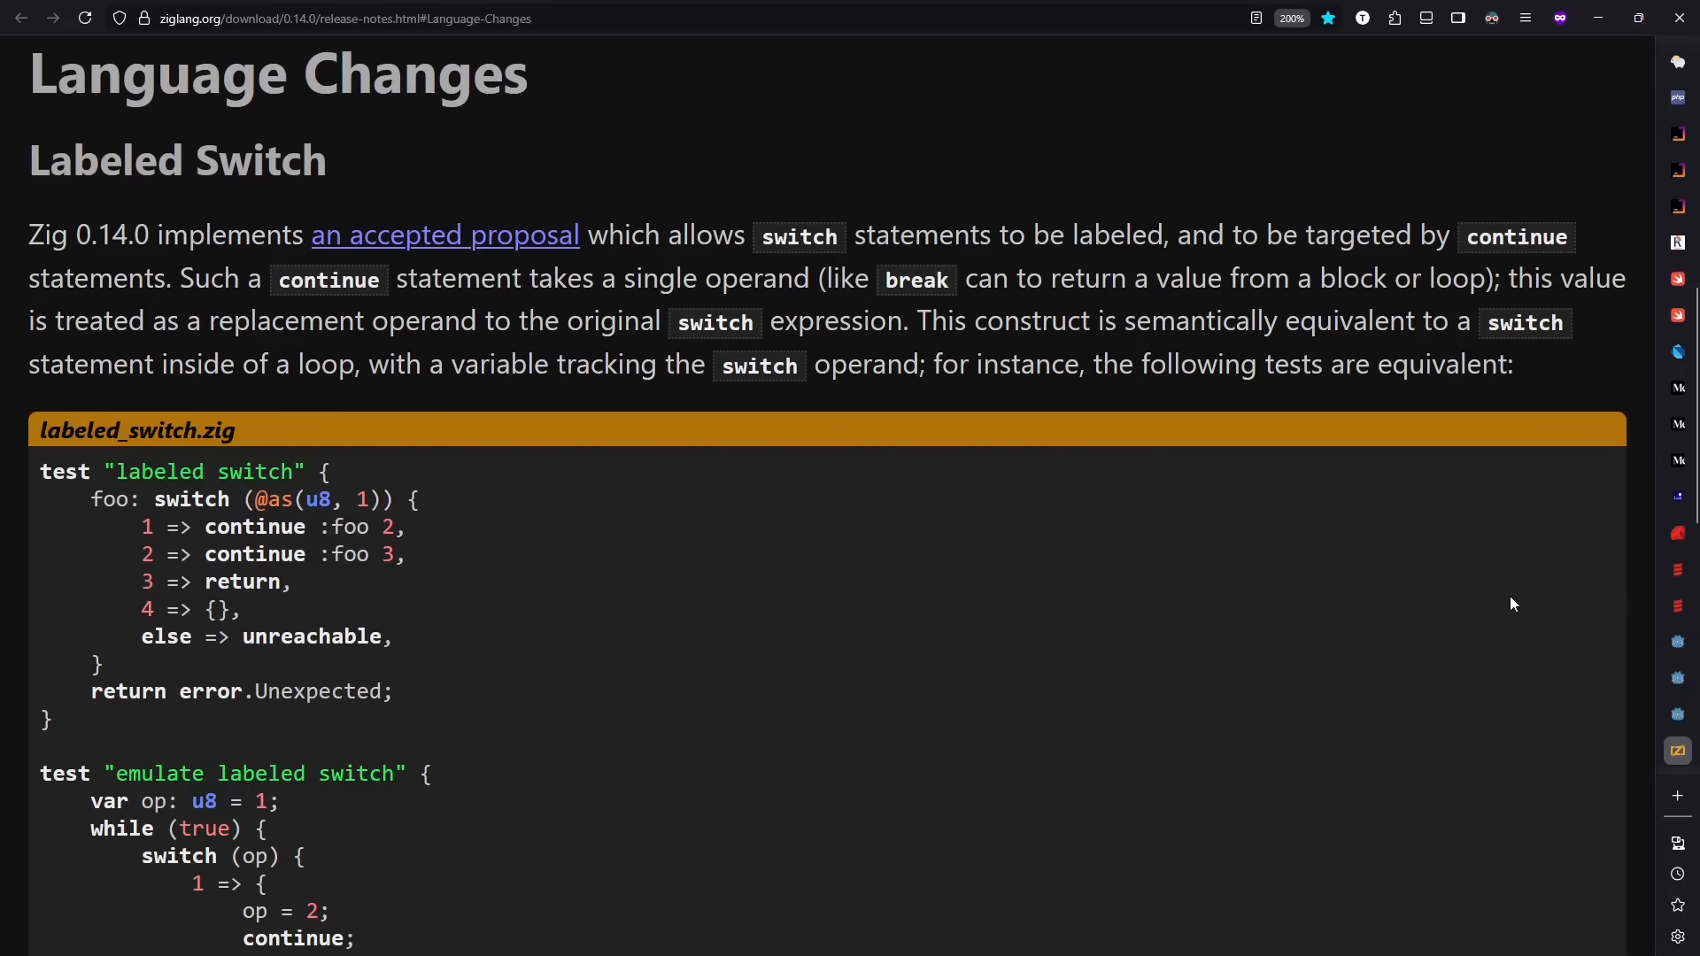
{"action": "mouse_move", "coordinate": [692, 603]}
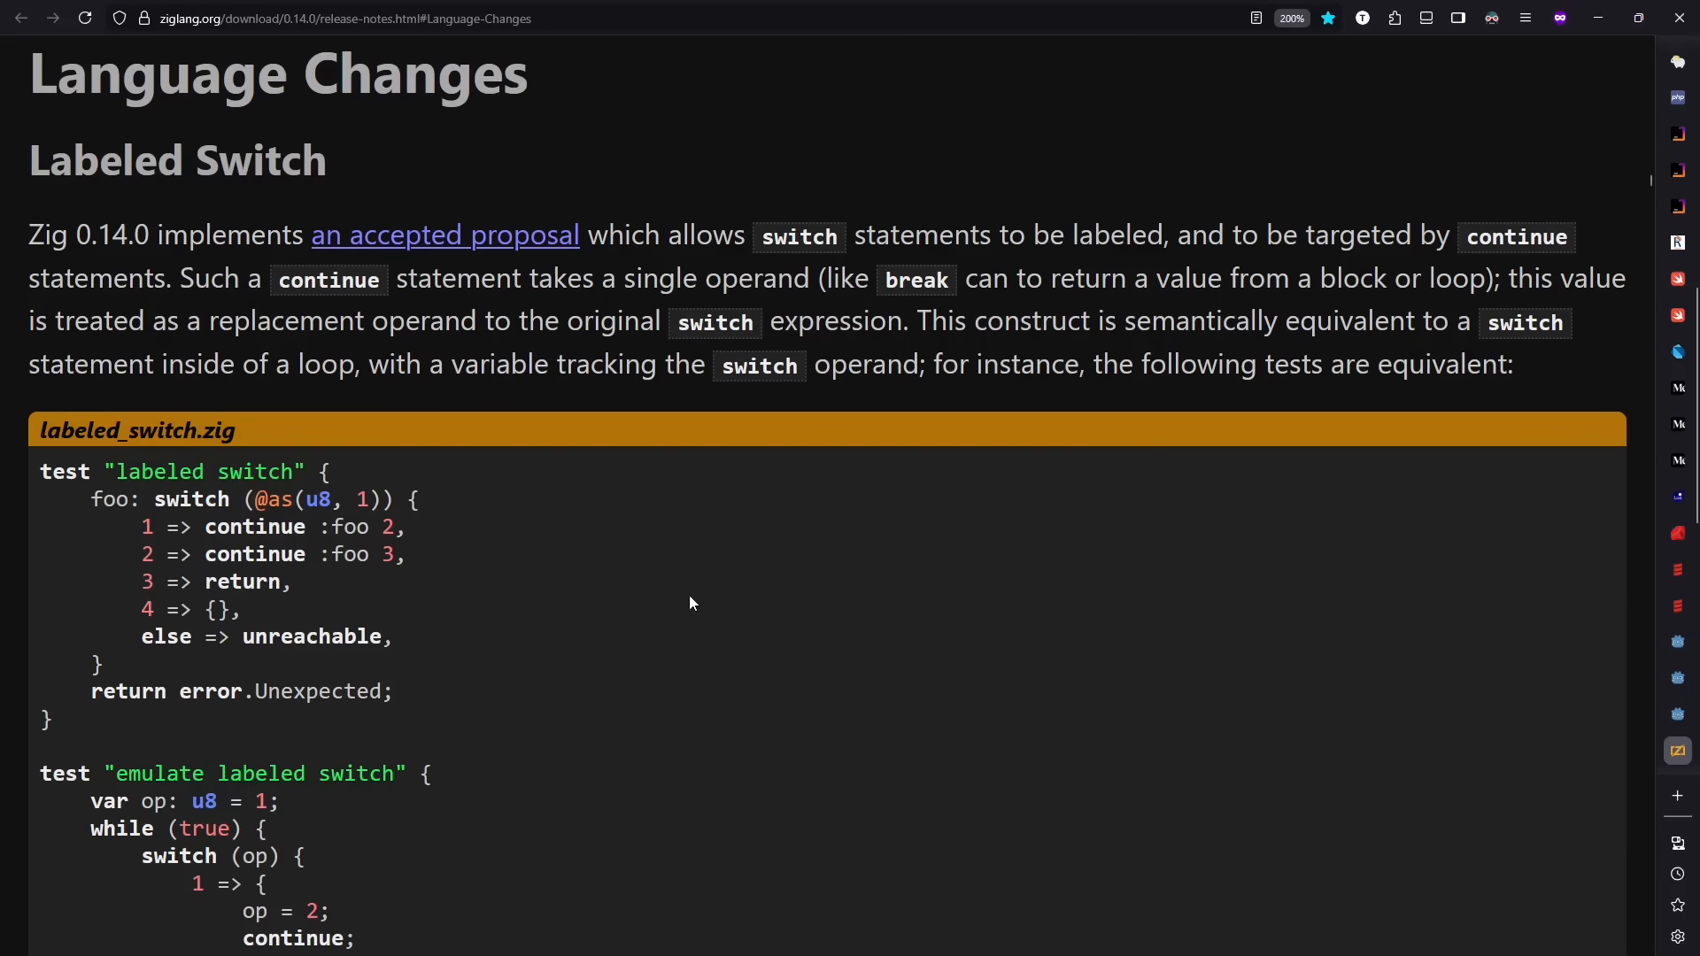
{"action": "mouse_move", "coordinate": [464, 602]}
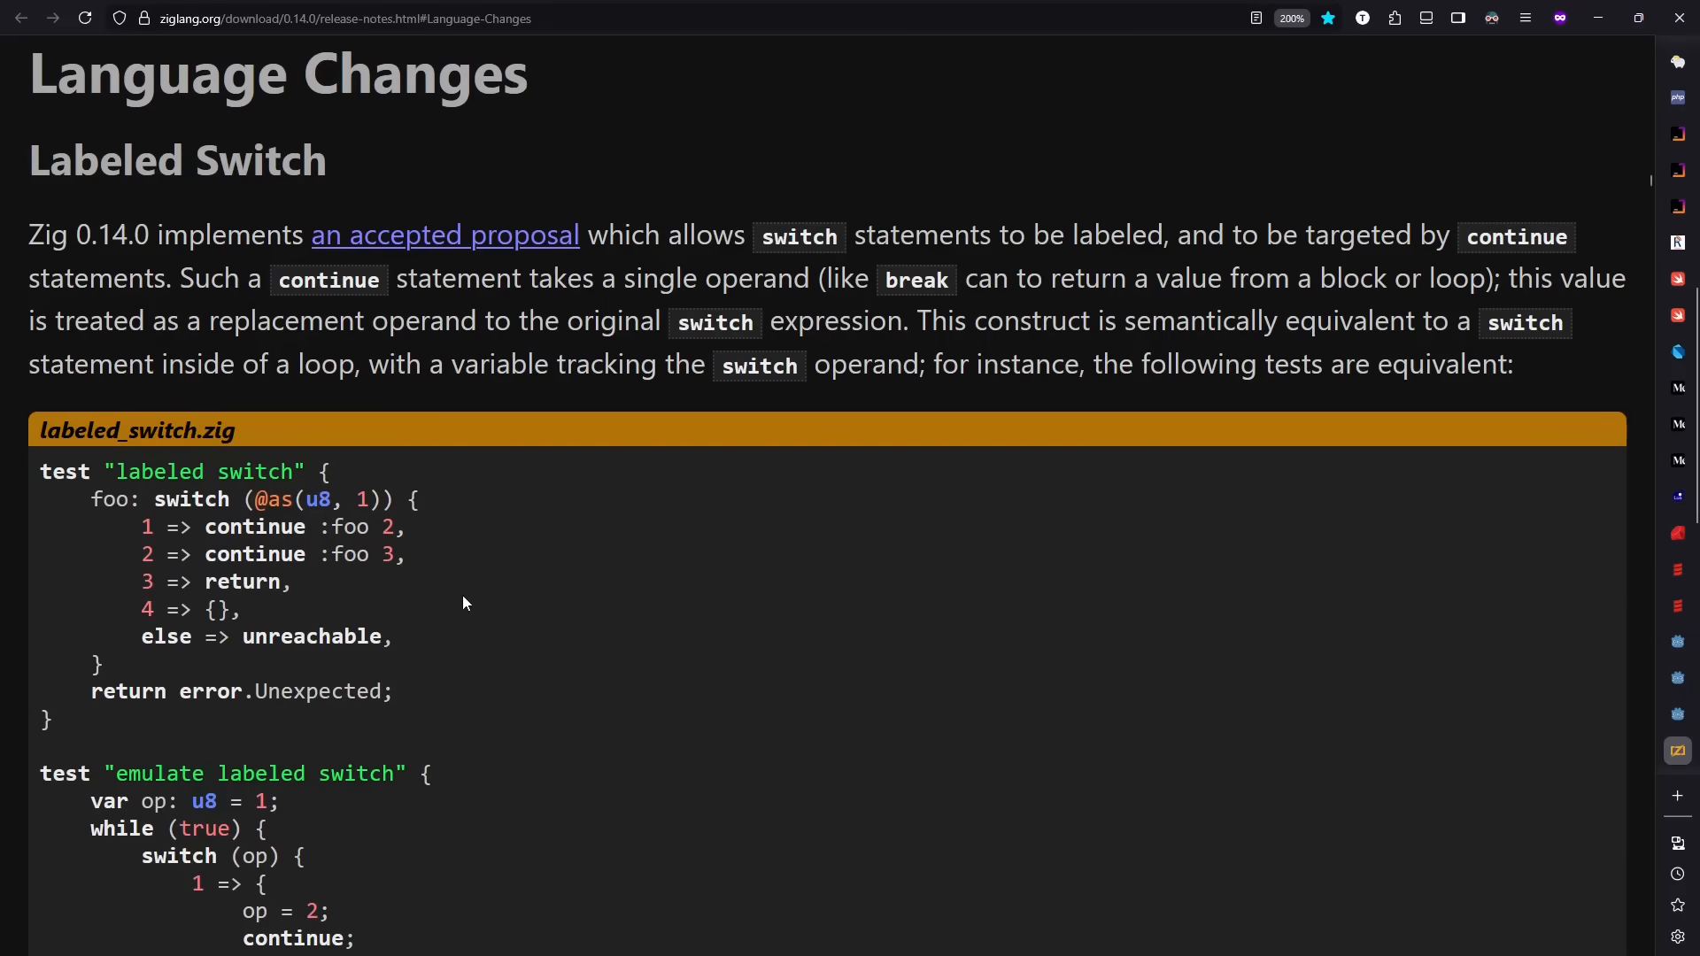
{"action": "mouse_move", "coordinate": [395, 578]}
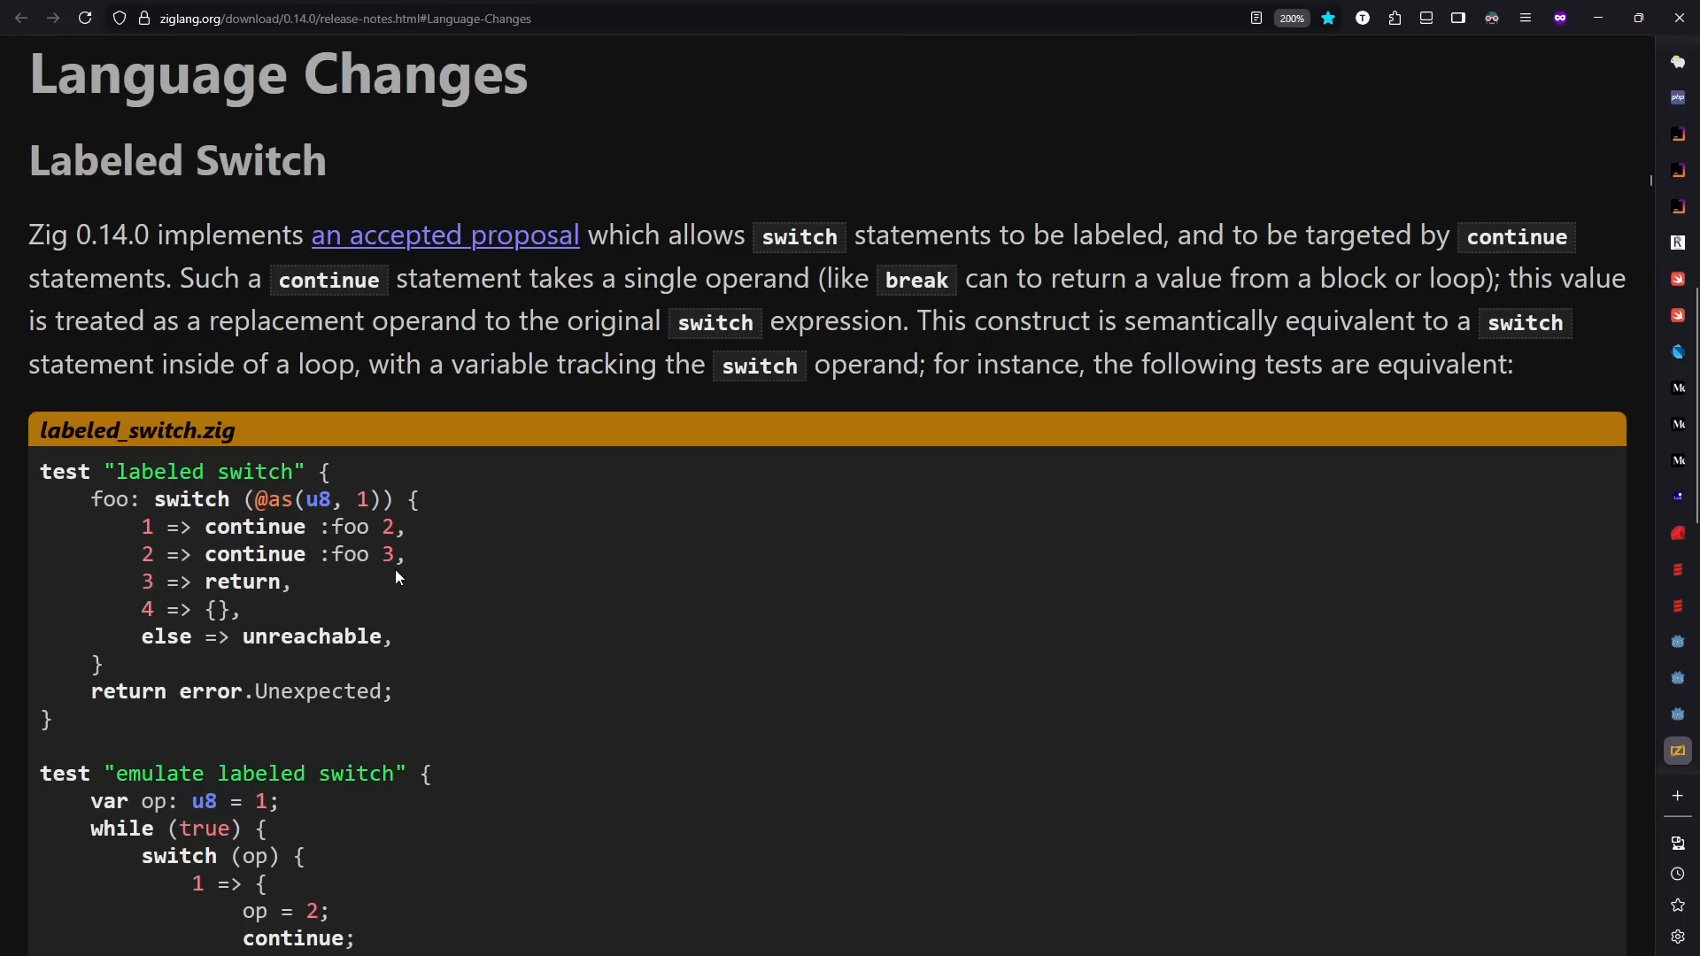
{"action": "mouse_move", "coordinate": [427, 588]}
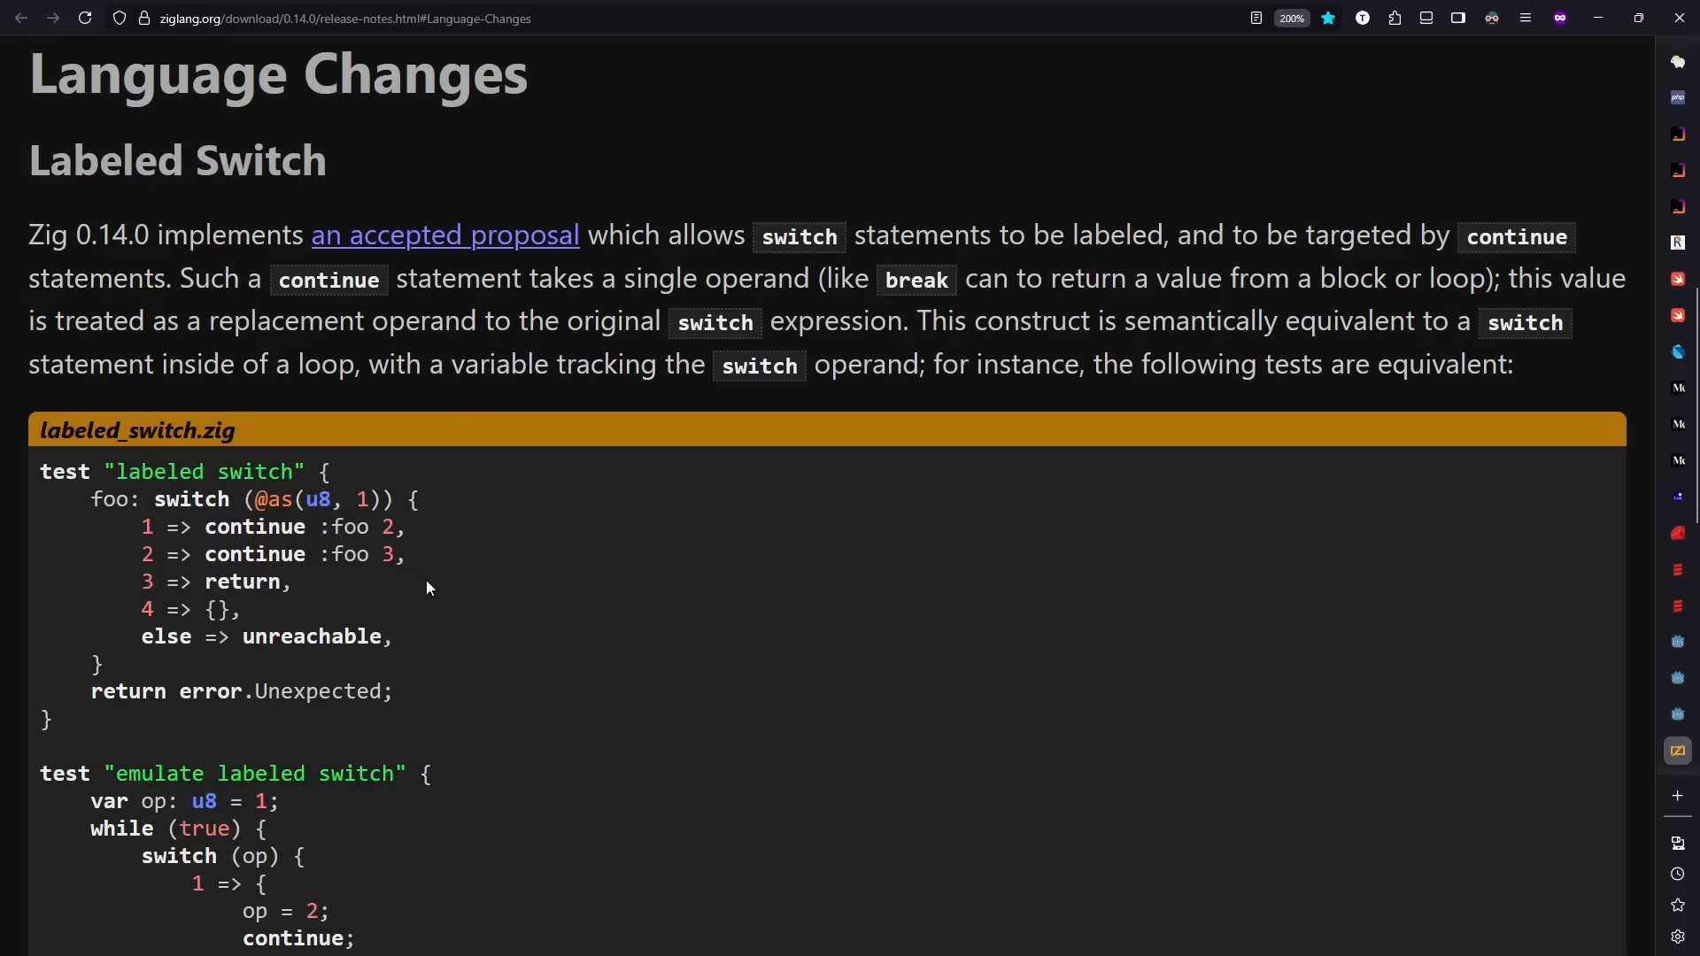
Step: Switch to the Zig 0.15.1 release notes on async/await keyword removal
{"action": "left_click", "coordinate": [390, 17]}
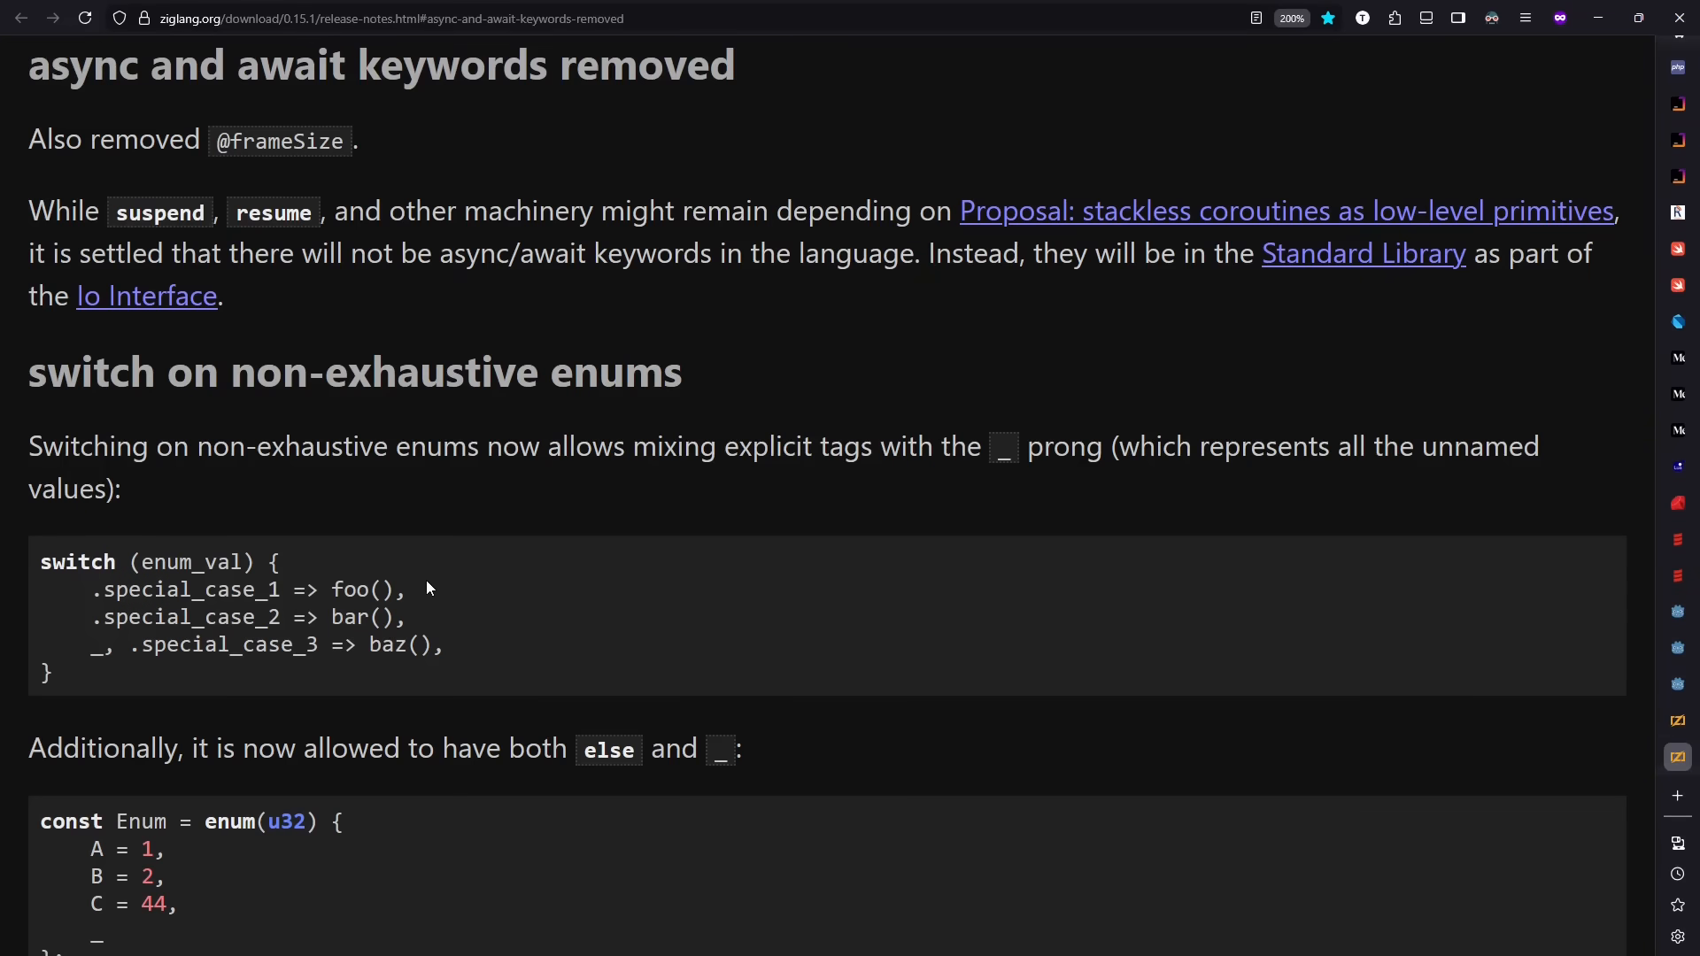
{"action": "mouse_move", "coordinate": [933, 427]}
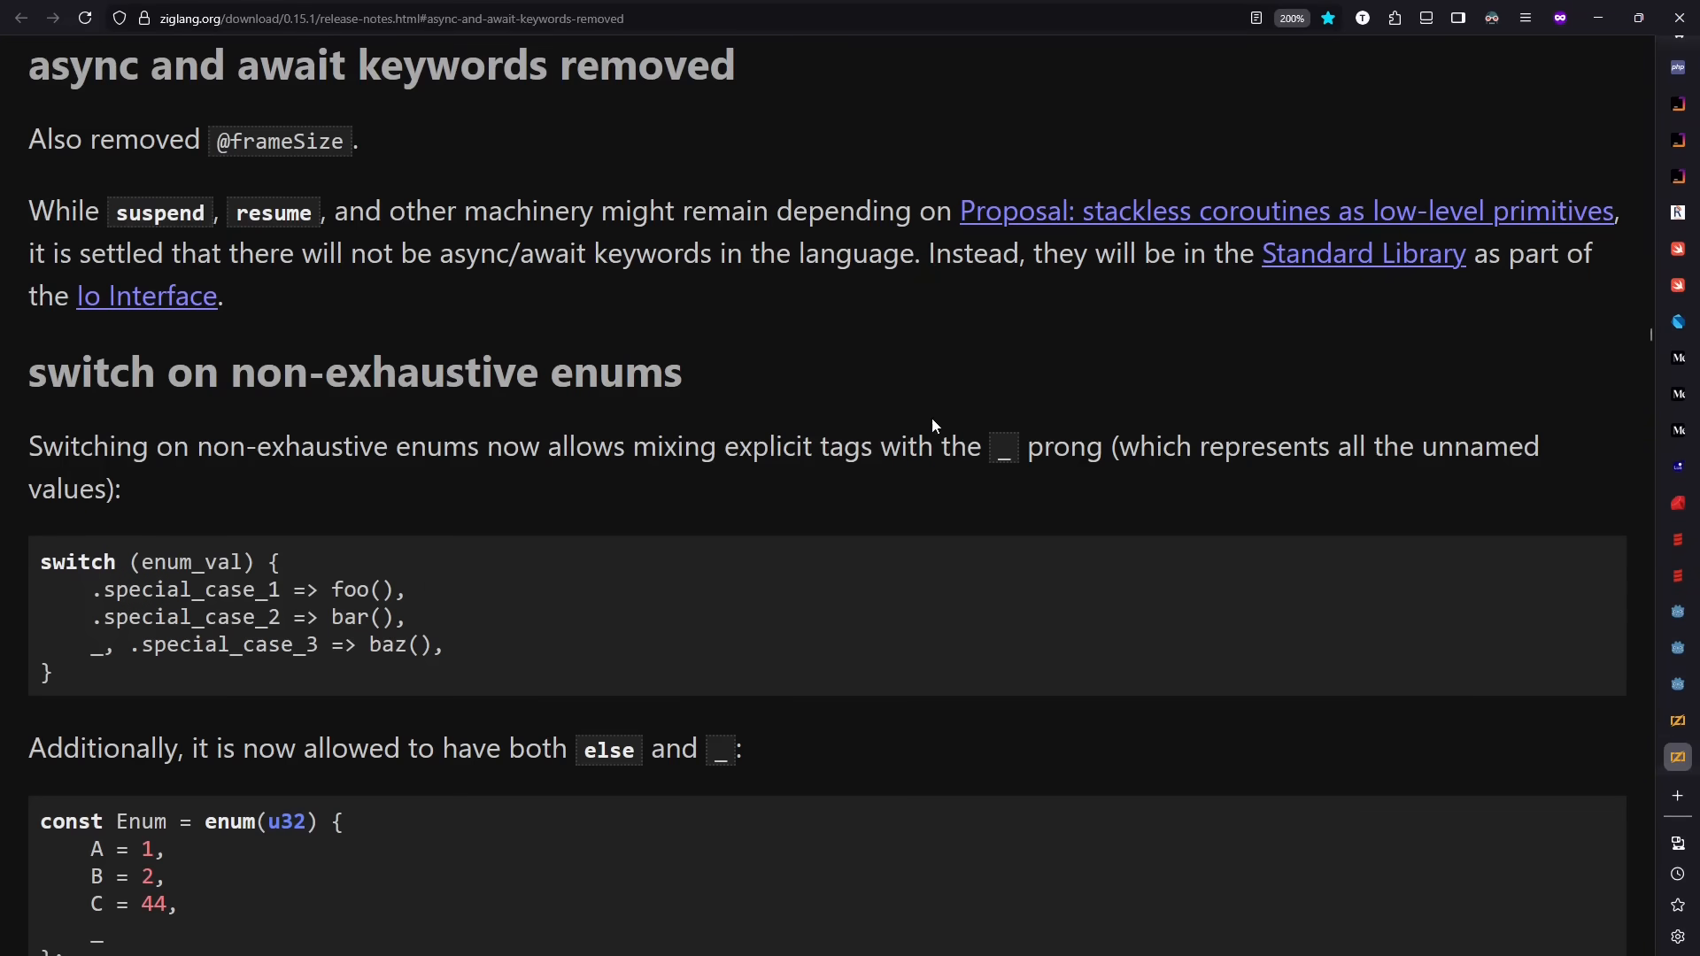
{"action": "mouse_move", "coordinate": [1059, 314]}
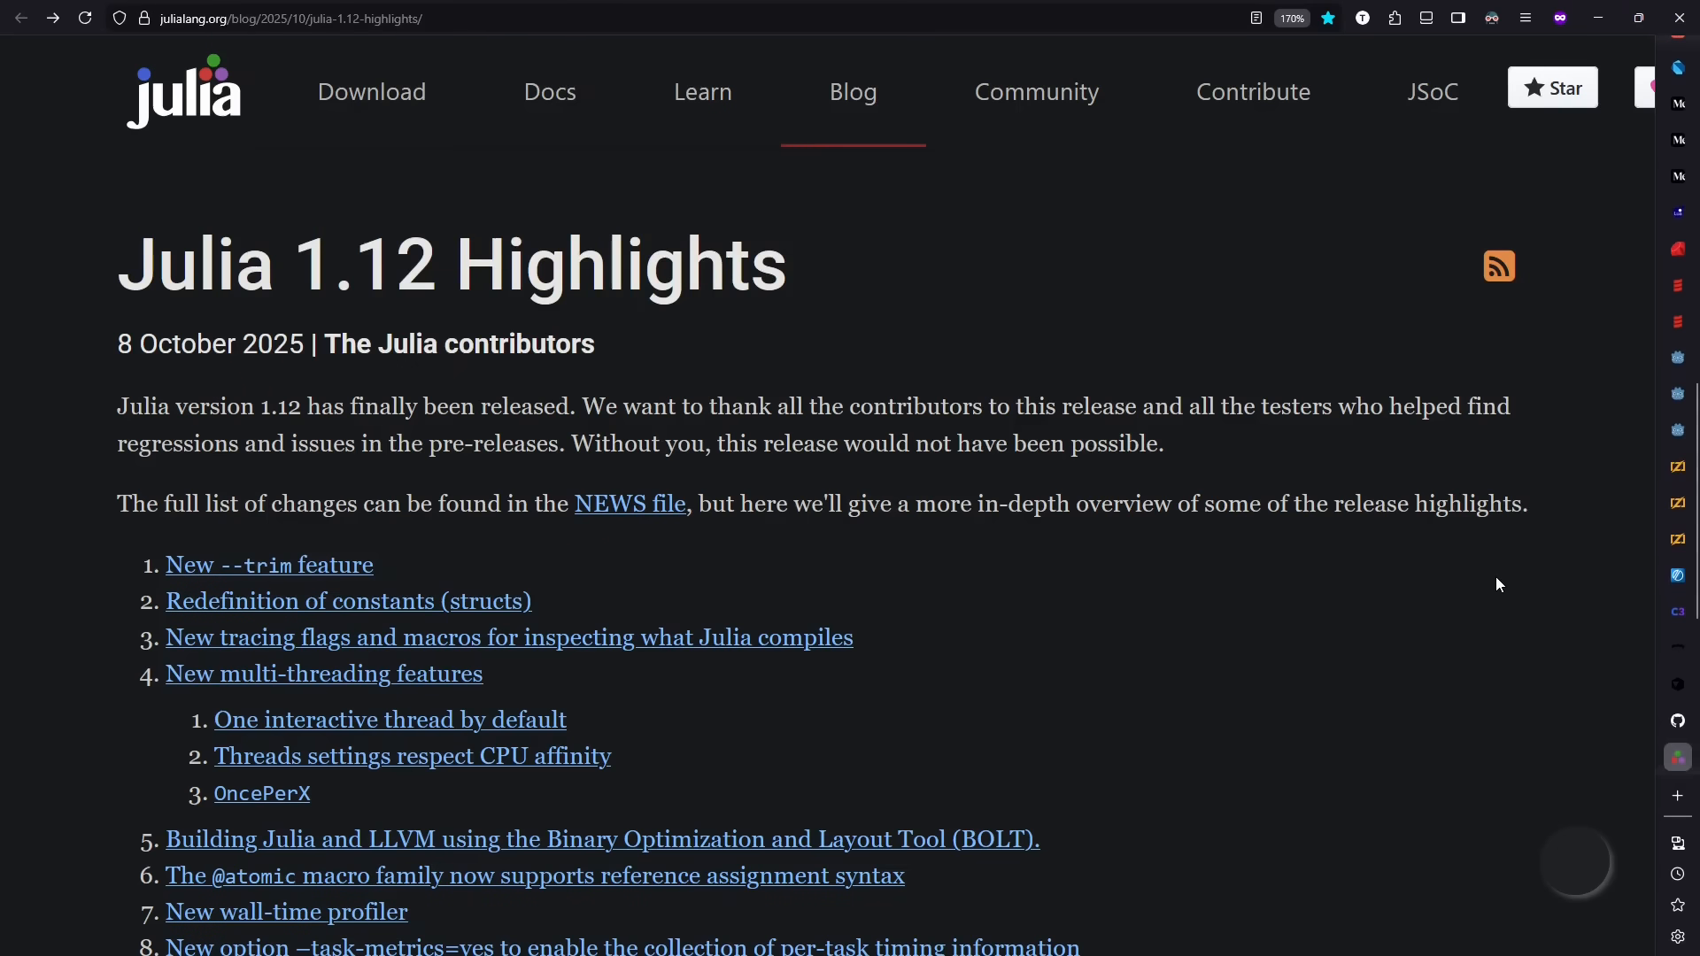
{"action": "mouse_move", "coordinate": [1059, 698]}
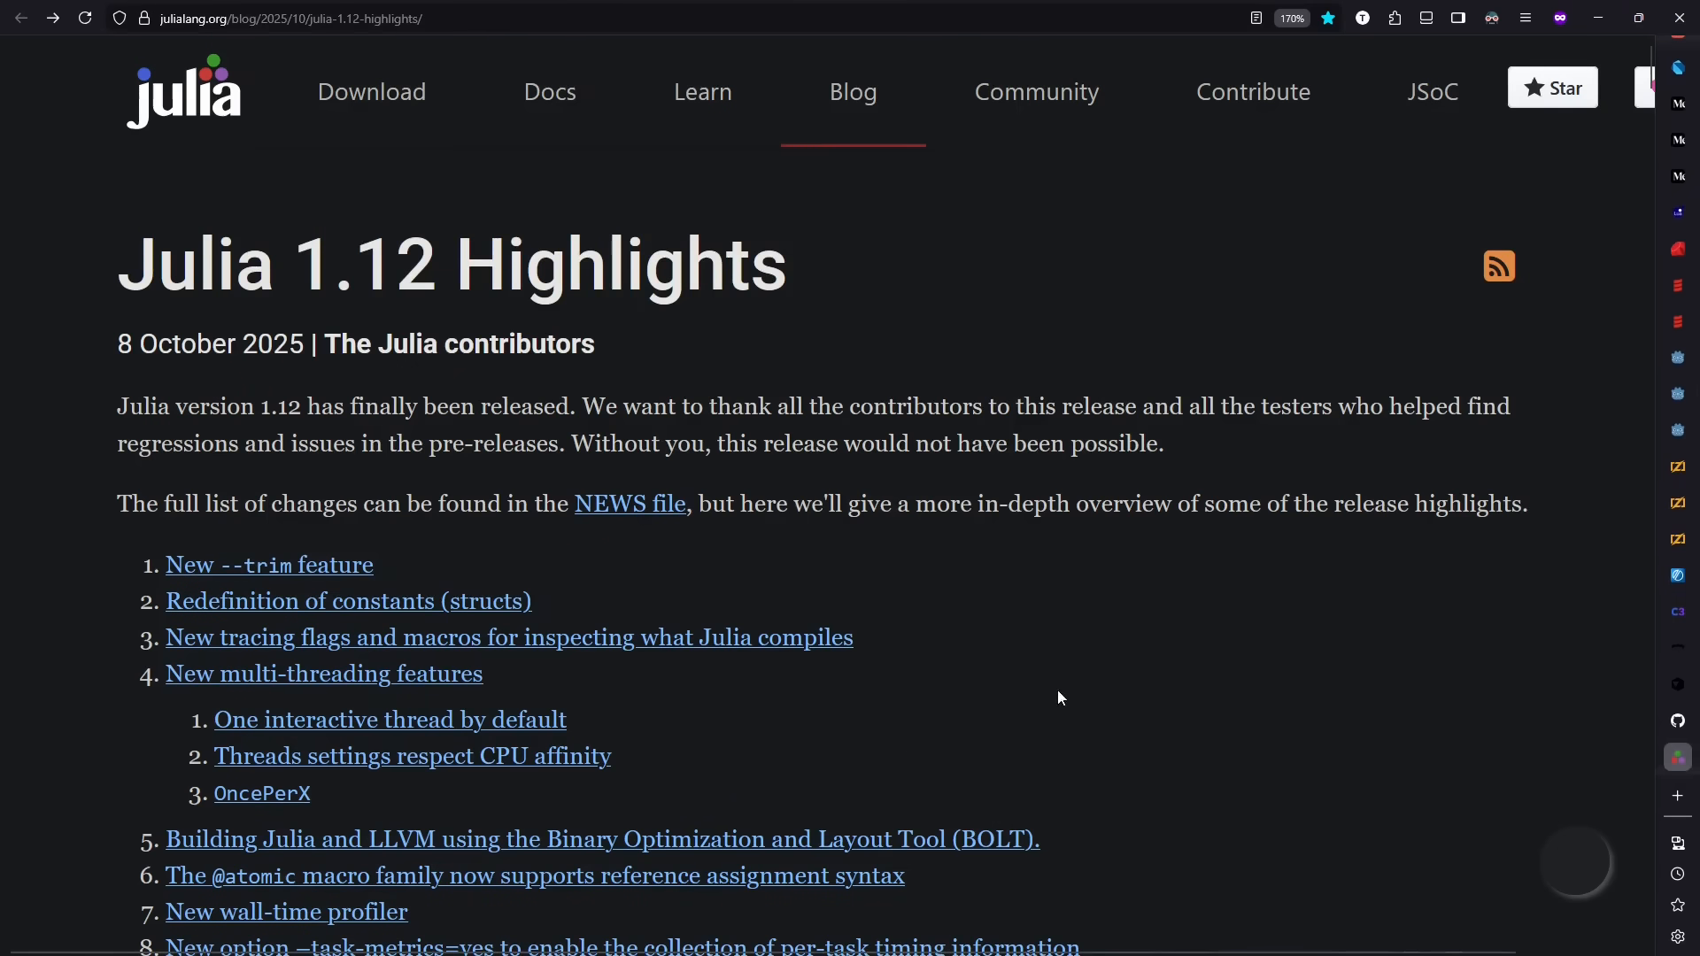
{"action": "mouse_move", "coordinate": [526, 530]}
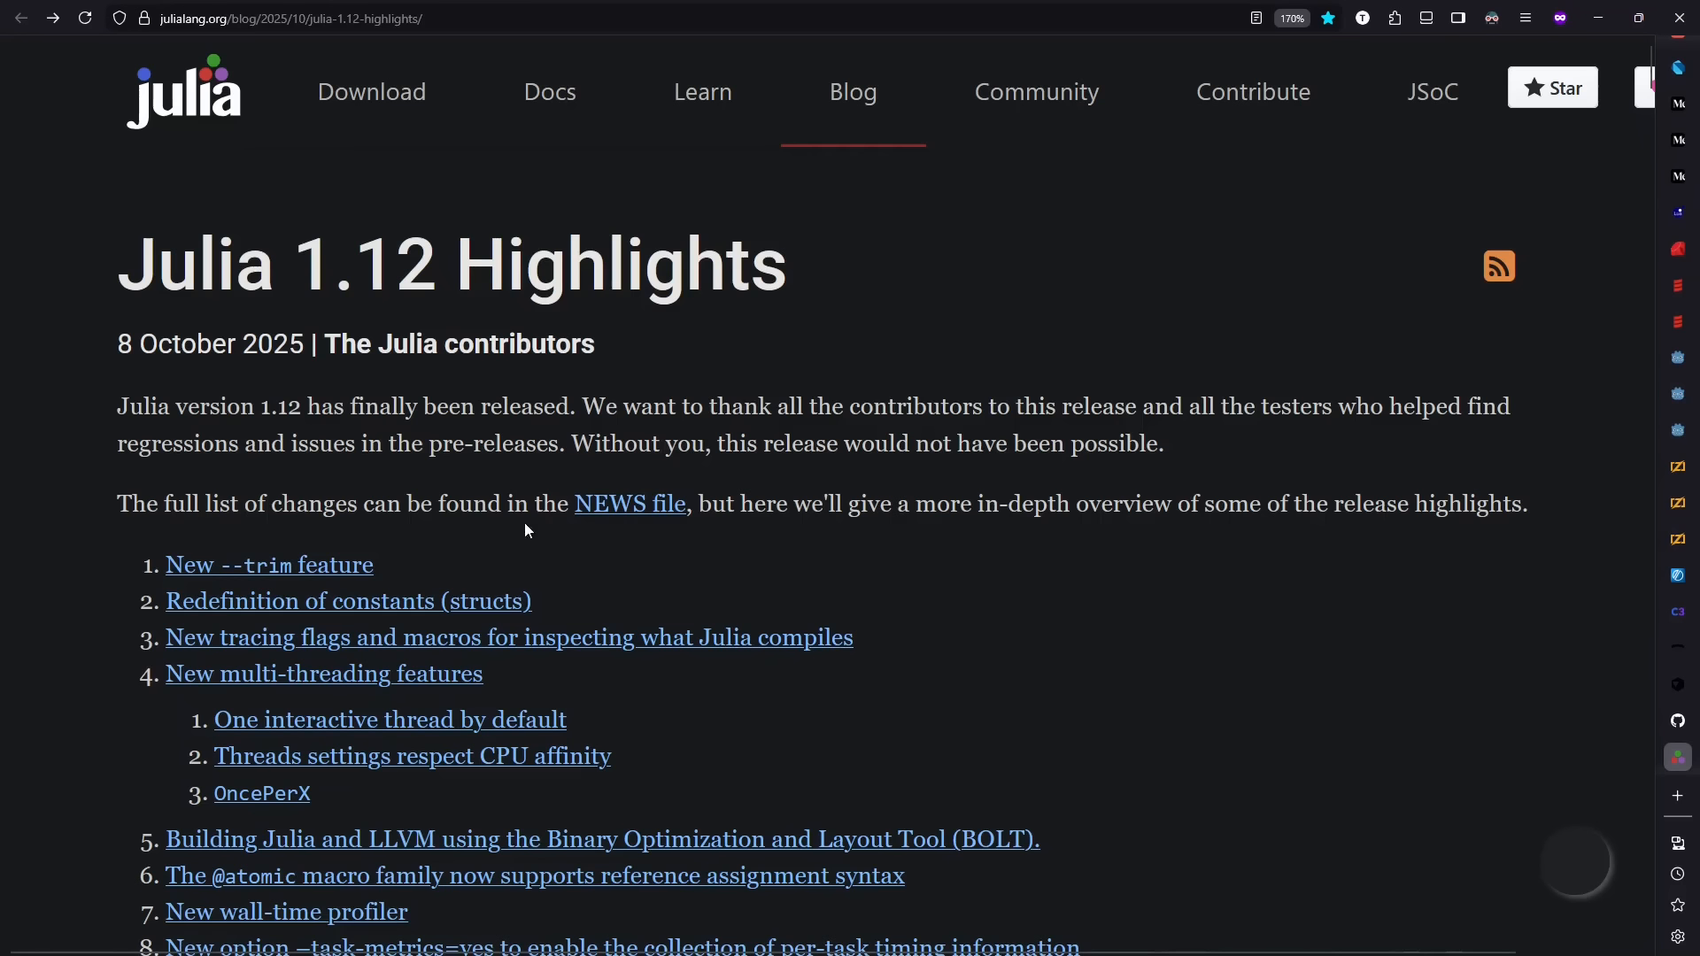
{"action": "mouse_move", "coordinate": [369, 569]}
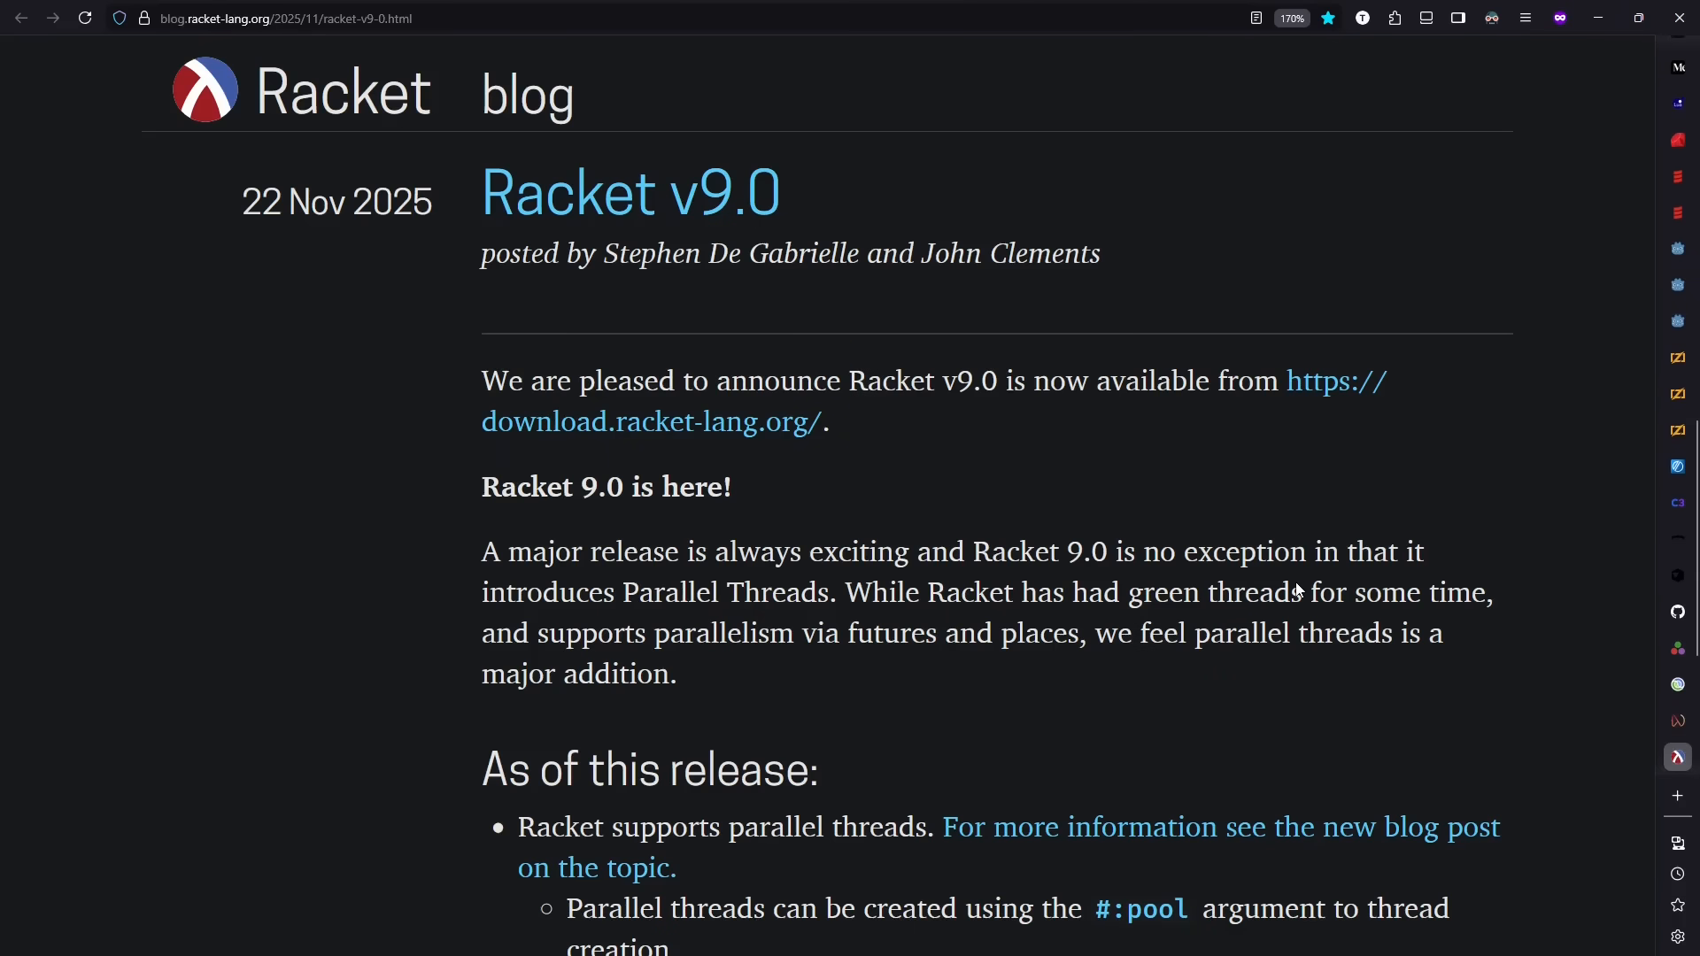
{"action": "mouse_move", "coordinate": [1525, 436]}
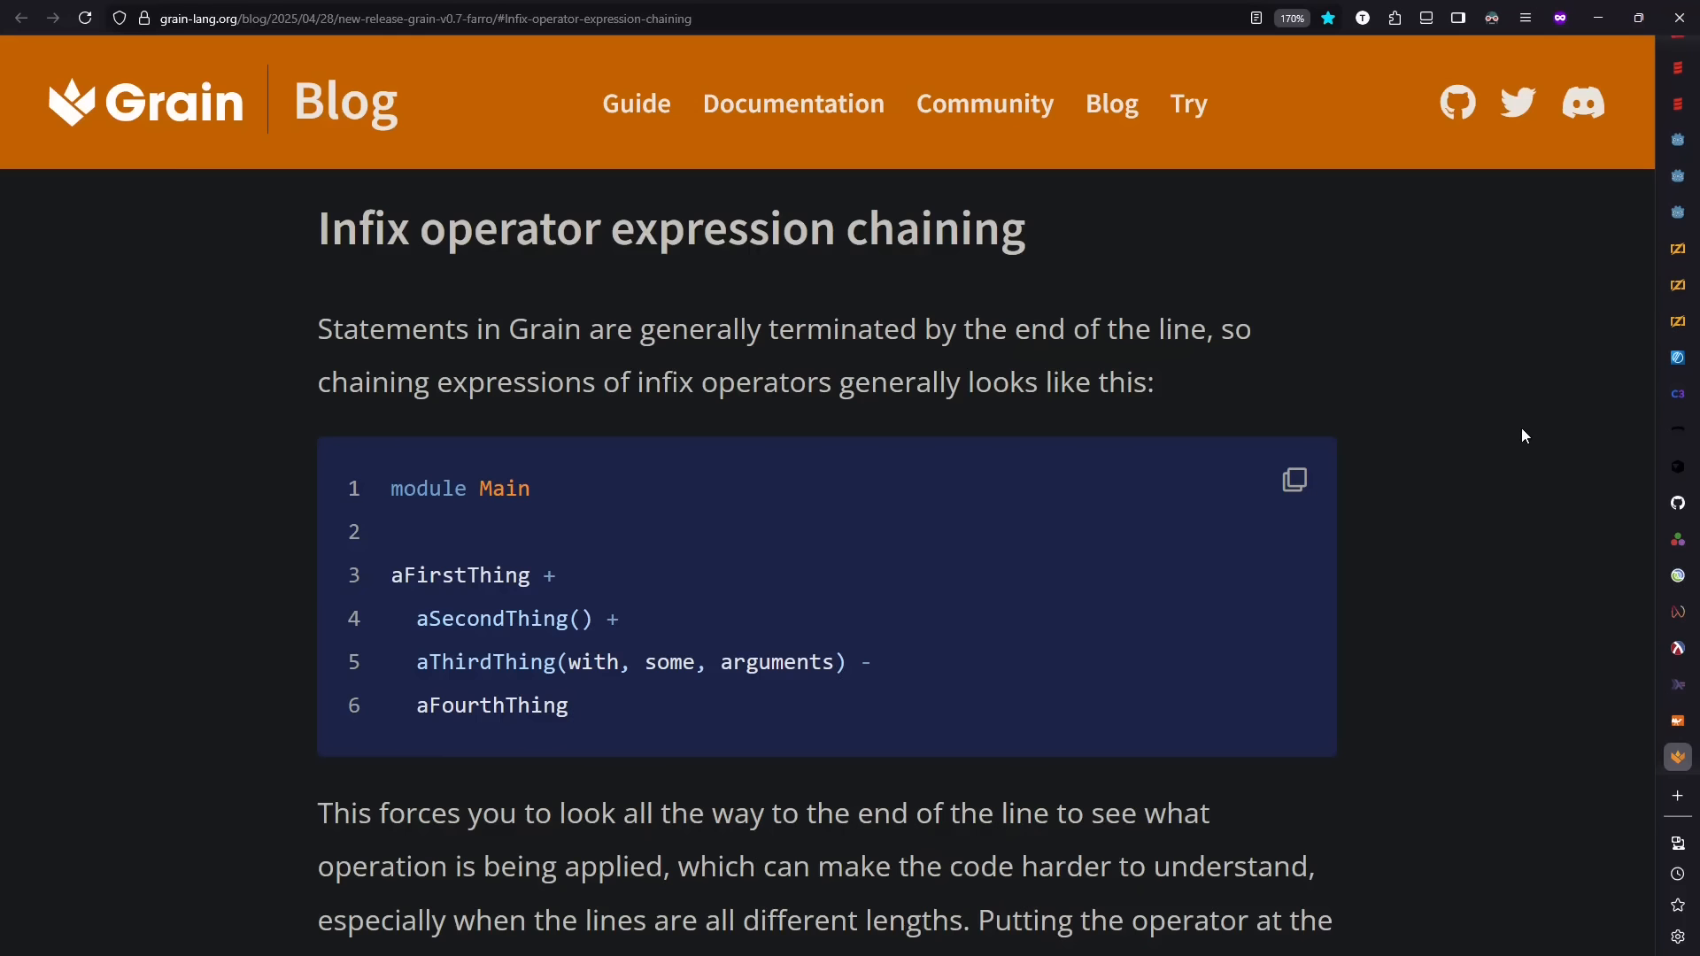
{"action": "mouse_move", "coordinate": [1248, 666]}
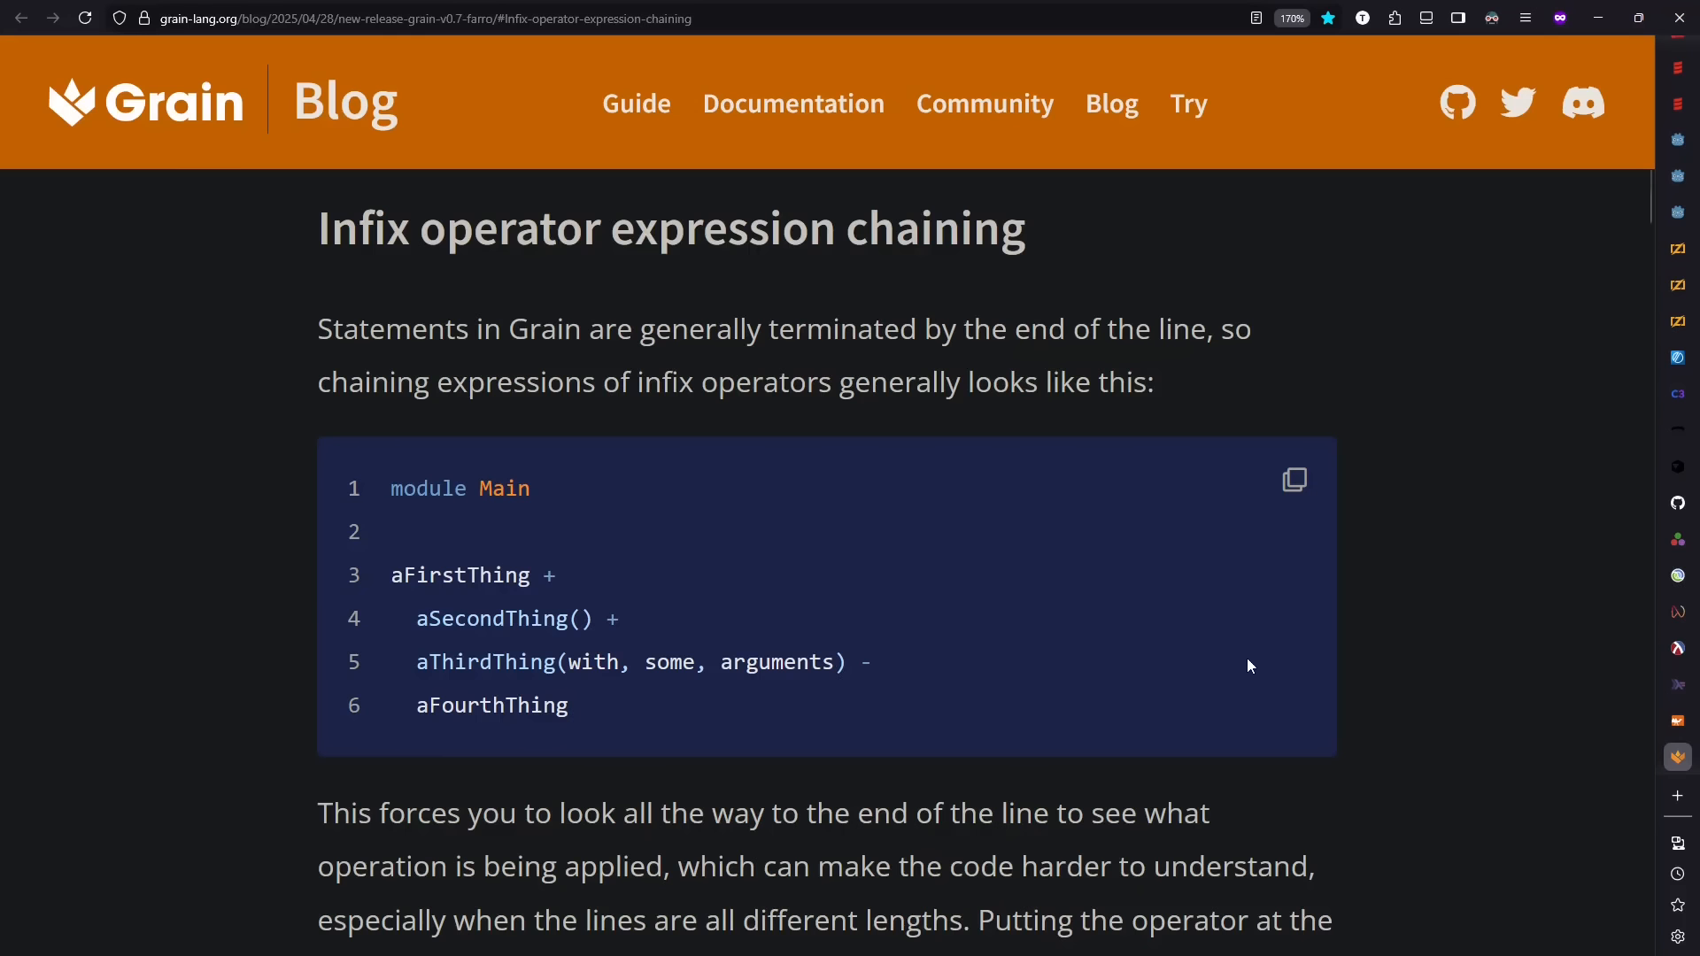
{"action": "mouse_move", "coordinate": [678, 531]}
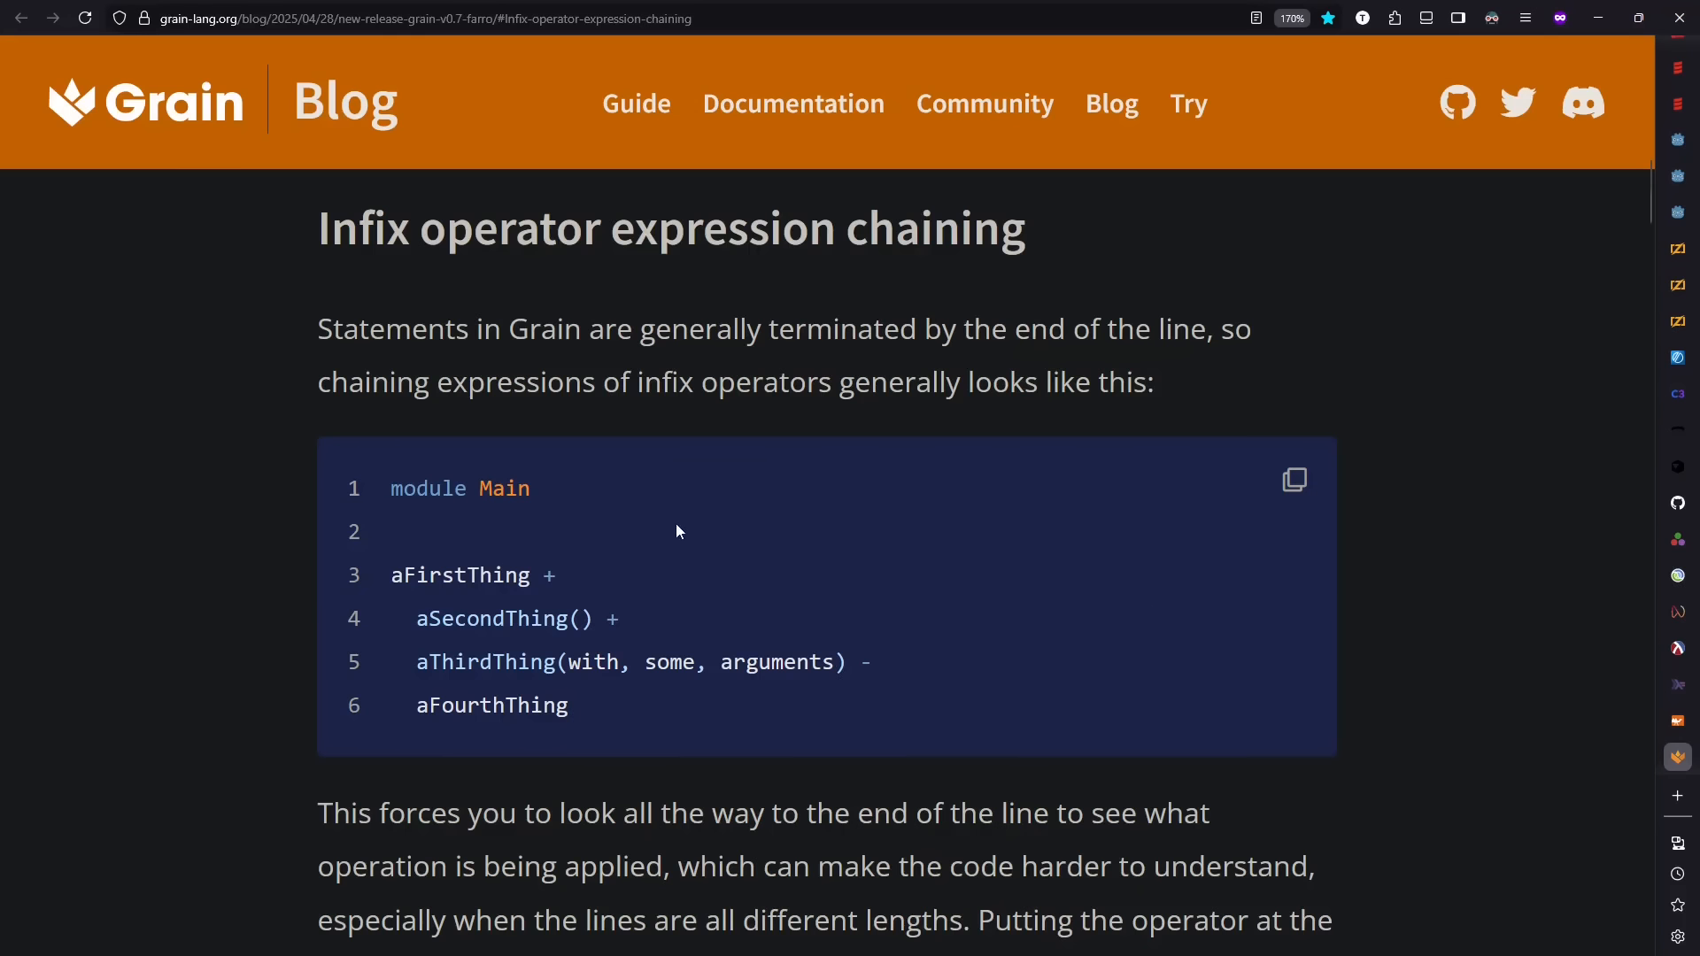
{"action": "mouse_move", "coordinate": [611, 569]}
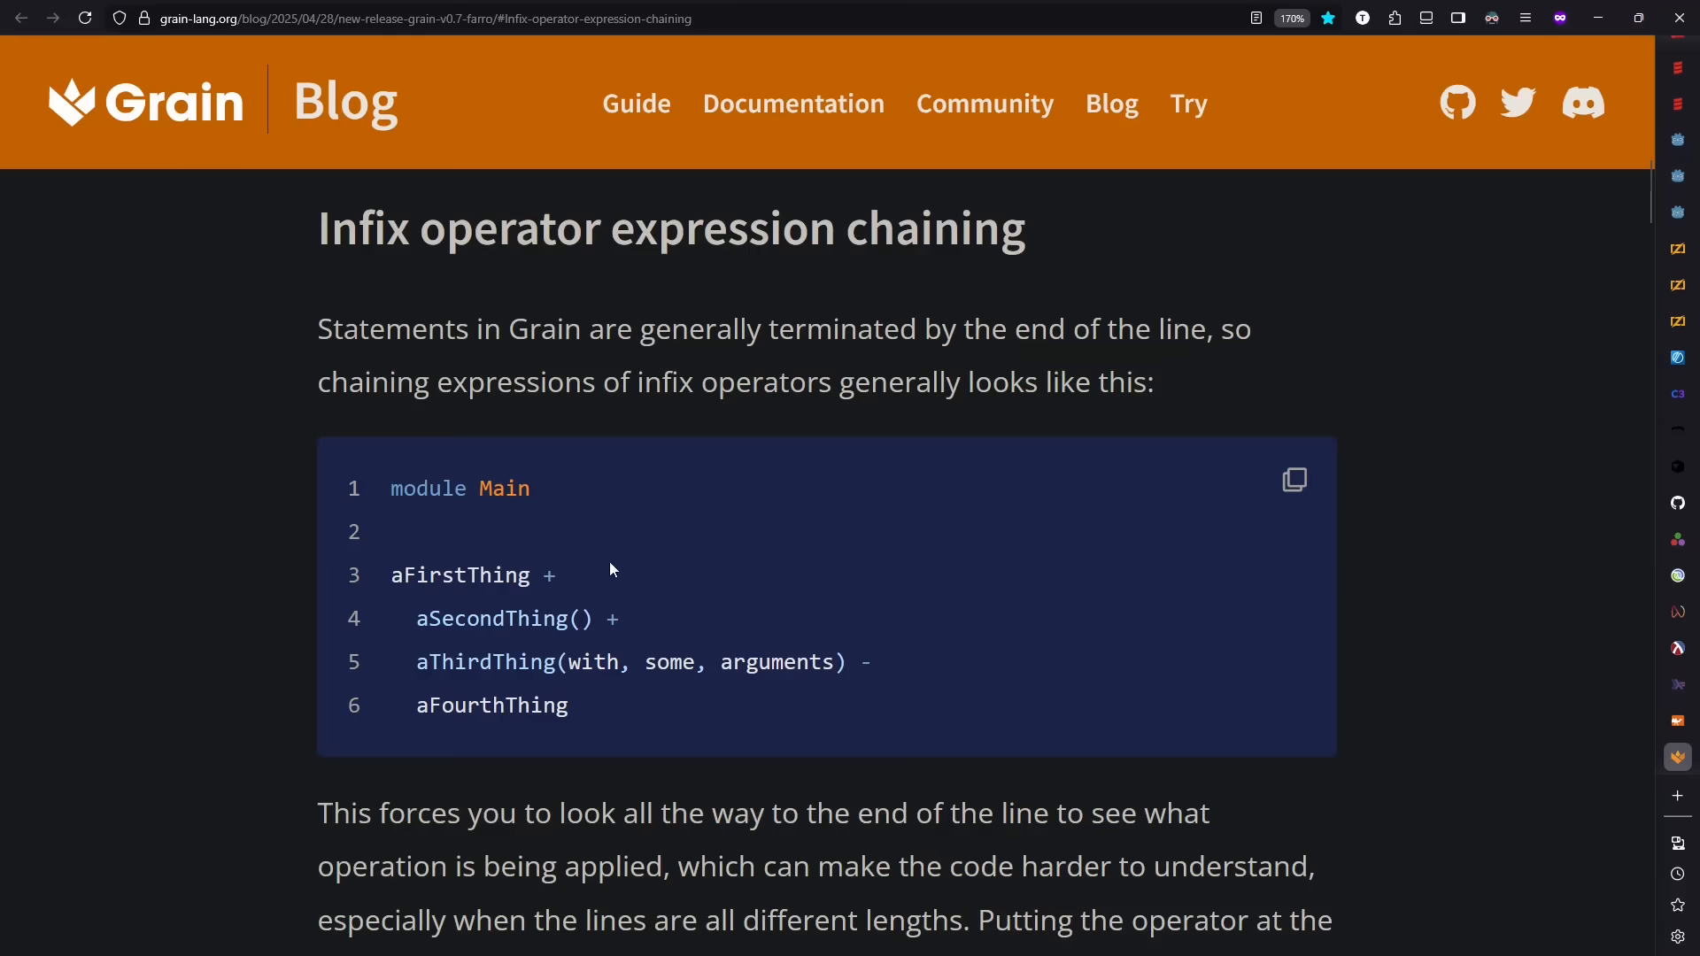
Step: Scroll the Grain v0.7 post to the leading-operator example and Grainfmt note
{"action": "scroll", "scroll_direction": "down", "scroll_amount": 3}
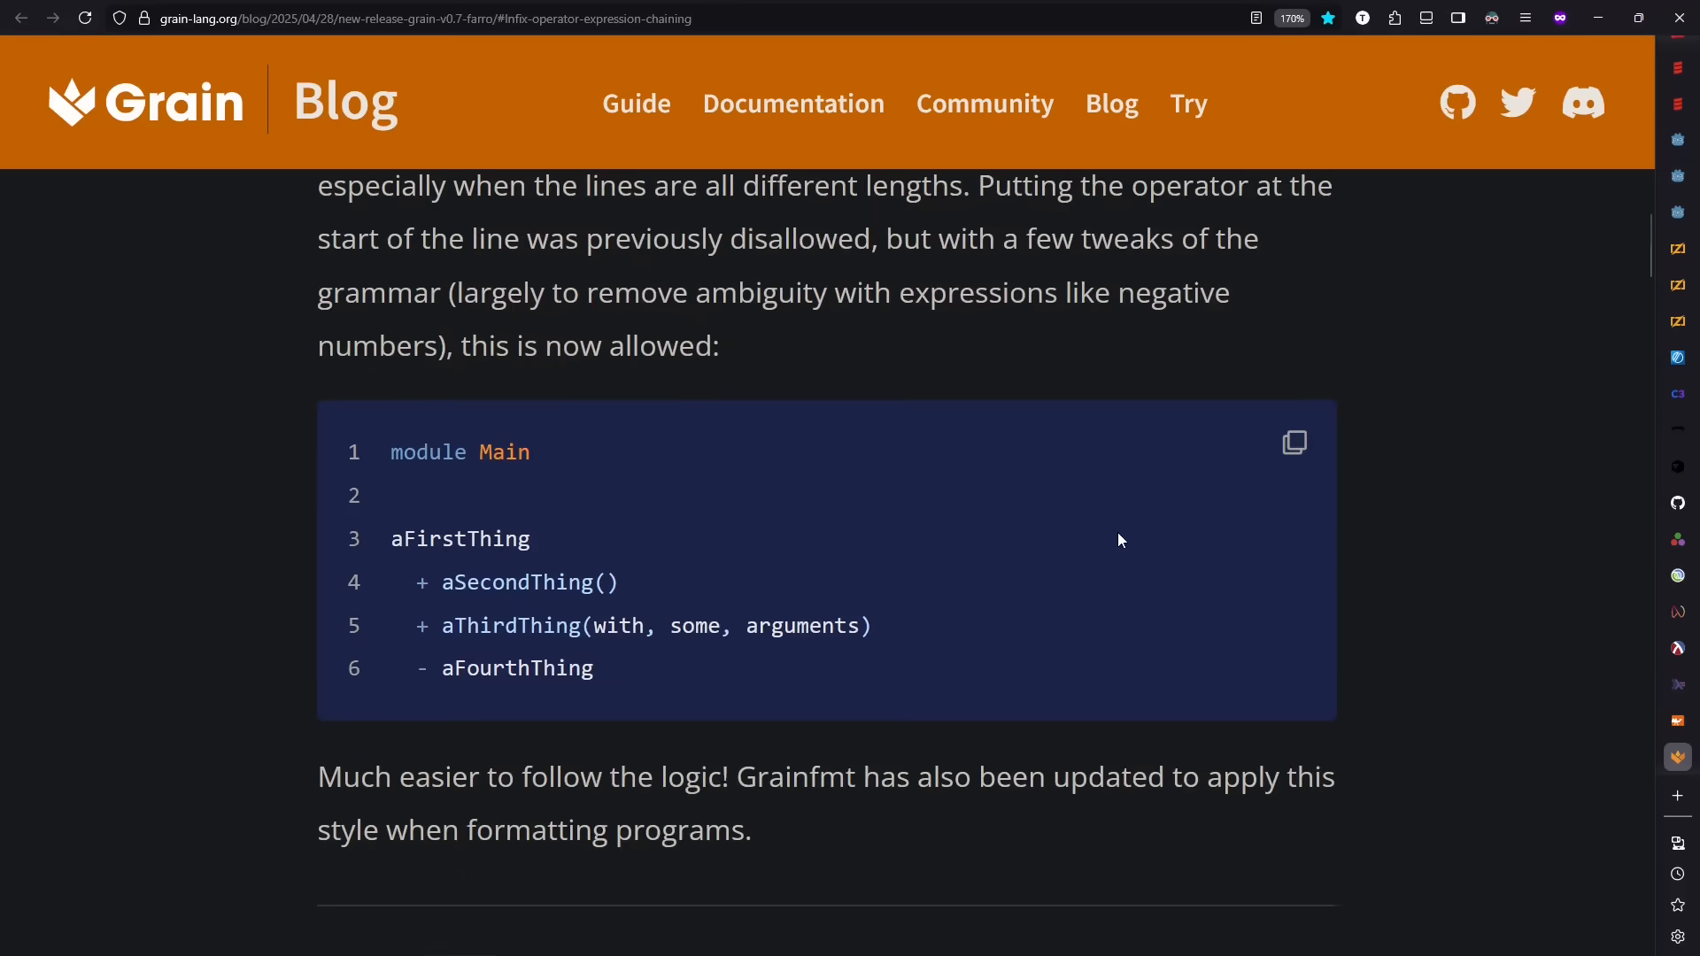
{"action": "mouse_move", "coordinate": [427, 570]}
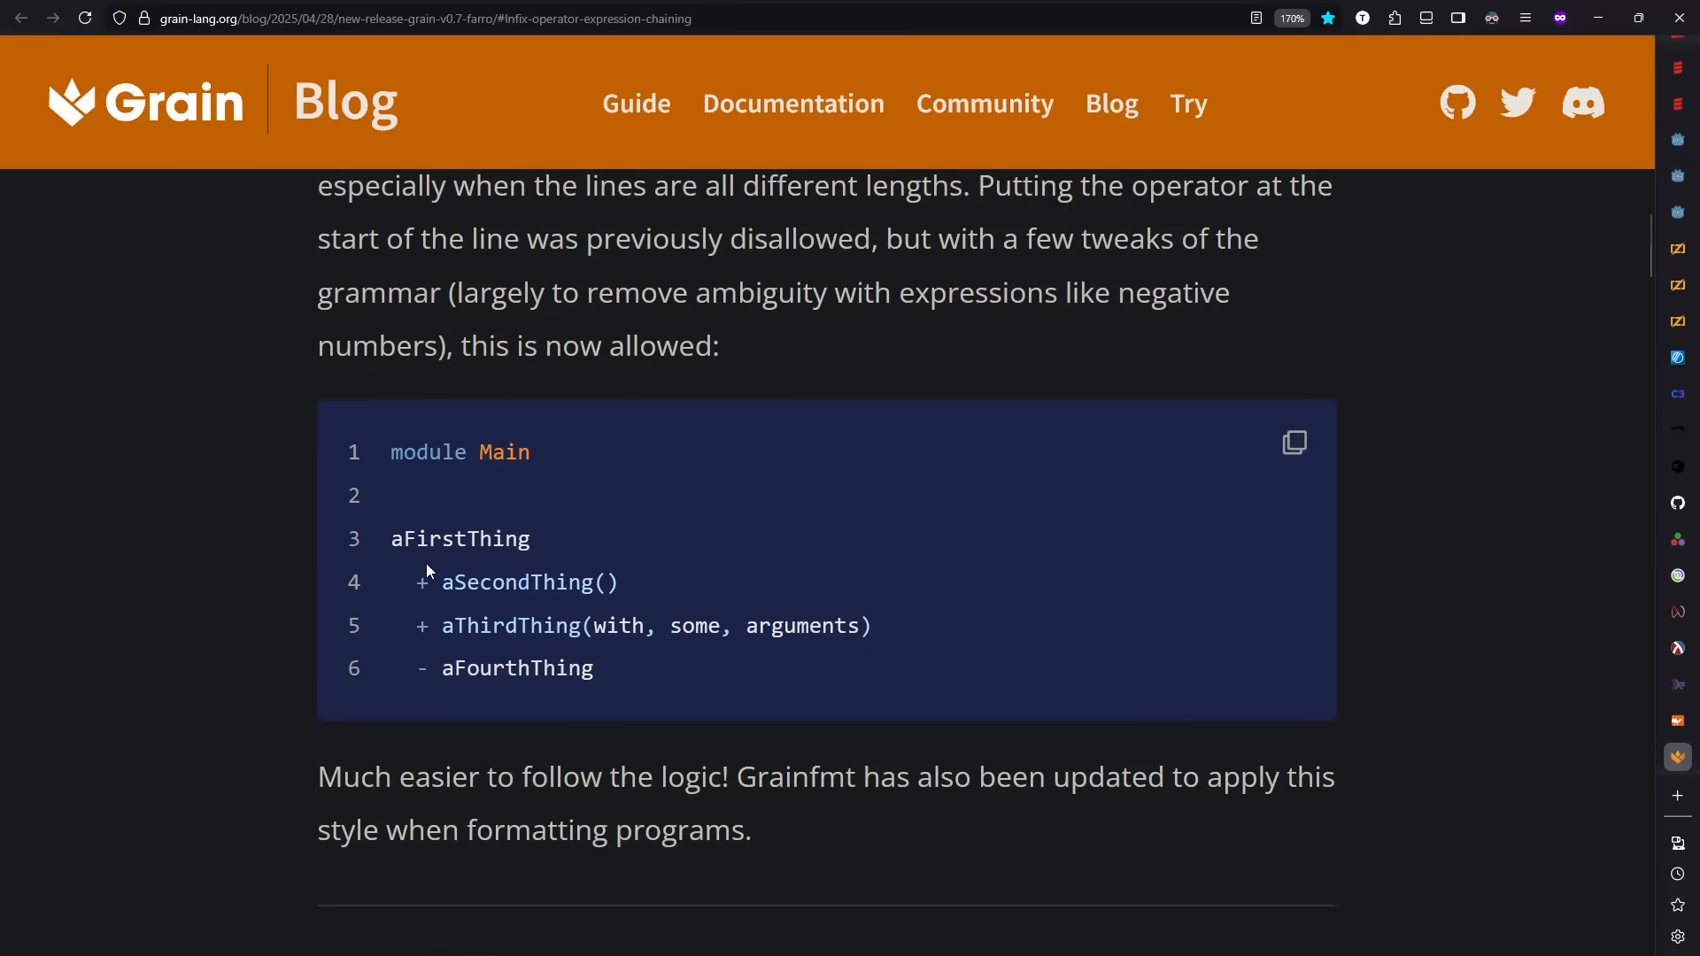
{"action": "mouse_move", "coordinate": [703, 717]}
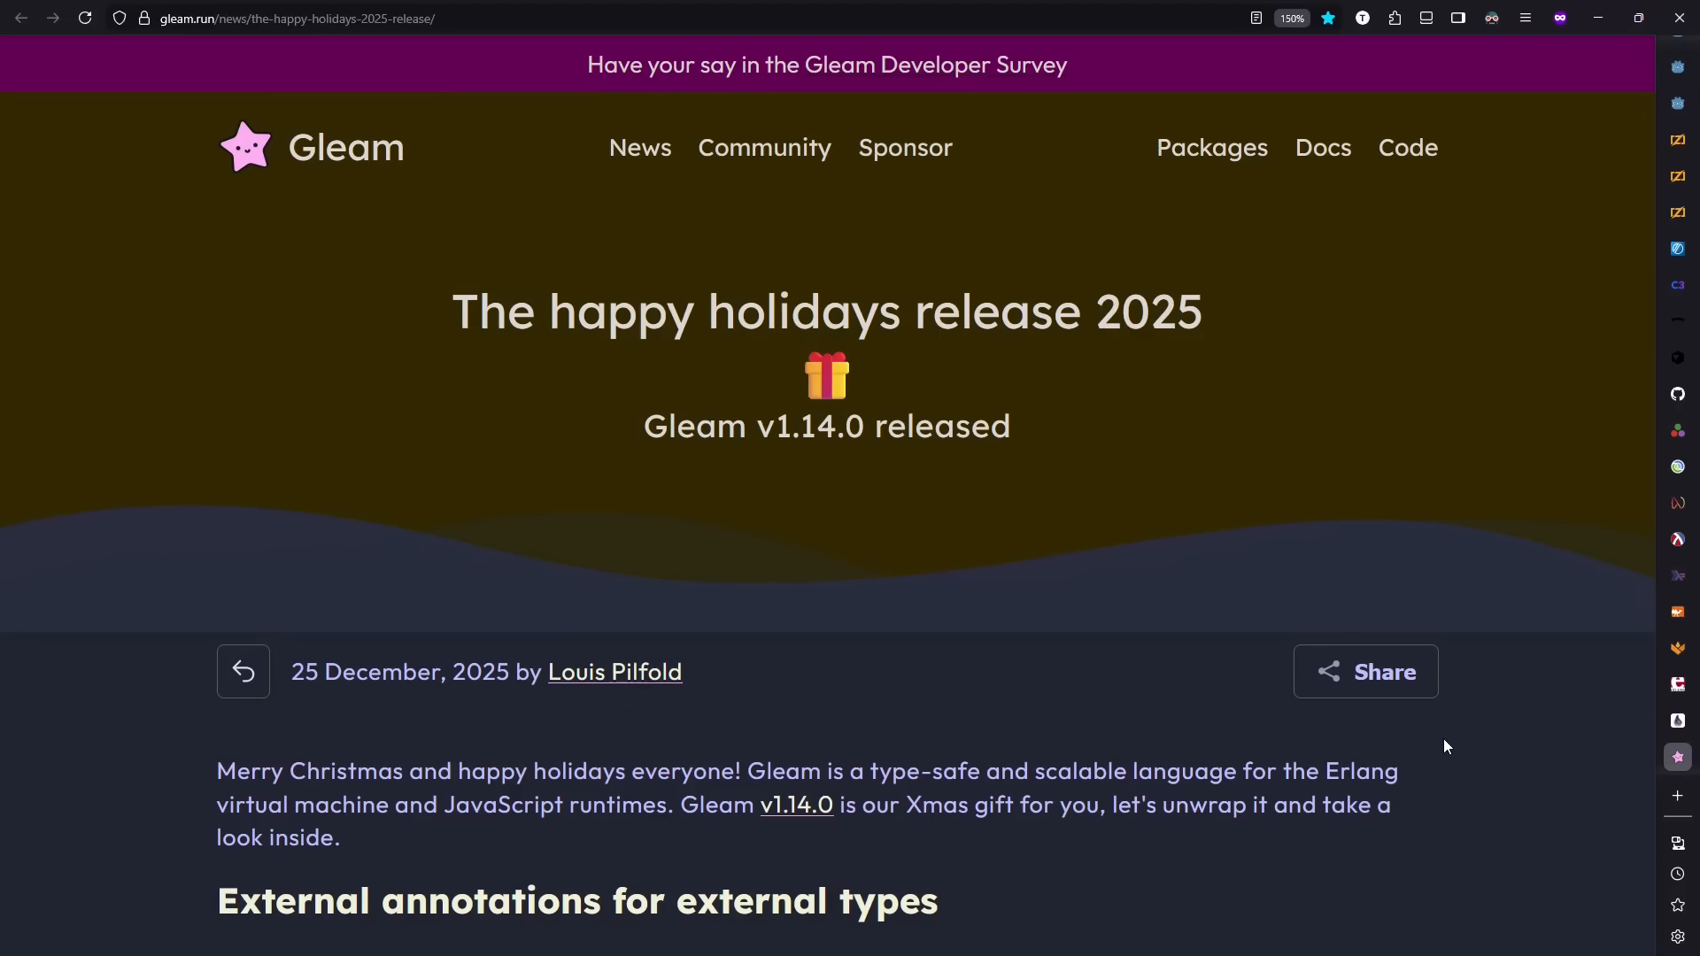
Step: Scroll through the Gleam v1.14.0 and v1.11.0 posts' decision-tree JavaScript code
{"action": "scroll", "scroll_direction": "down", "scroll_amount": 3}
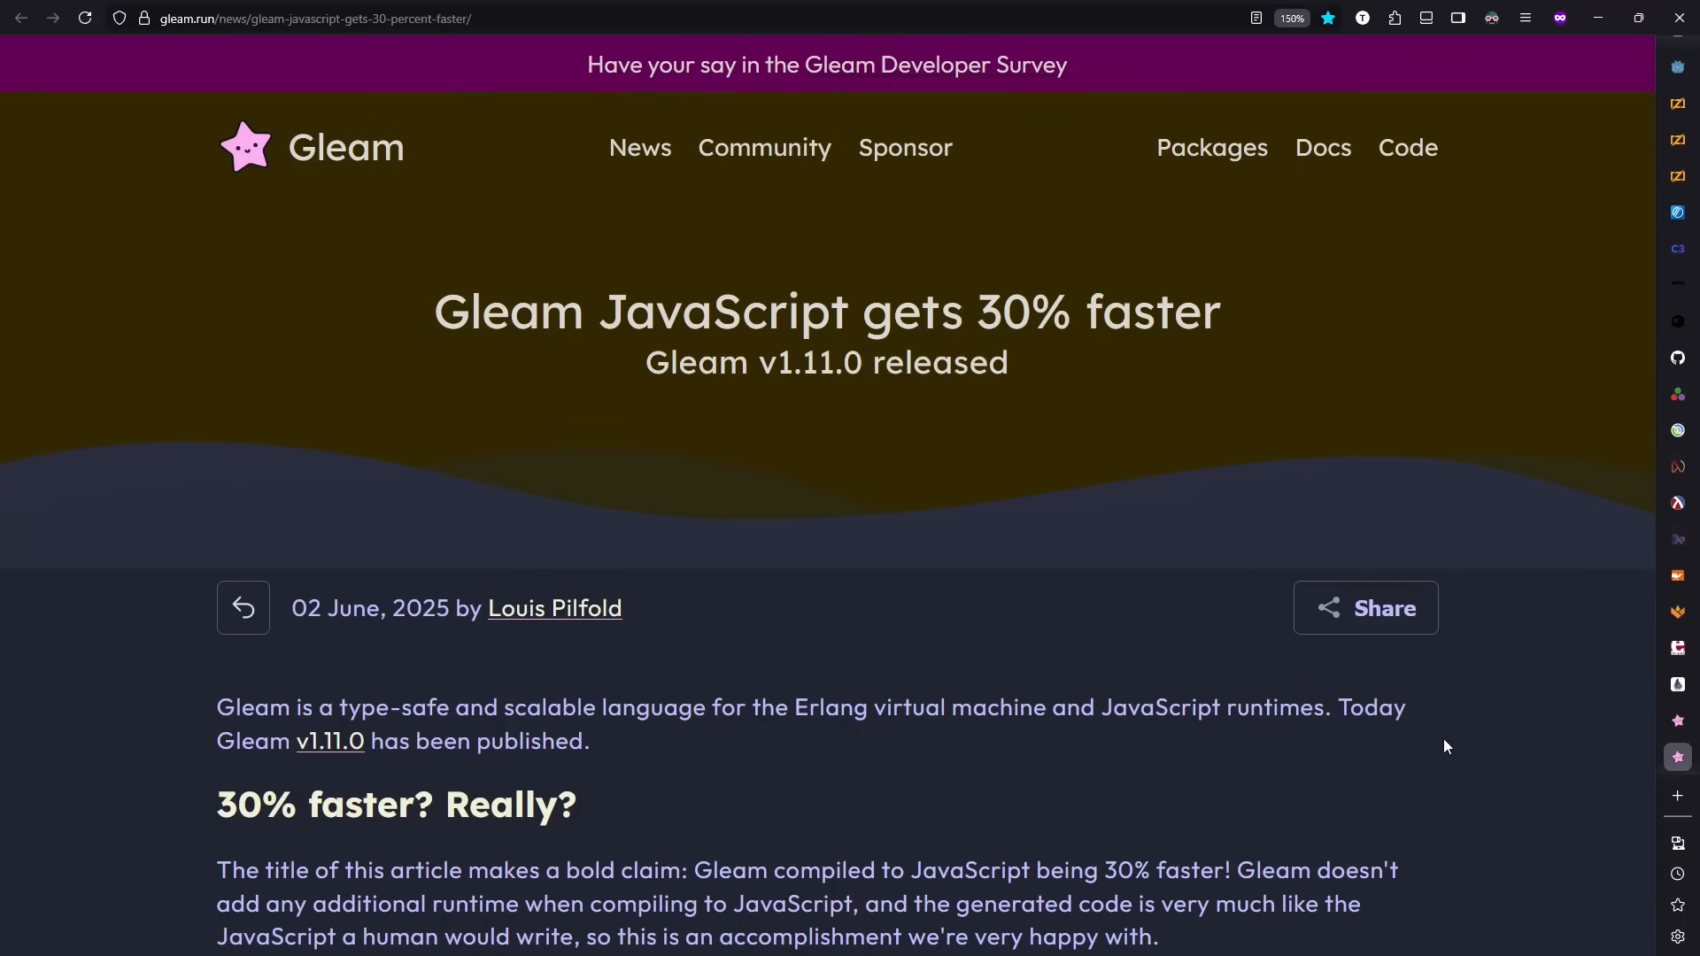
{"action": "scroll", "scroll_direction": "down", "scroll_amount": 3}
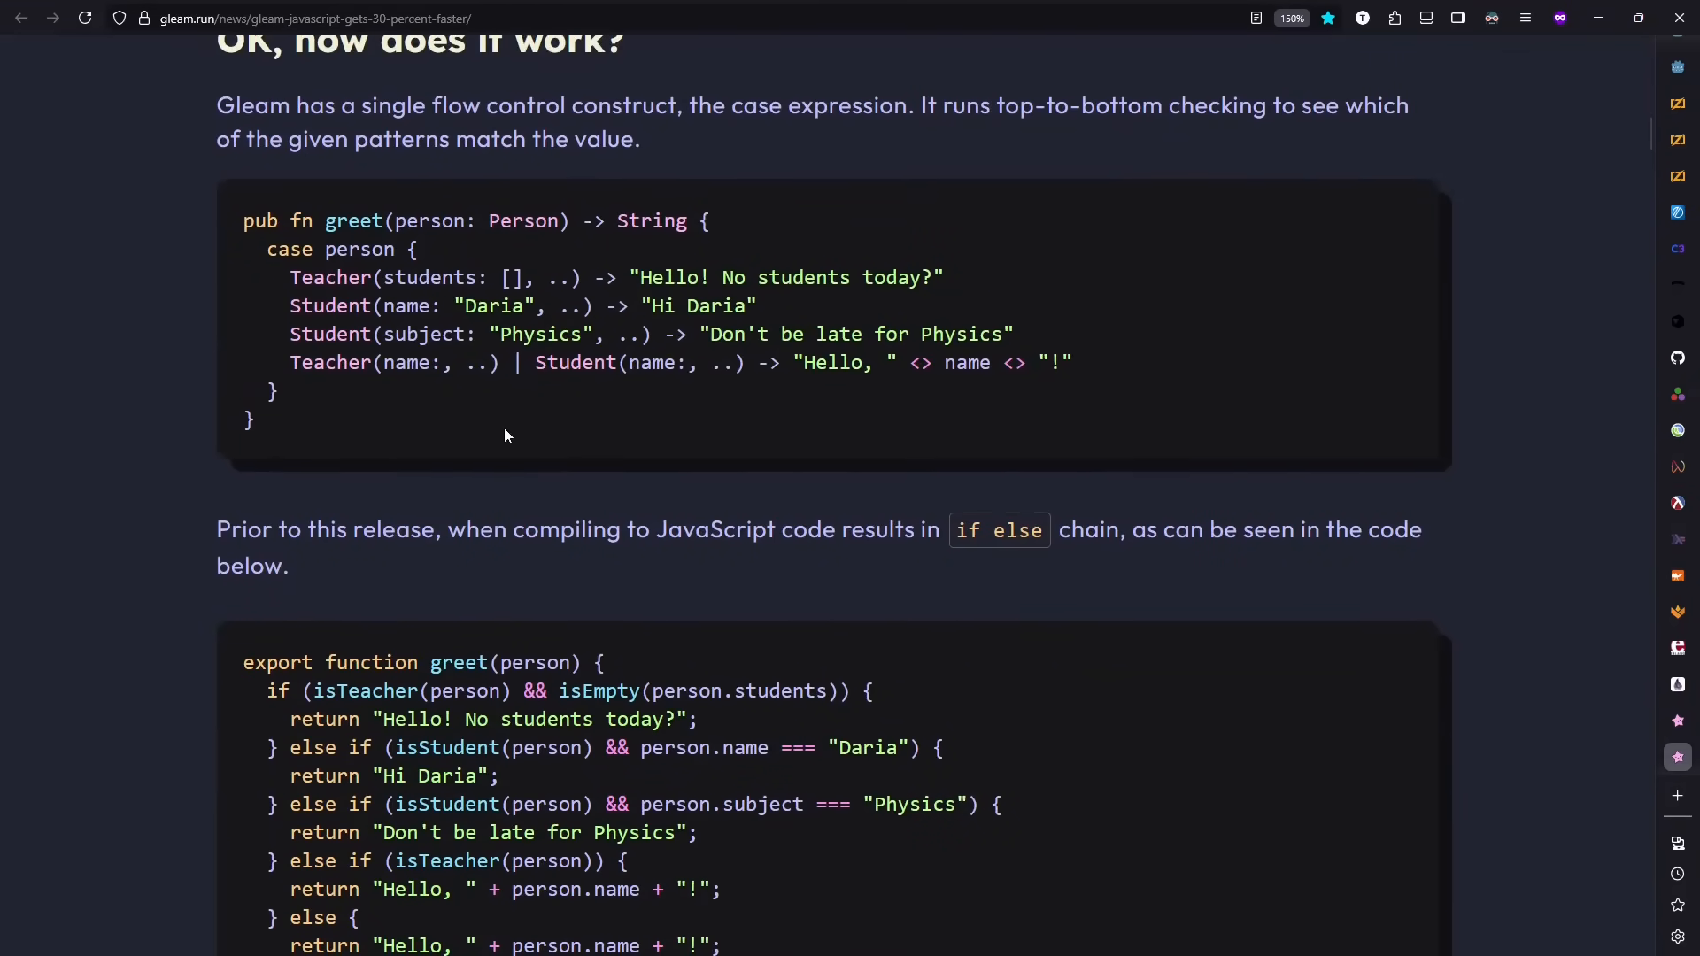
{"action": "mouse_move", "coordinate": [459, 405]}
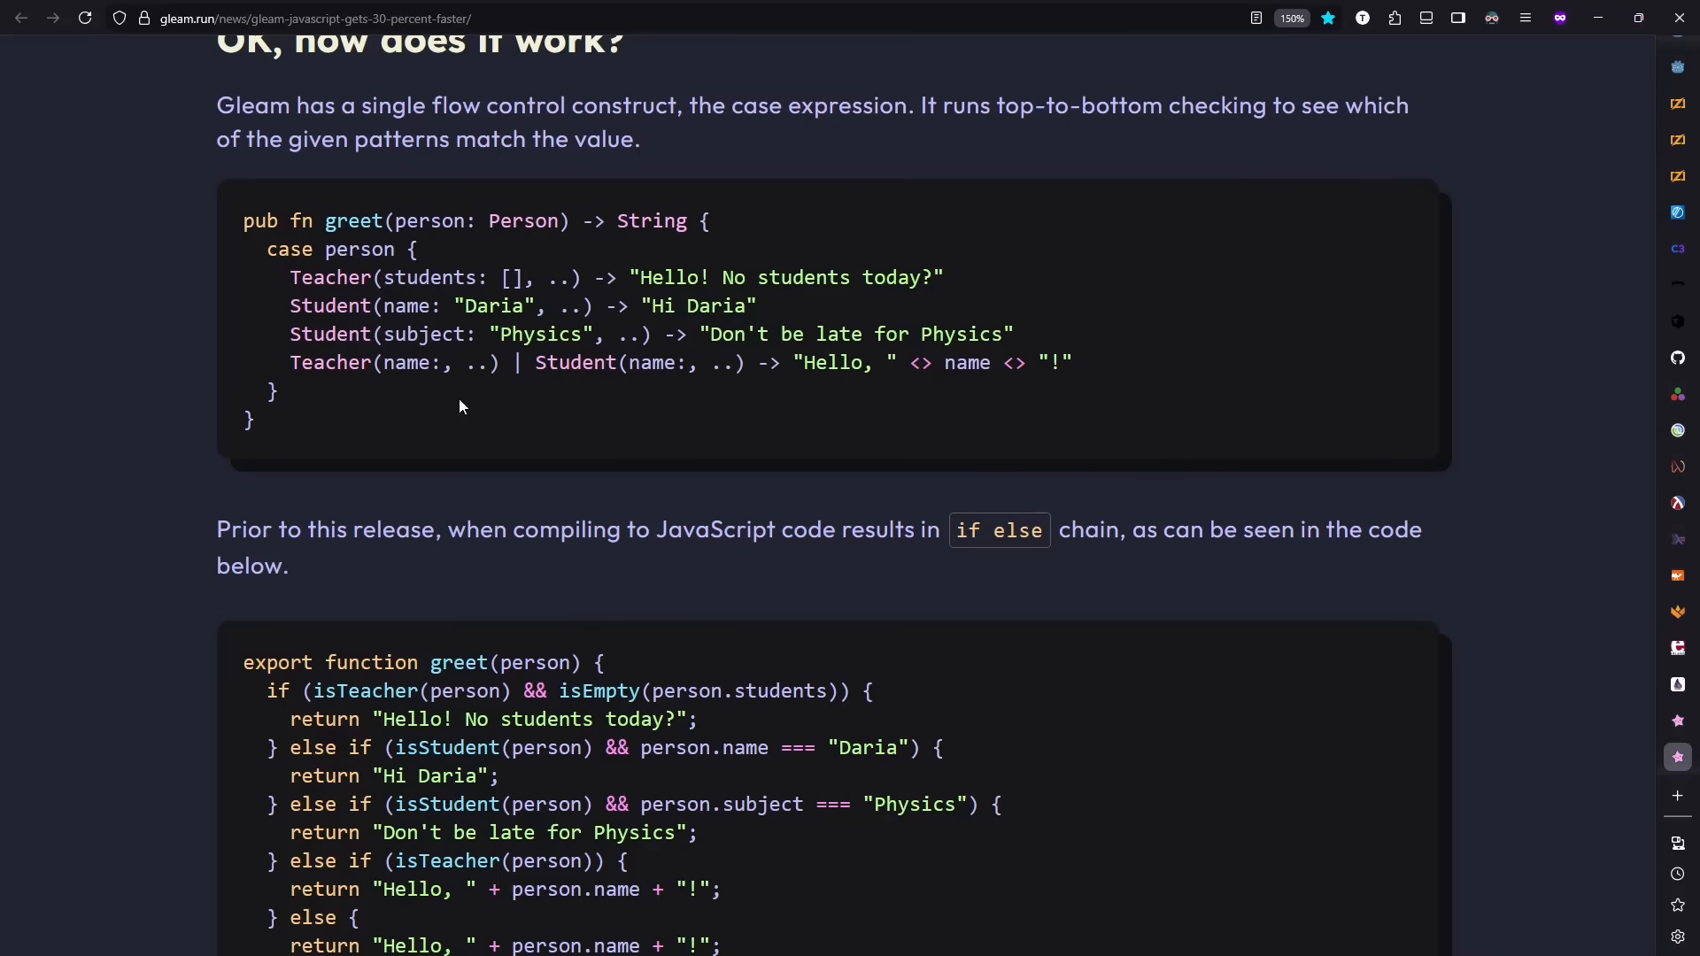
{"action": "scroll", "scroll_direction": "down", "scroll_amount": 3}
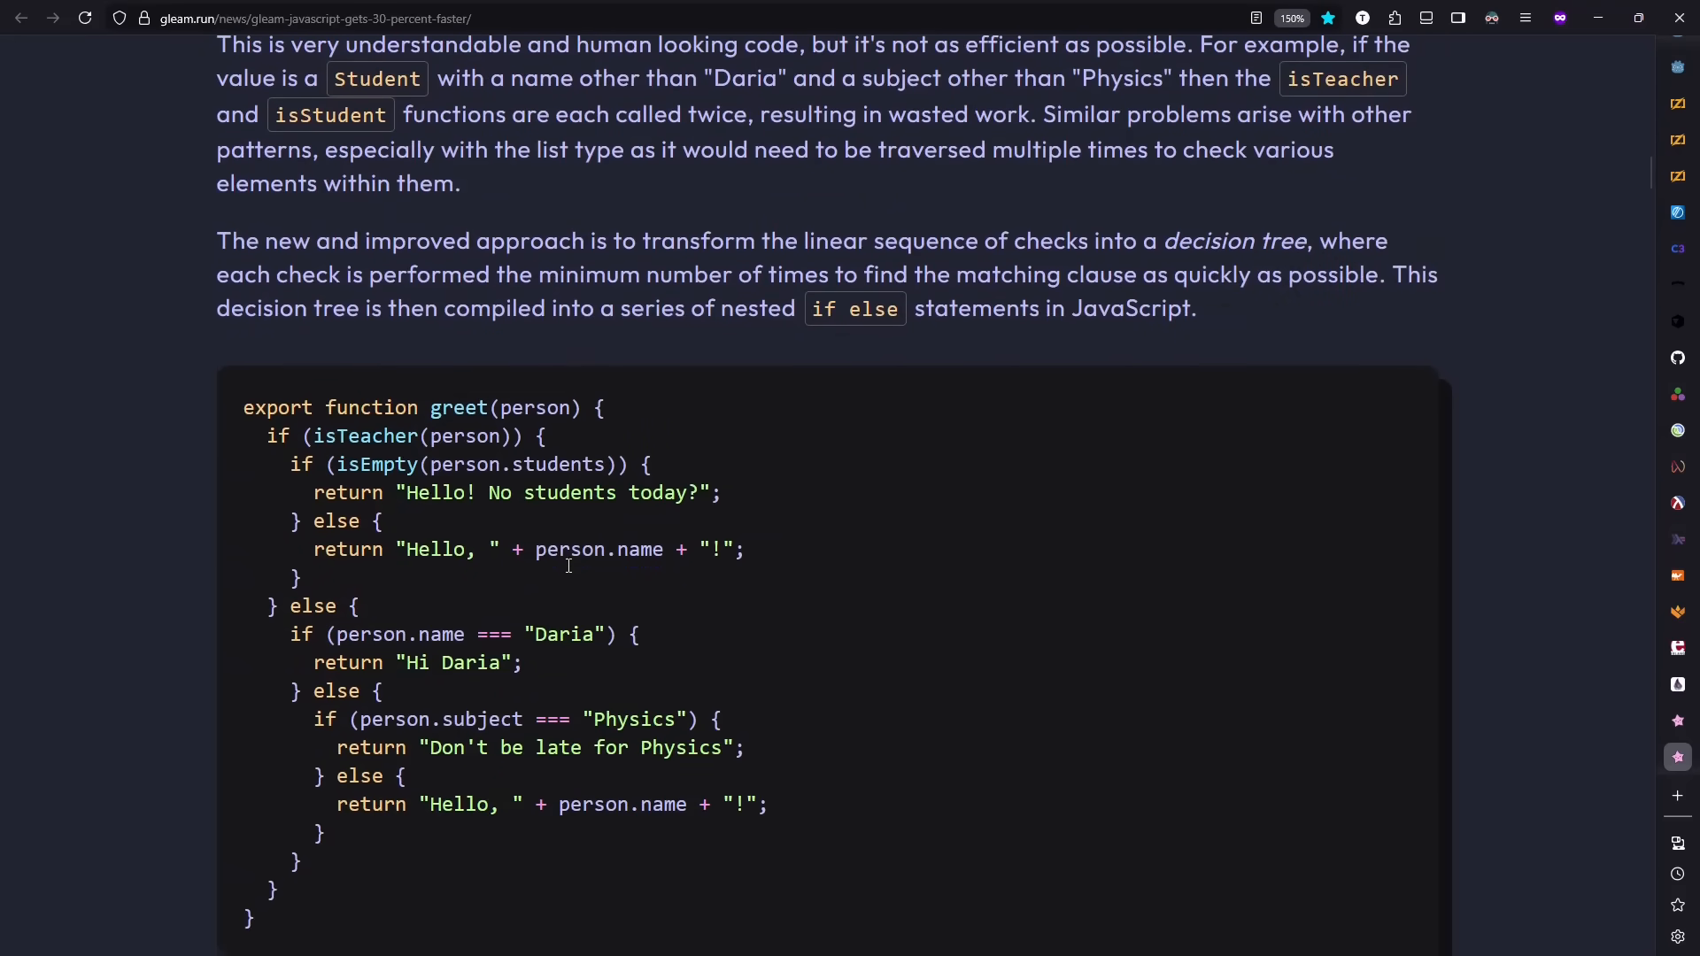
{"action": "scroll", "scroll_direction": "down", "scroll_amount": 3}
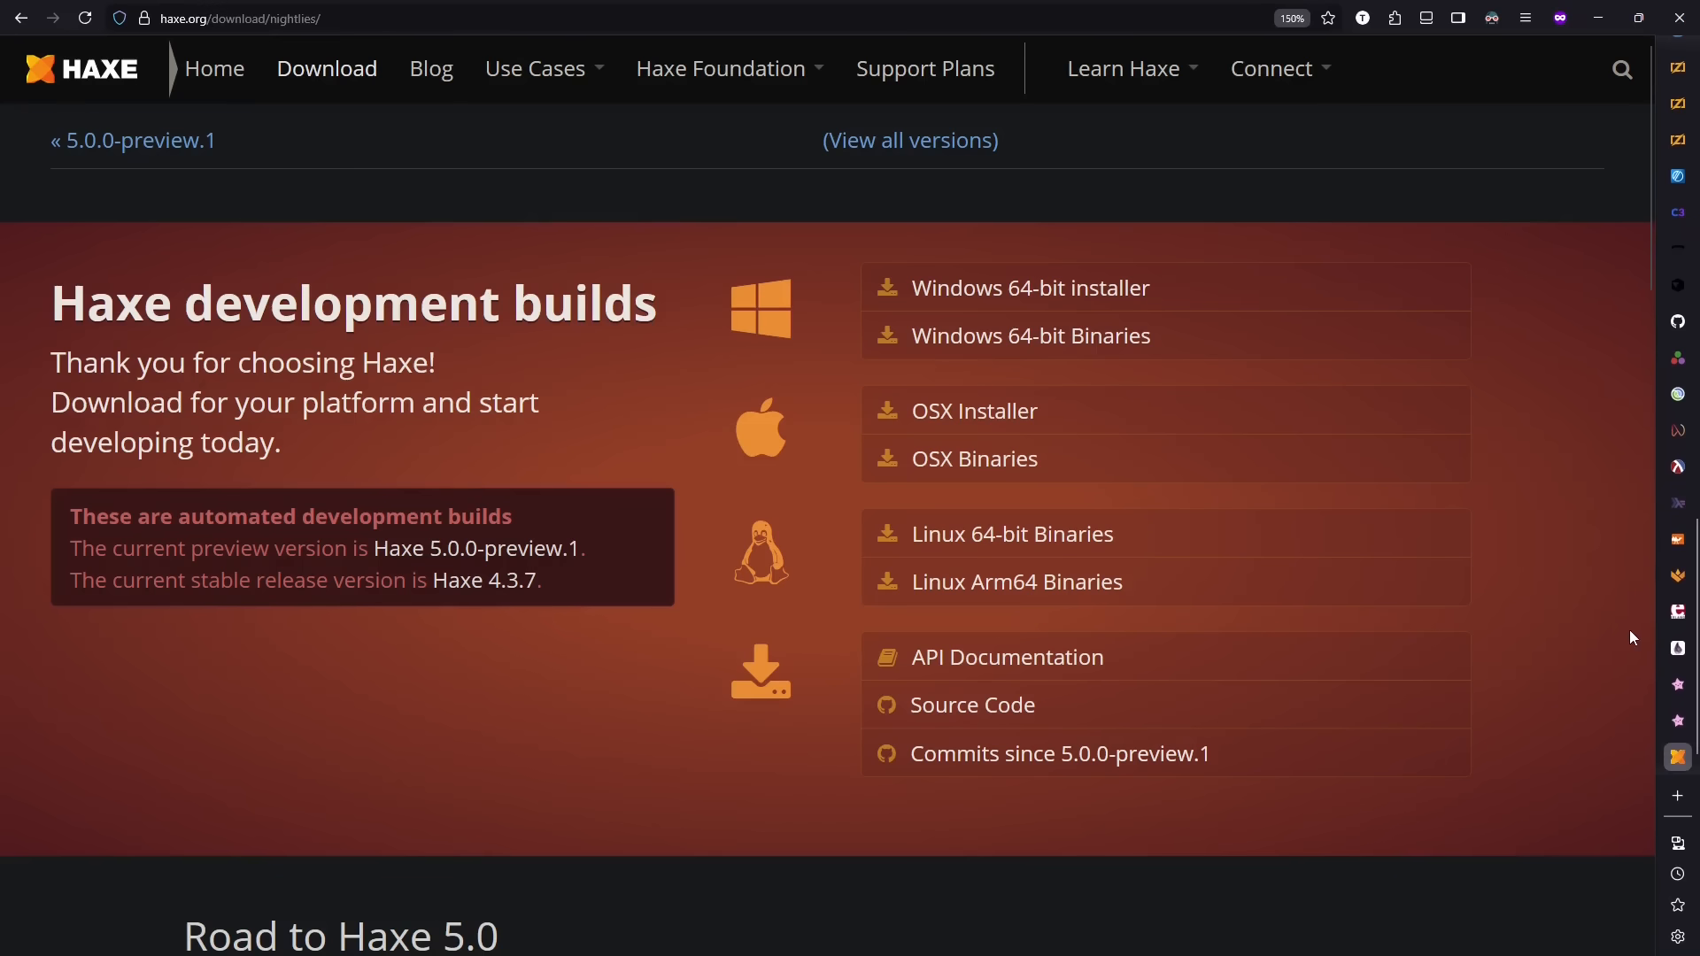
{"action": "mouse_move", "coordinate": [1626, 636]}
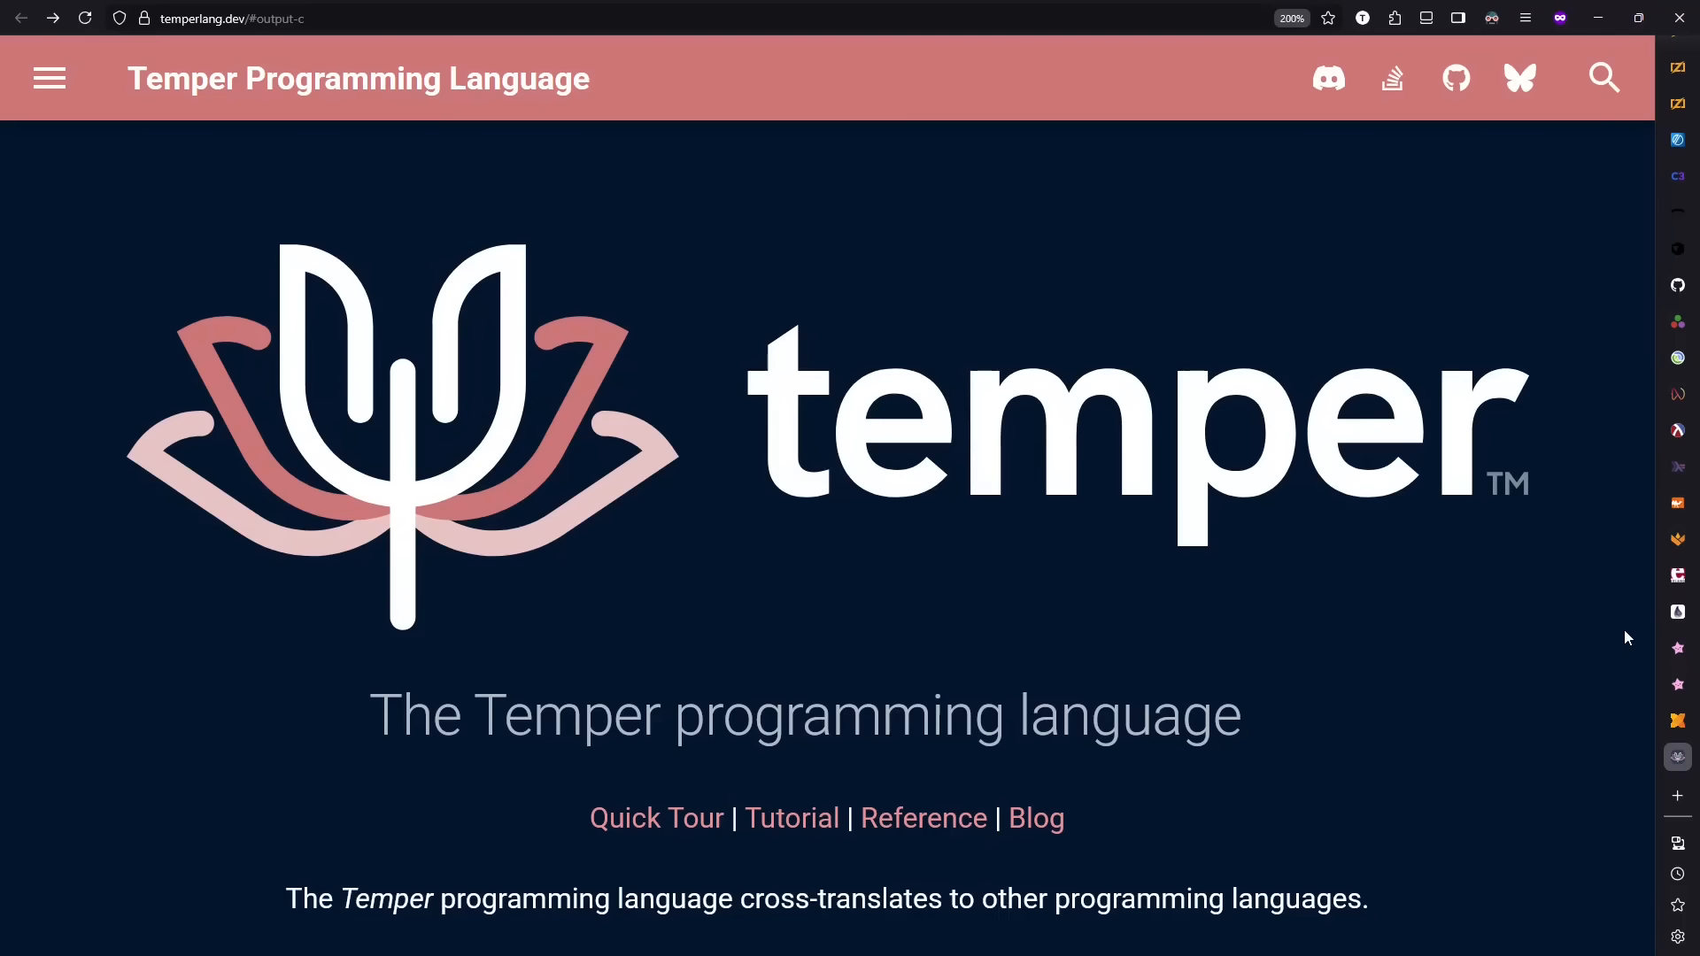
Step: Scroll the Temper homepage to its compiler diagram and C# output example
{"action": "scroll", "scroll_direction": "down", "scroll_amount": 3}
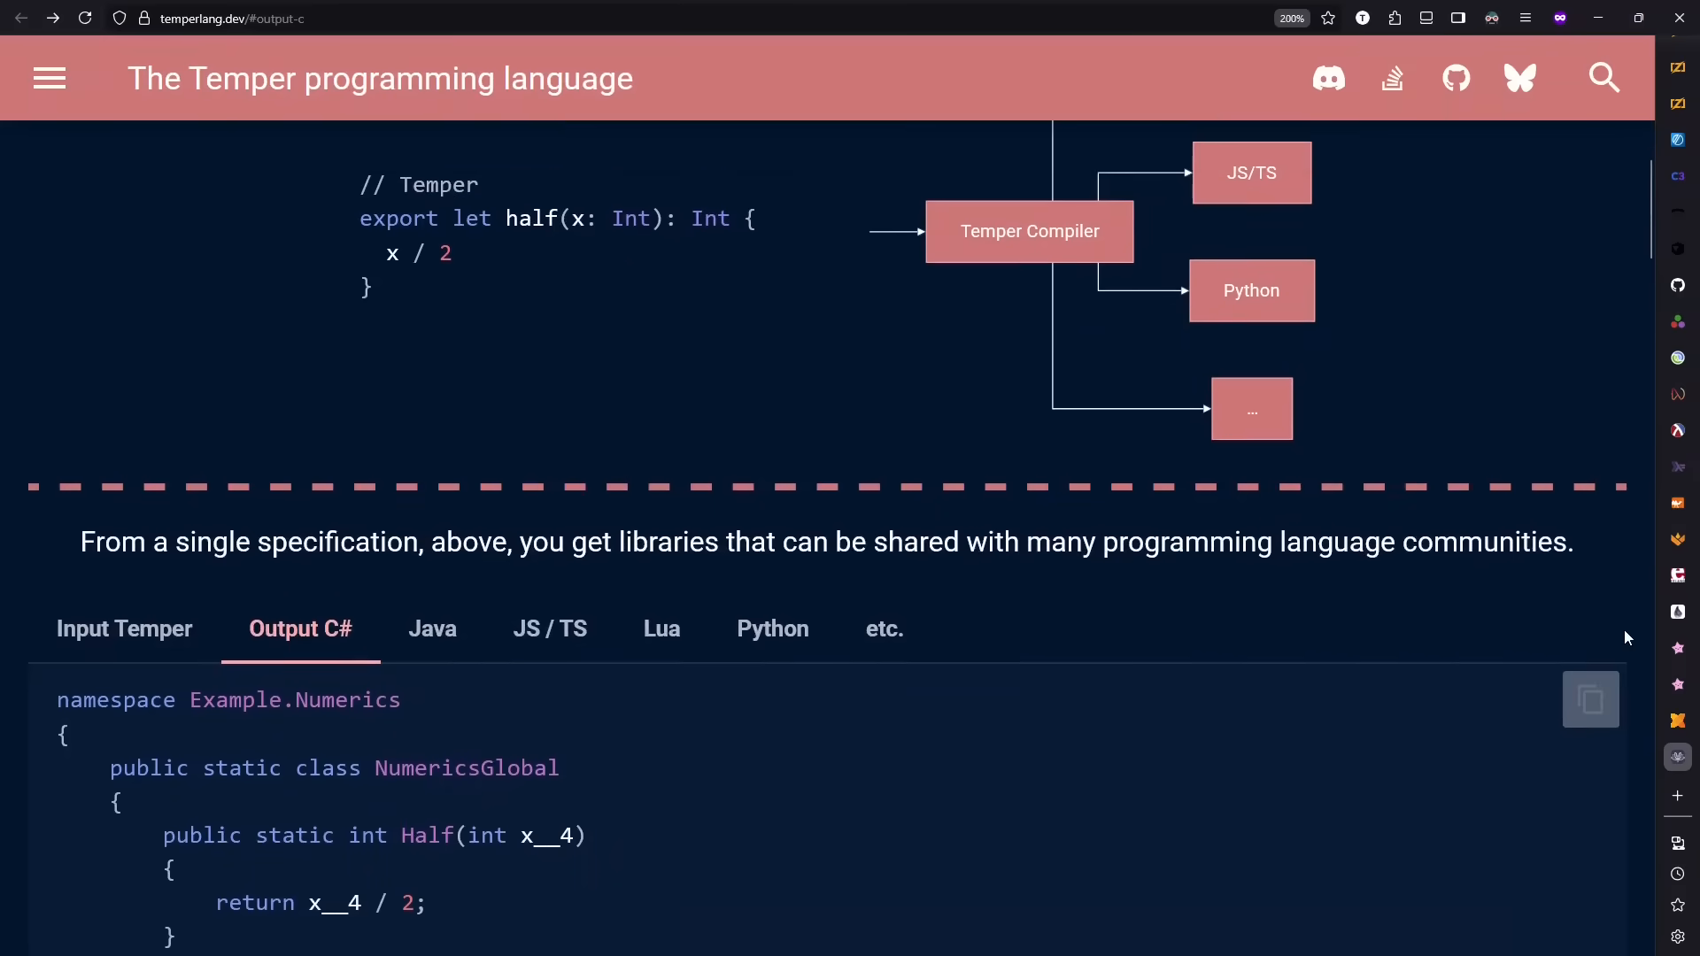
{"action": "scroll", "scroll_direction": "down", "scroll_amount": 3}
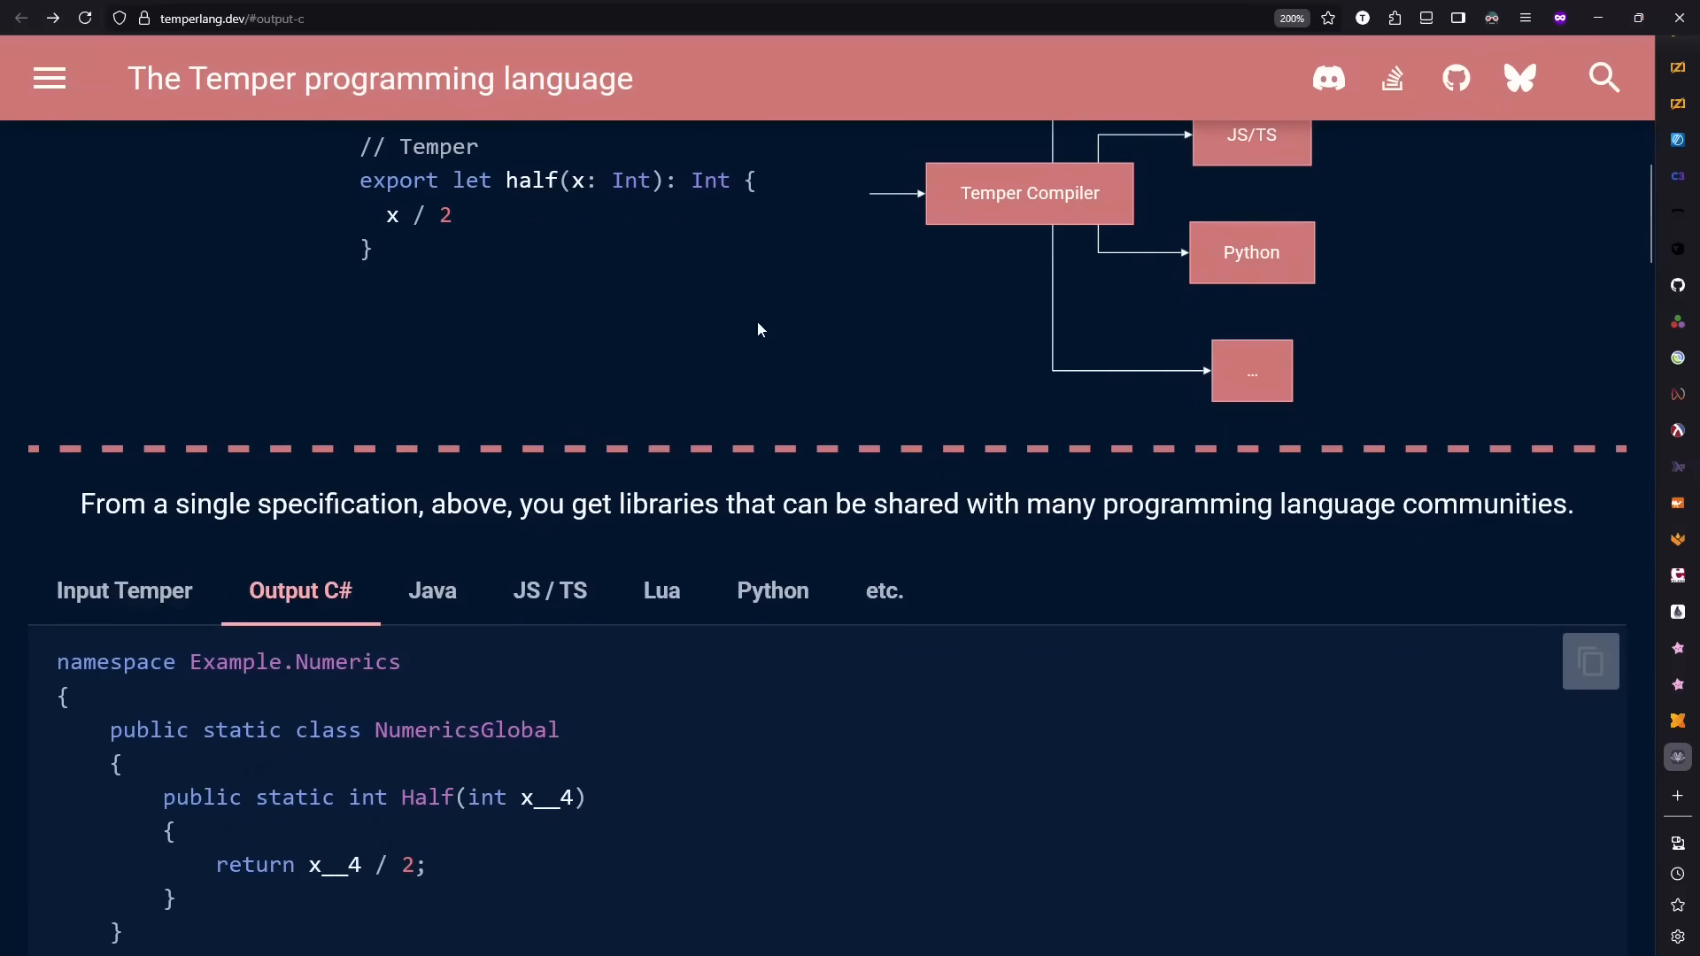
{"action": "mouse_move", "coordinate": [535, 202]}
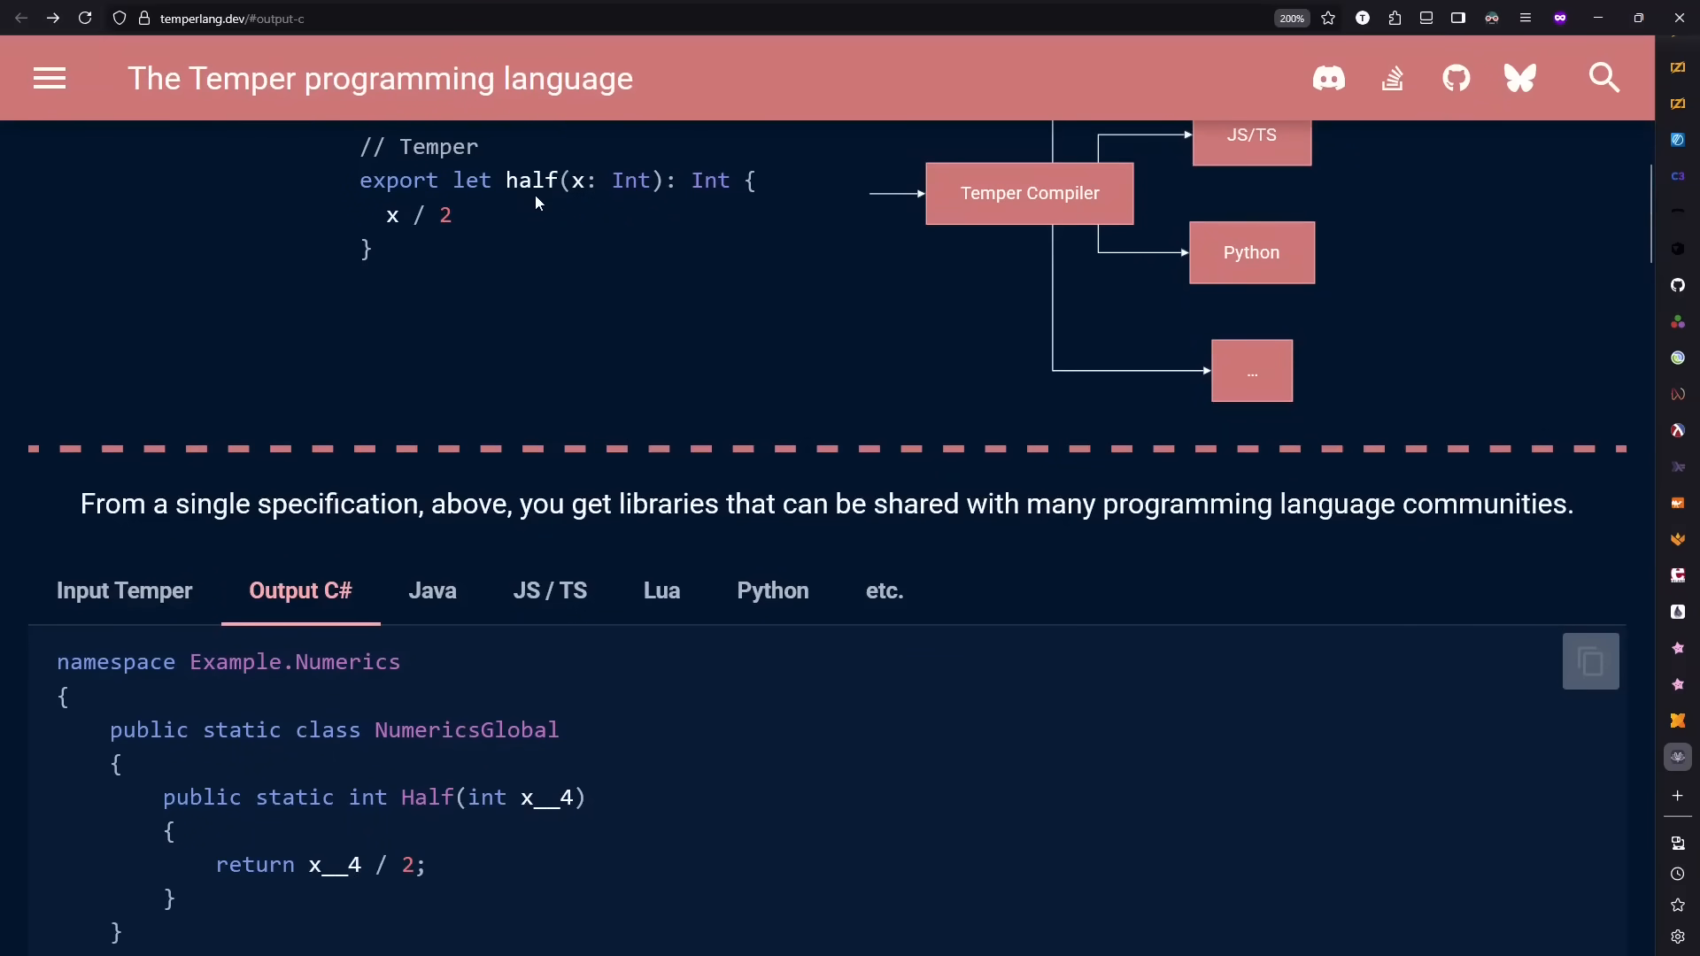
{"action": "mouse_move", "coordinate": [452, 441]}
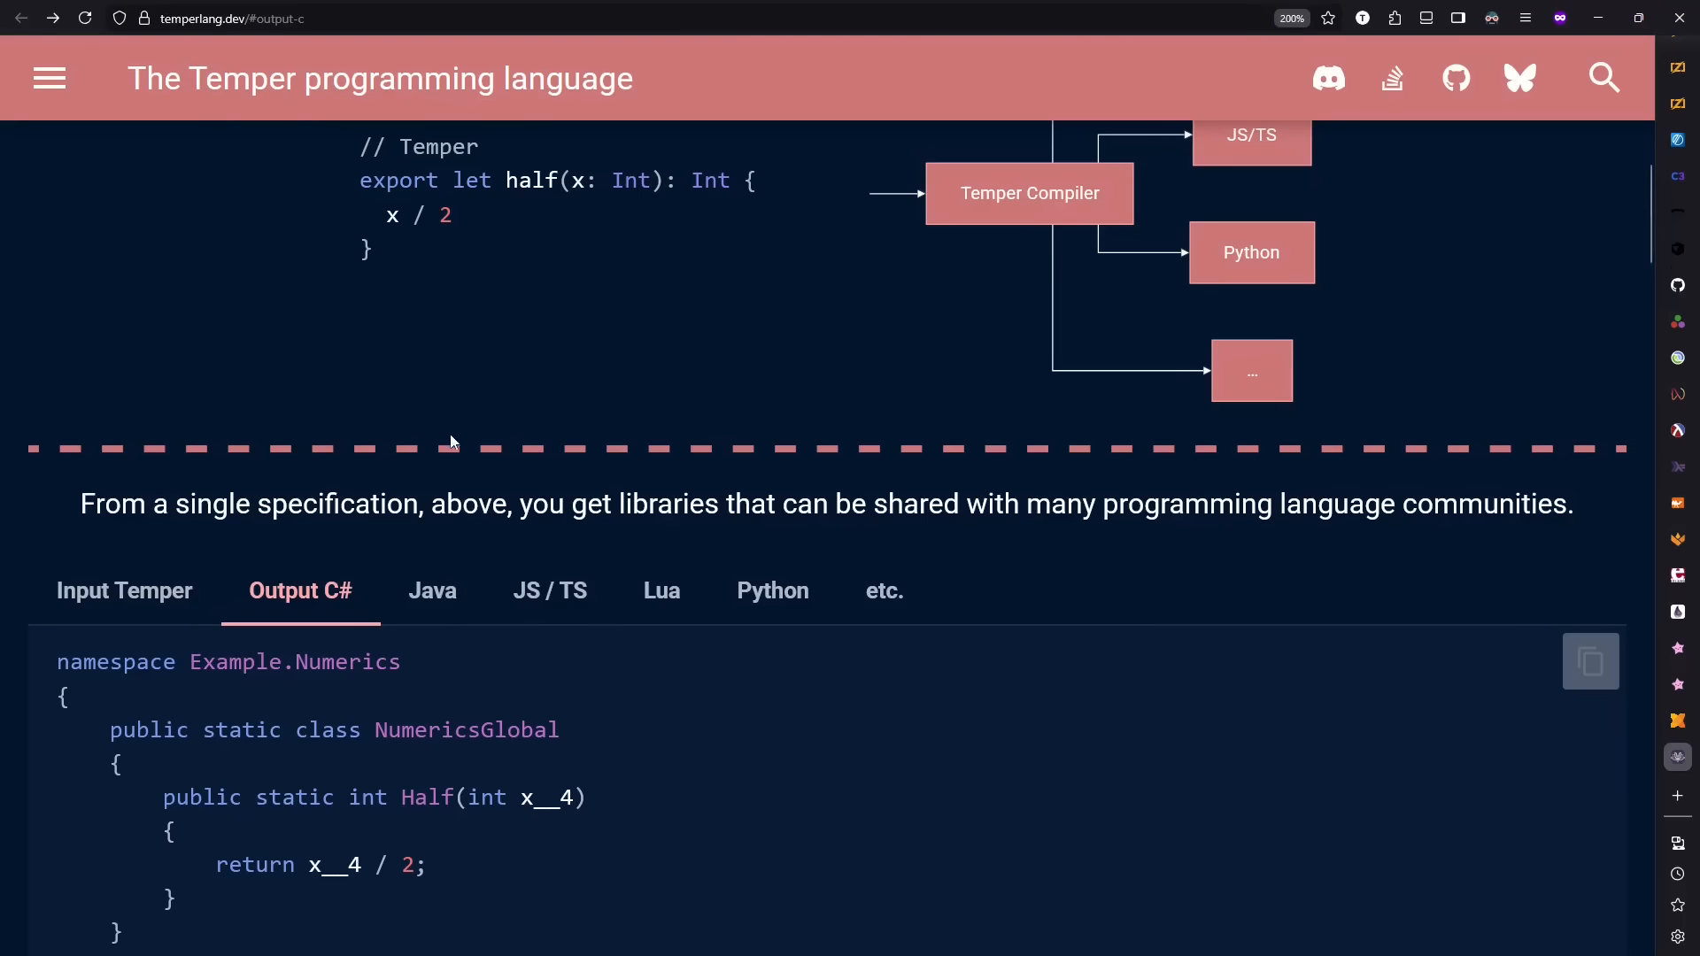
{"action": "mouse_move", "coordinate": [661, 400]}
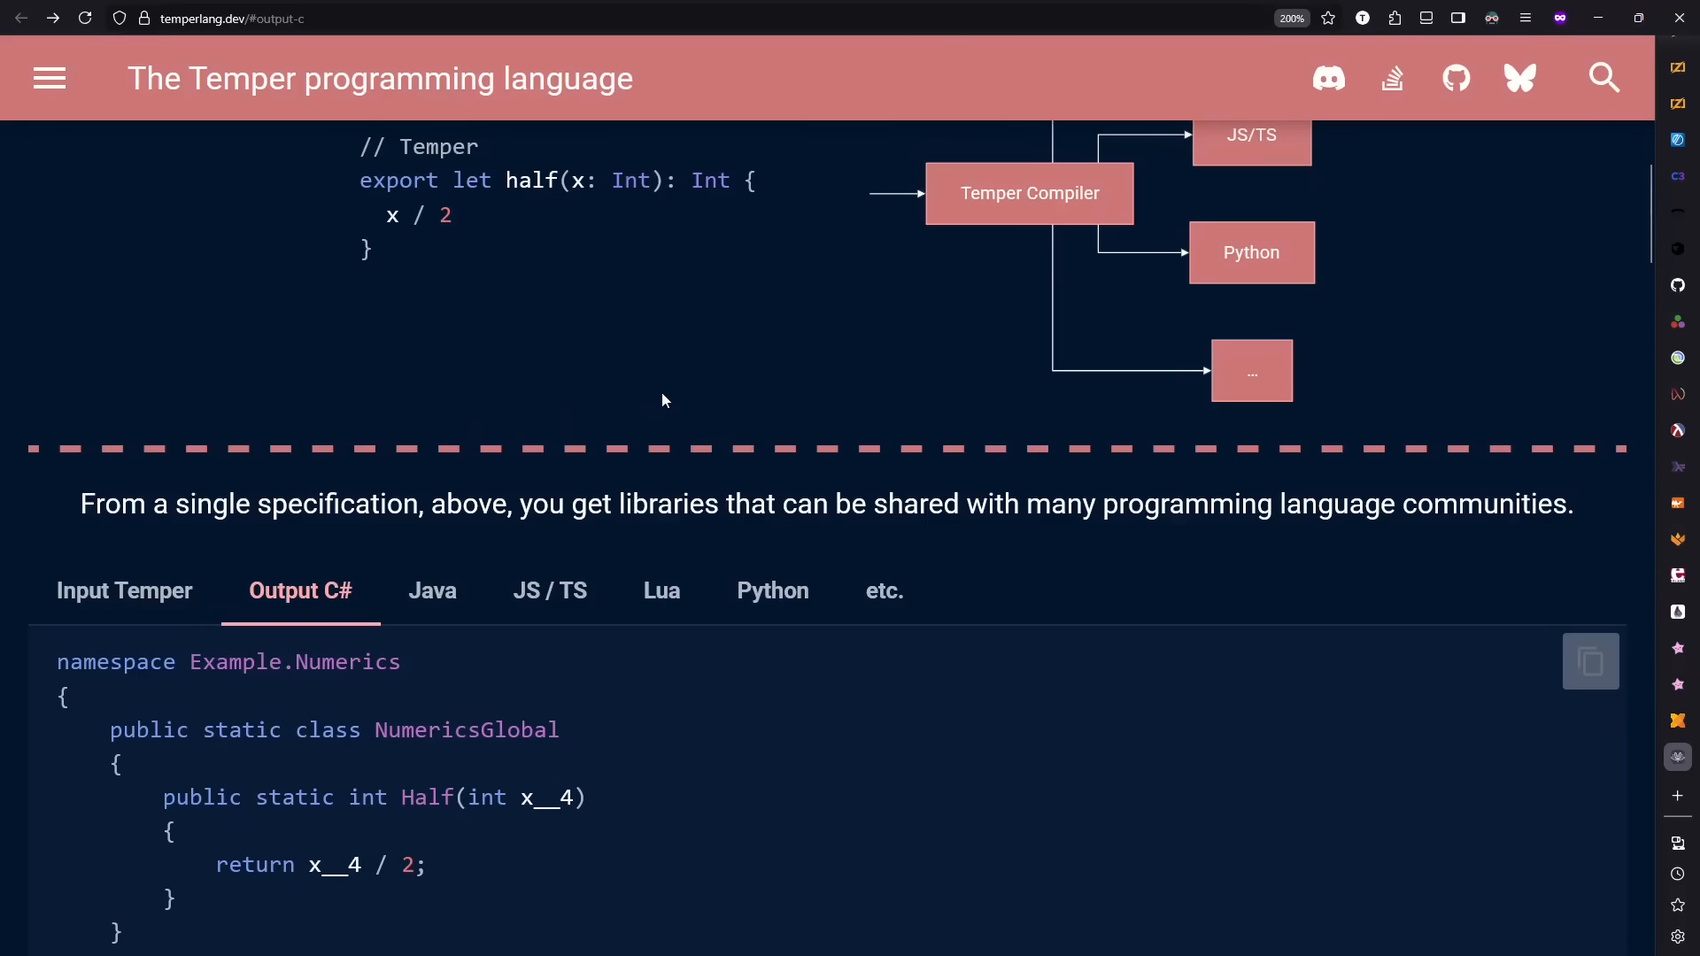